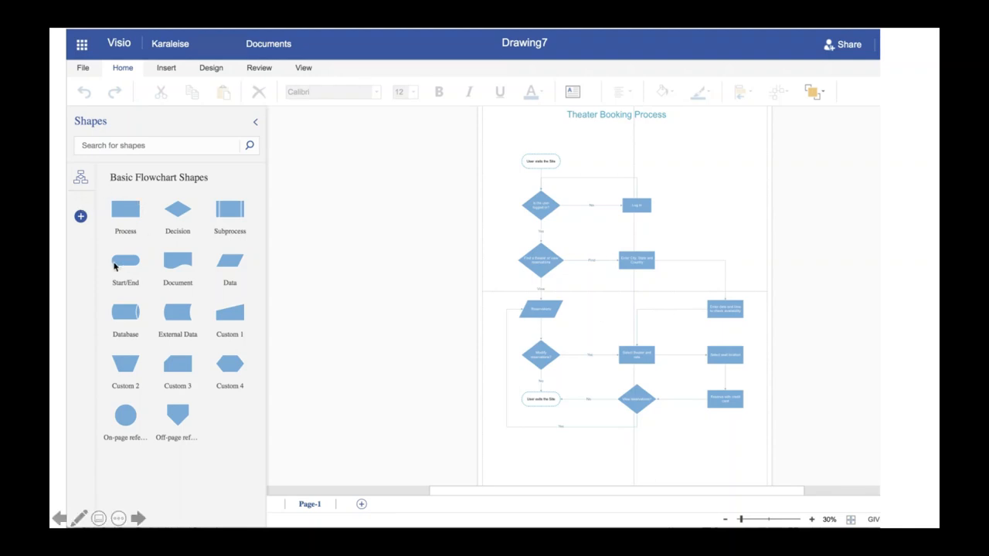
{"action": "mouse_move", "coordinate": [620, 253]}
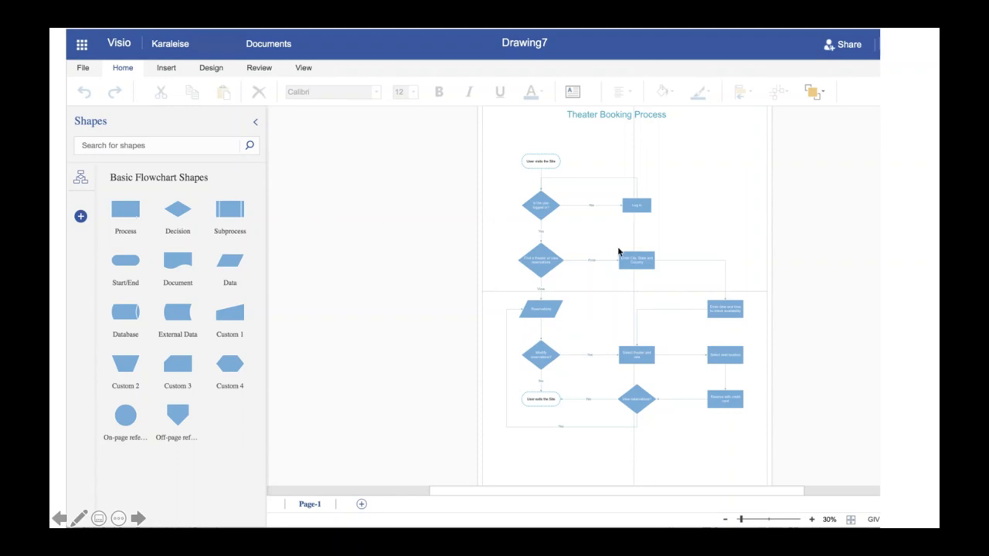
{"action": "mouse_move", "coordinate": [572, 202]}
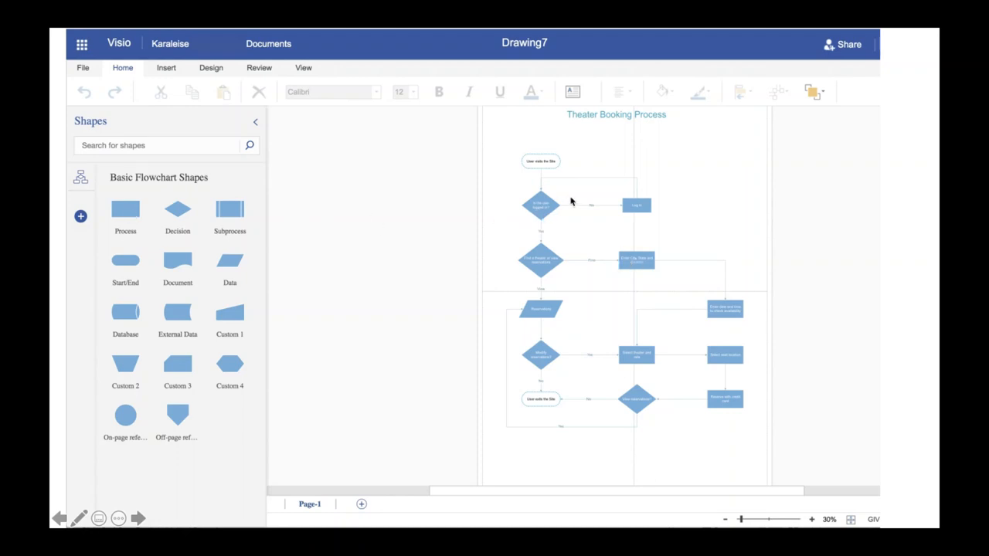
{"action": "mouse_move", "coordinate": [703, 336]}
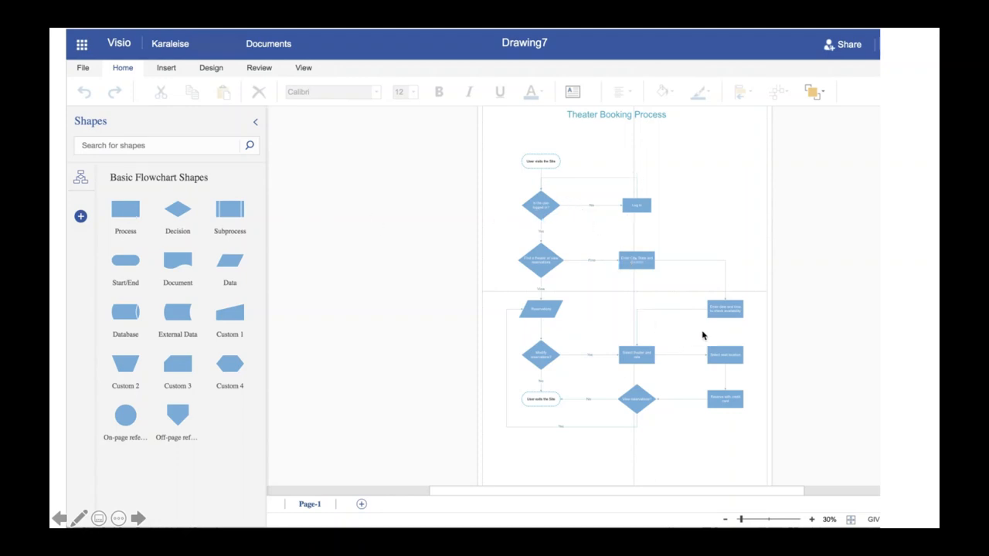
{"action": "mouse_move", "coordinate": [628, 365]}
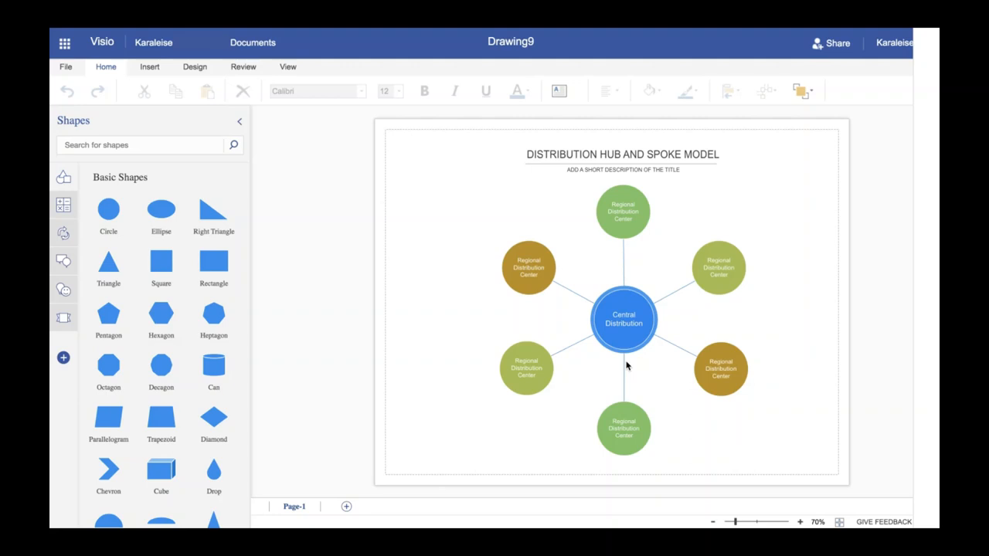
{"action": "mouse_move", "coordinate": [343, 340]}
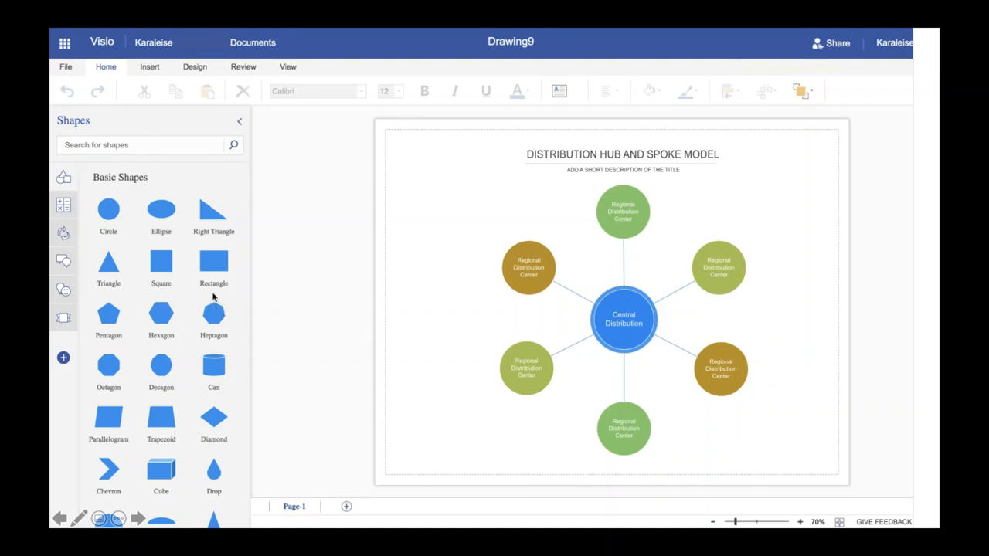
{"action": "mouse_move", "coordinate": [611, 381]}
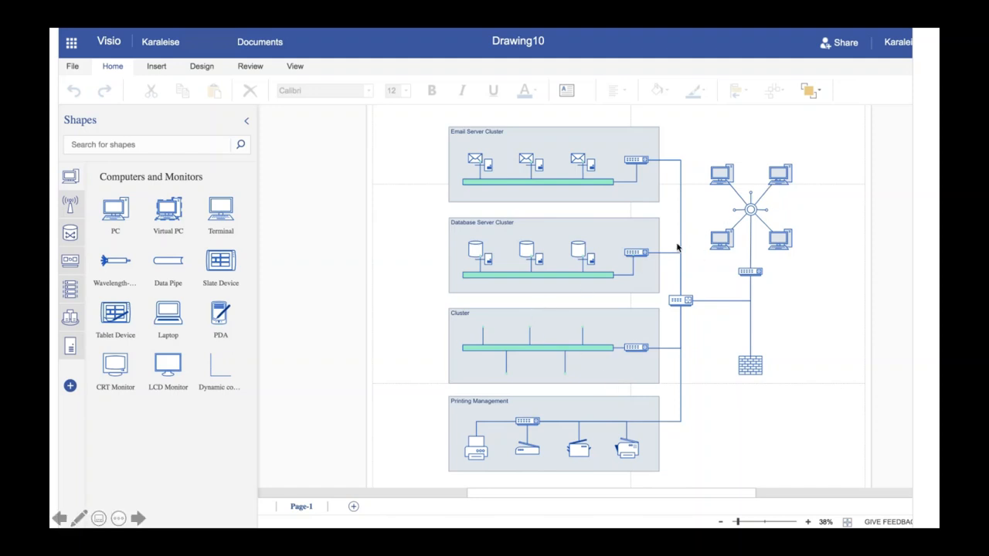
{"action": "mouse_move", "coordinate": [727, 378]}
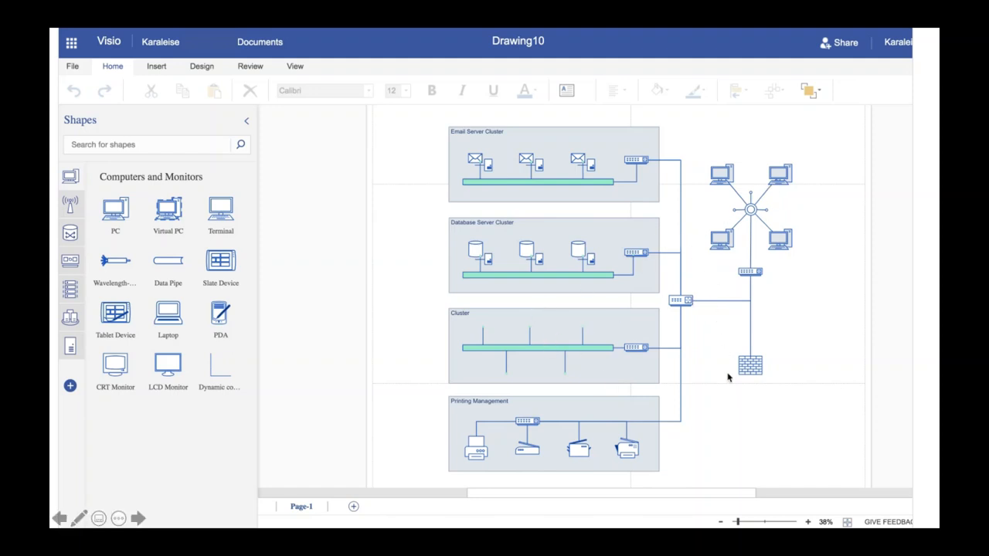
{"action": "mouse_move", "coordinate": [730, 413]}
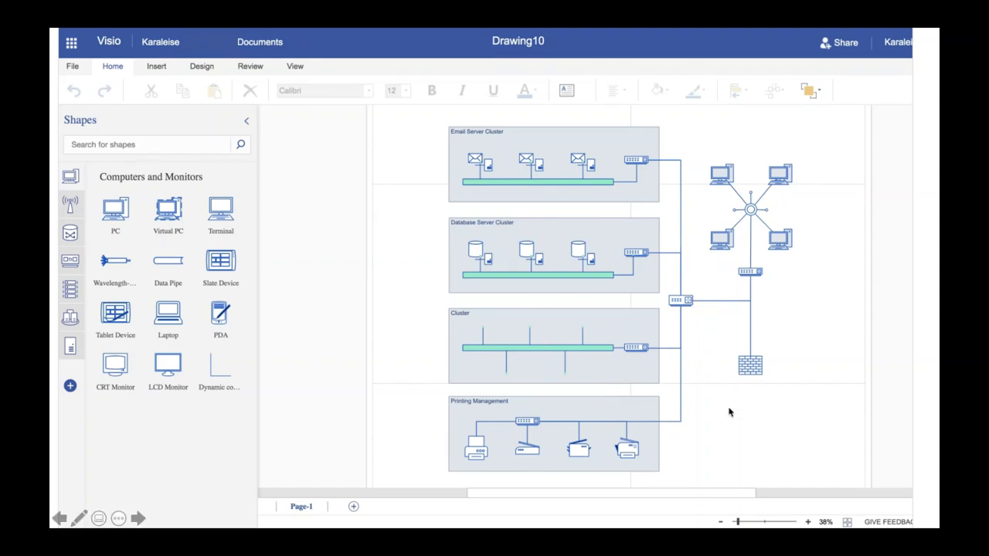
{"action": "mouse_move", "coordinate": [184, 300]}
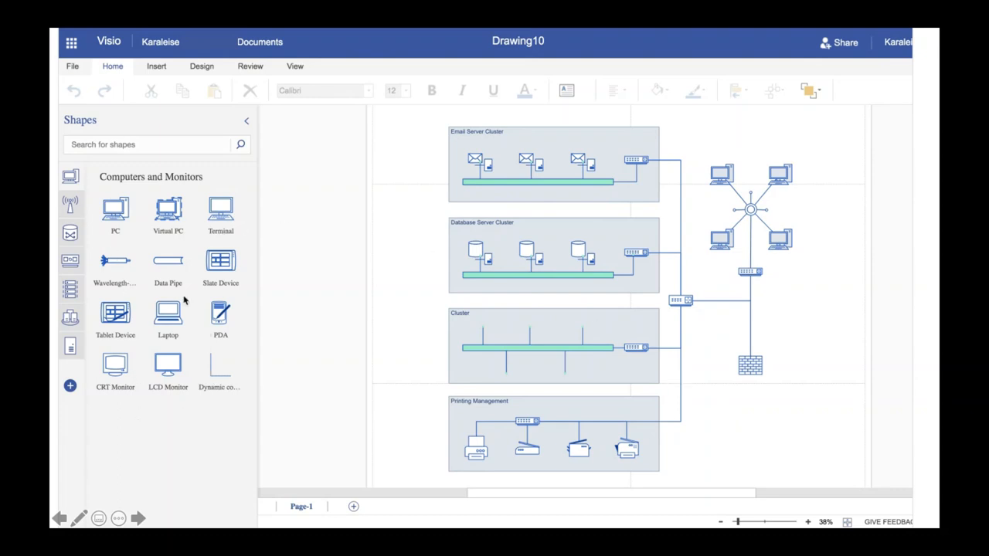
{"action": "mouse_move", "coordinate": [184, 236]}
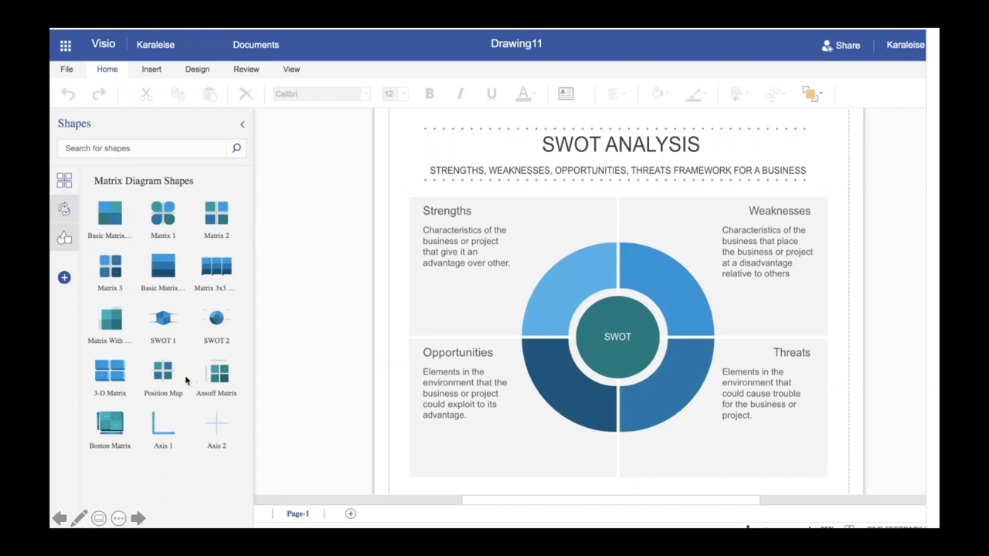
{"action": "mouse_move", "coordinate": [180, 381]}
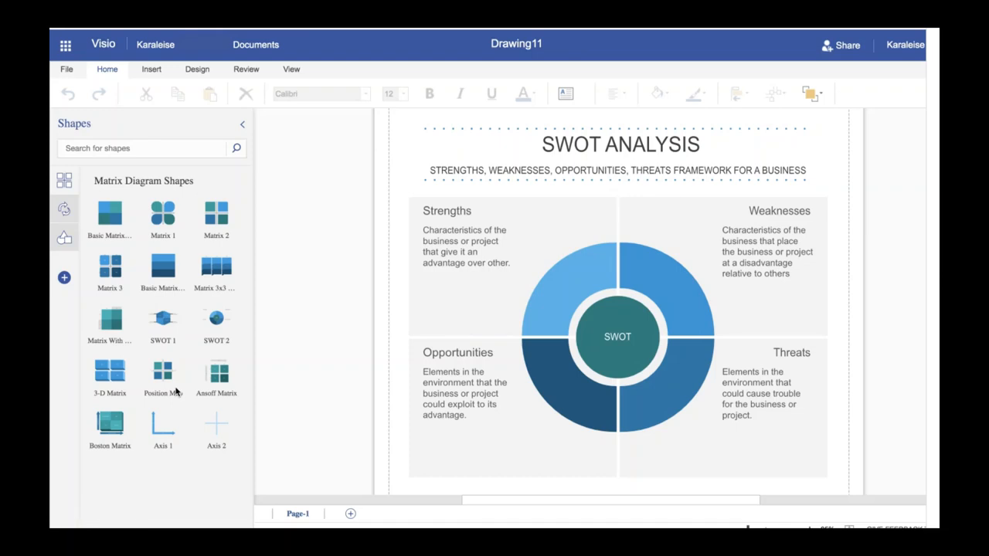
{"action": "mouse_move", "coordinate": [310, 382]}
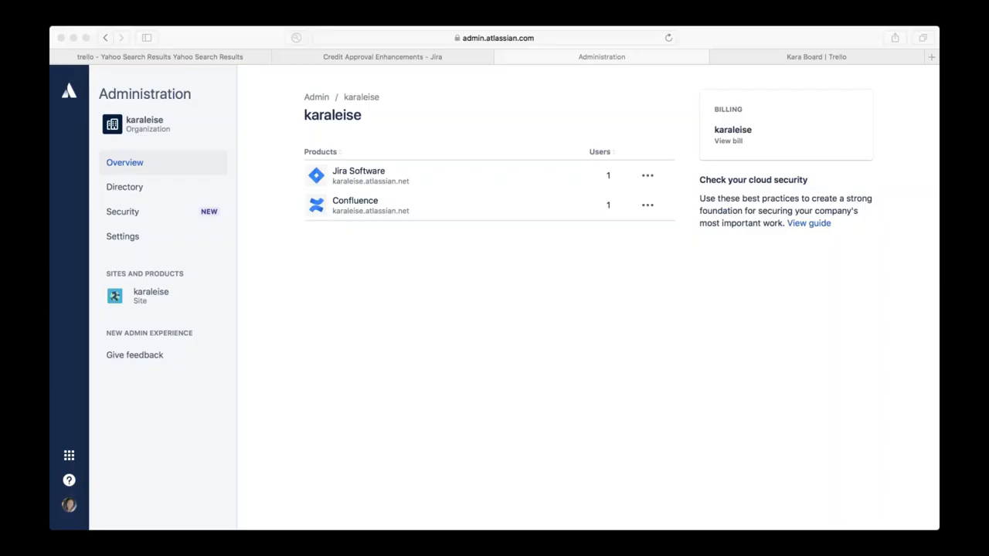
{"action": "mouse_move", "coordinate": [570, 351]}
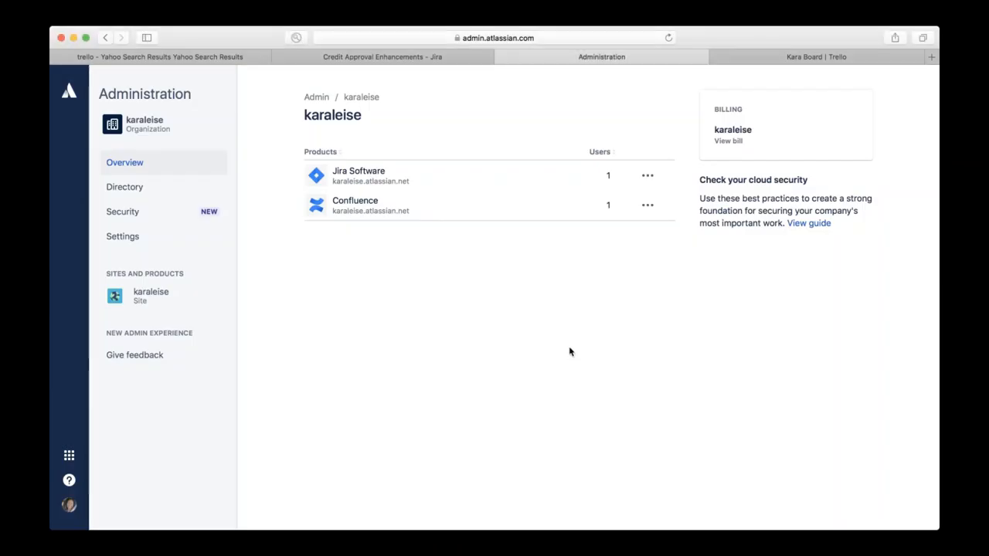
{"action": "mouse_move", "coordinate": [565, 333]}
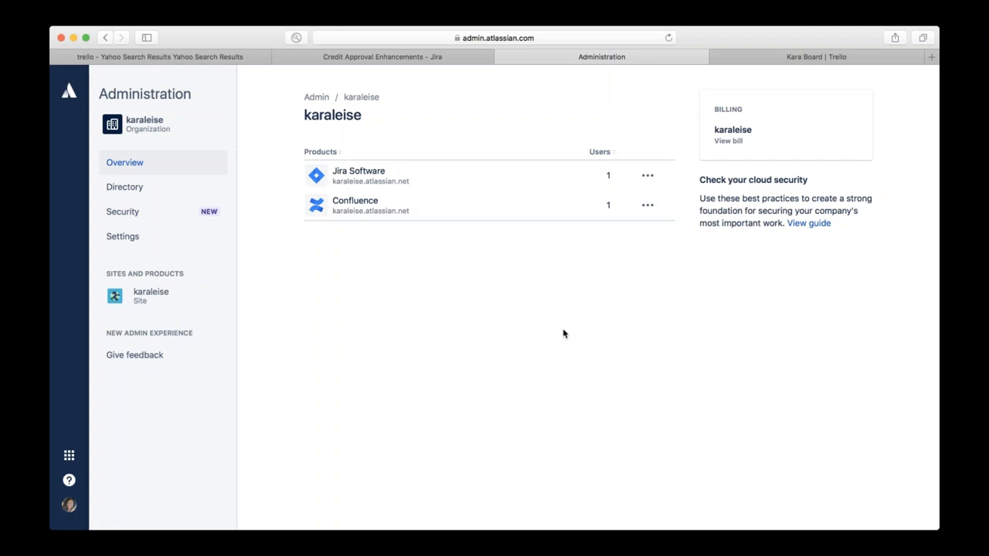
{"action": "mouse_move", "coordinate": [414, 222]}
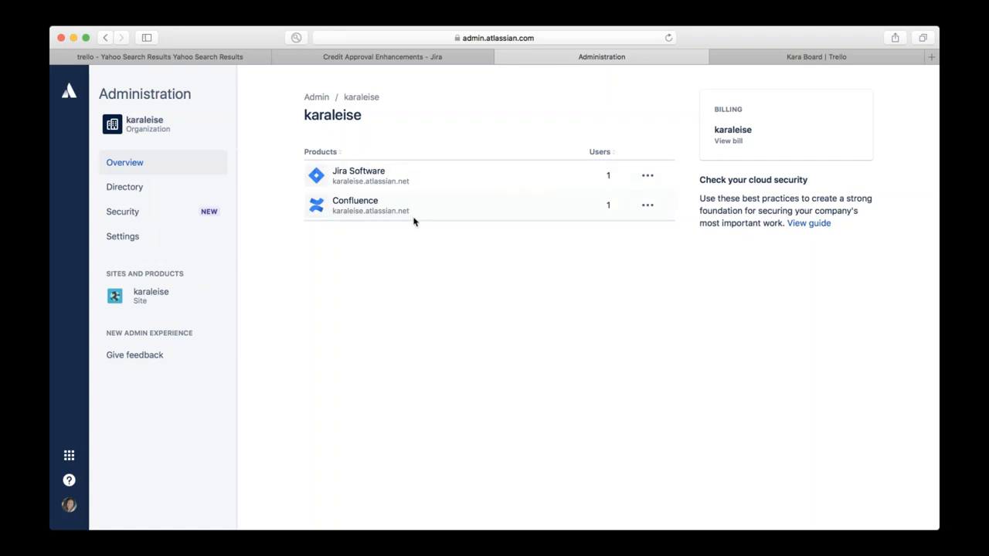
{"action": "mouse_move", "coordinate": [411, 207]}
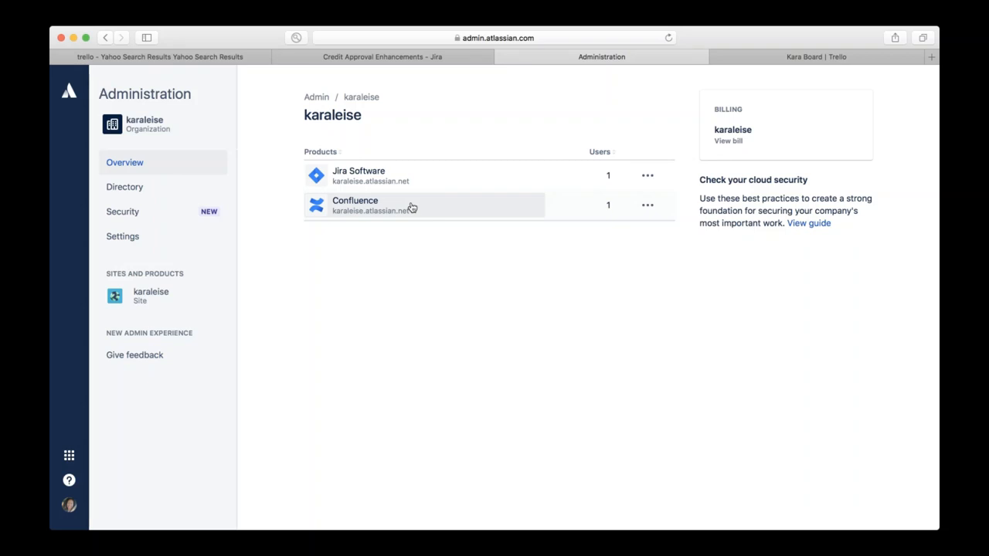
{"action": "mouse_move", "coordinate": [321, 183]}
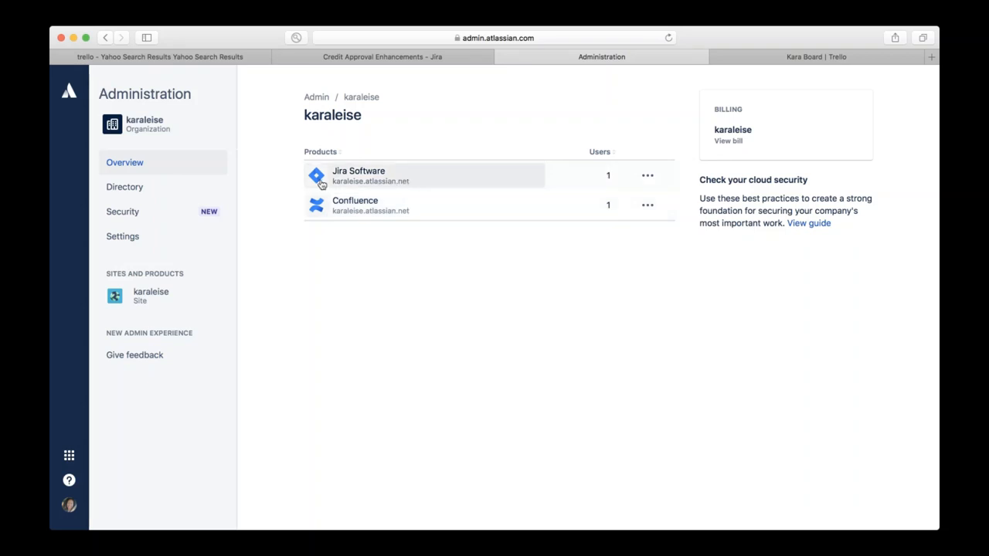
{"action": "mouse_move", "coordinate": [369, 188]}
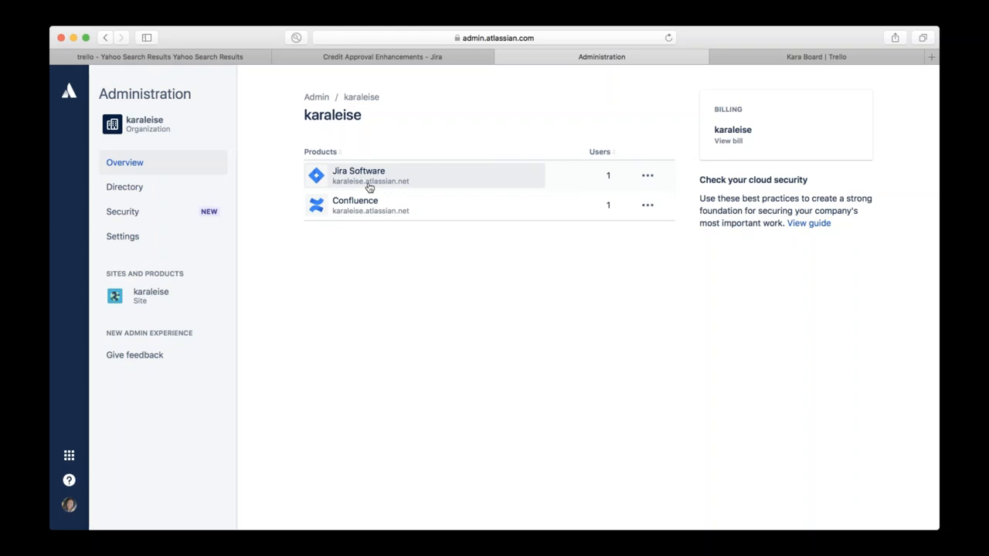
Open the Credit Approval Enhancements project from Jira Software's project list.
{"action": "left_click", "coordinate": [358, 170]}
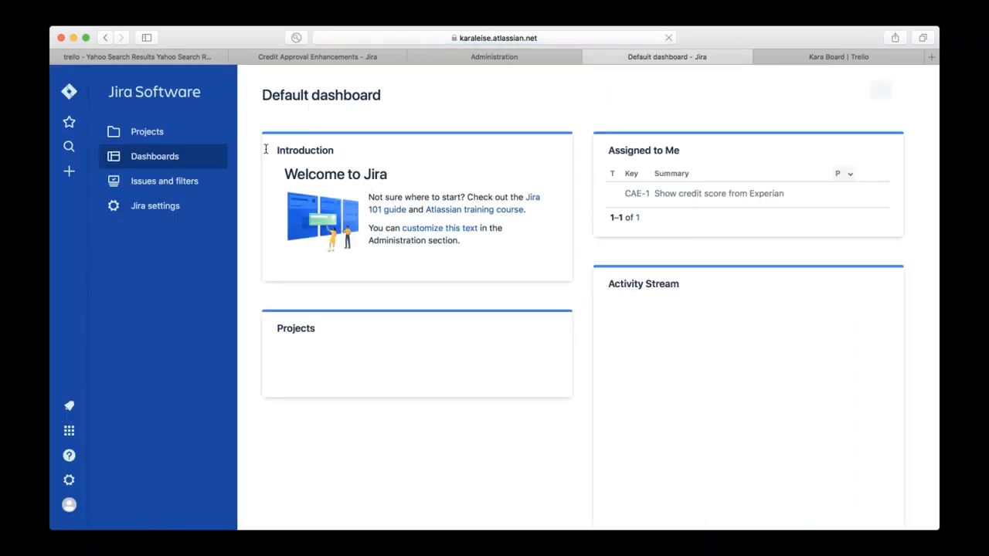
{"action": "left_click", "coordinate": [147, 132]}
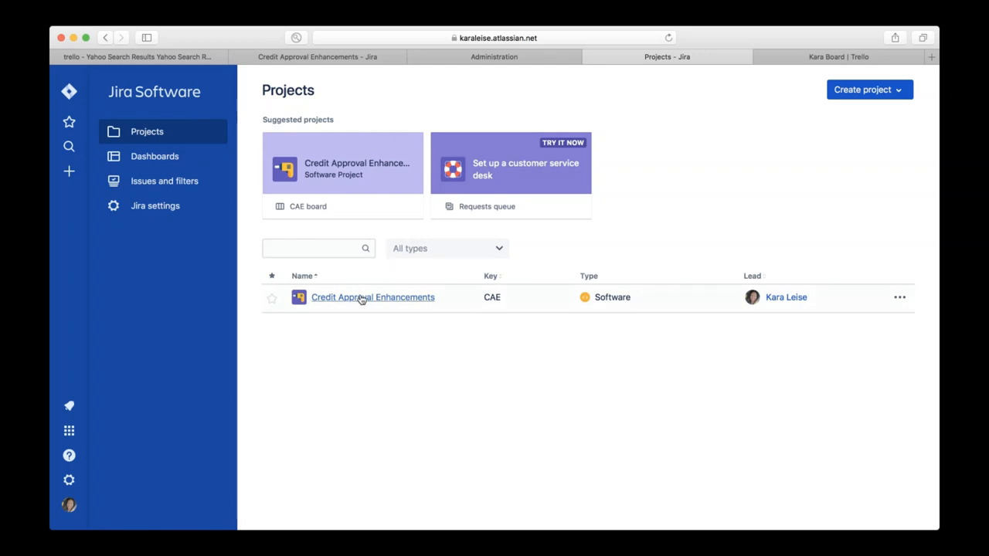
{"action": "mouse_move", "coordinate": [358, 303]}
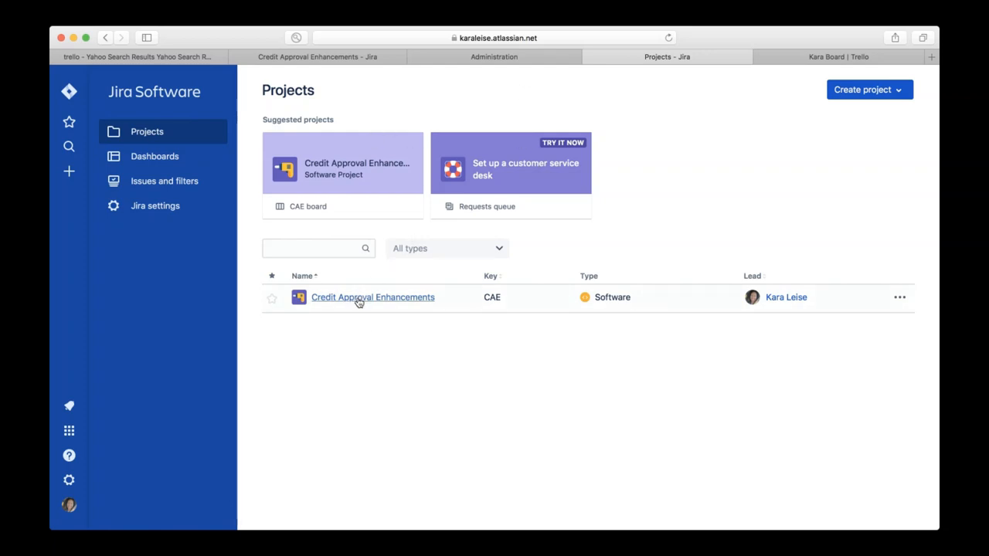
{"action": "left_click", "coordinate": [372, 298]}
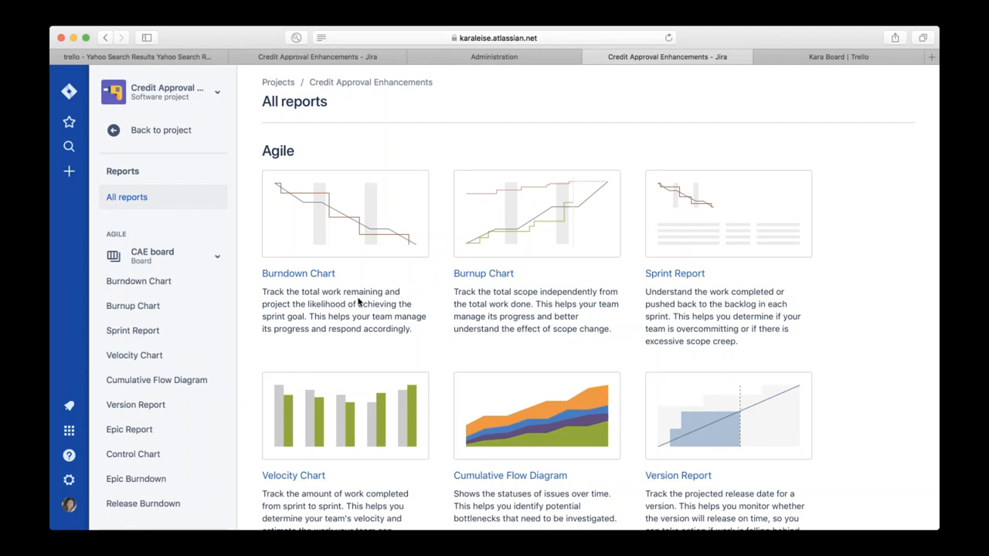
{"action": "mouse_move", "coordinate": [244, 205]}
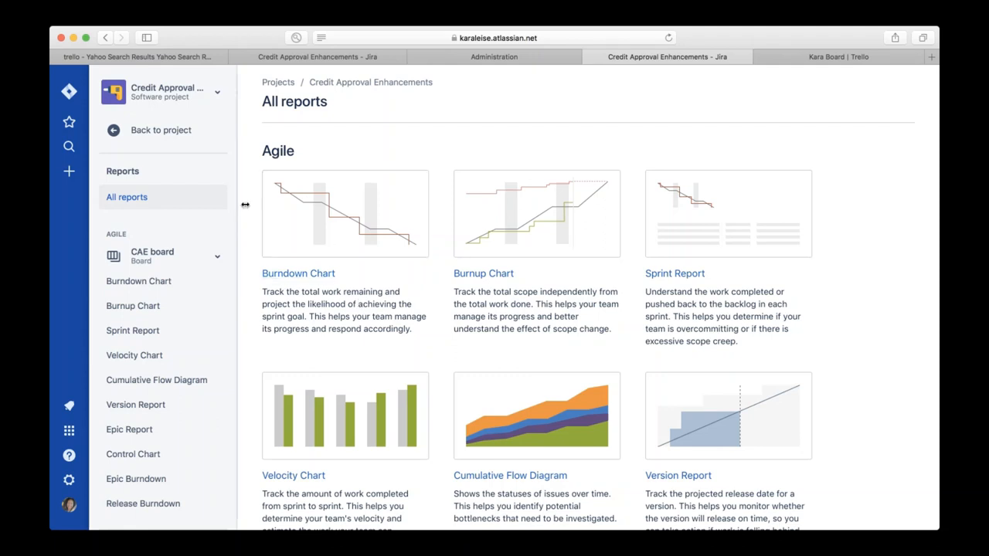
{"action": "mouse_move", "coordinate": [367, 242]}
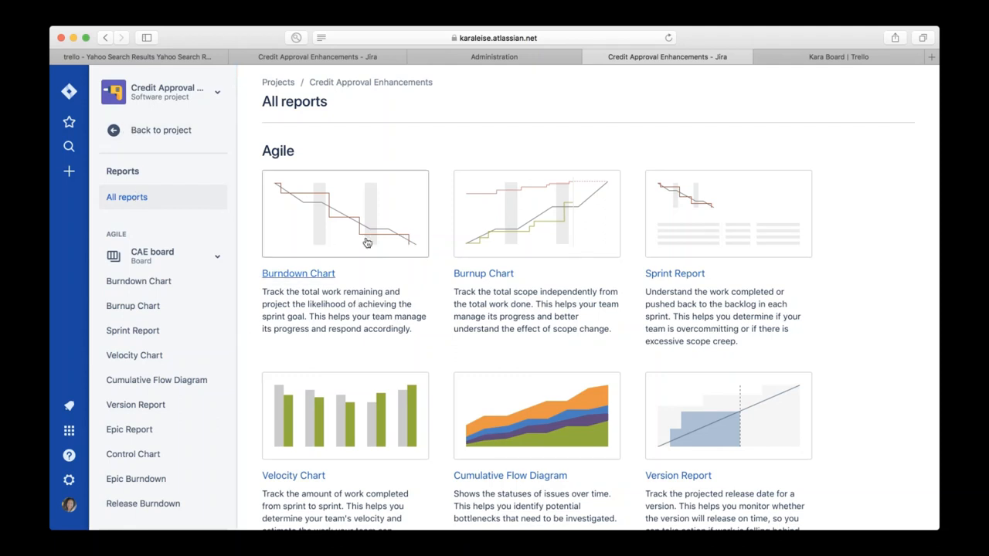
{"action": "mouse_move", "coordinate": [255, 352]}
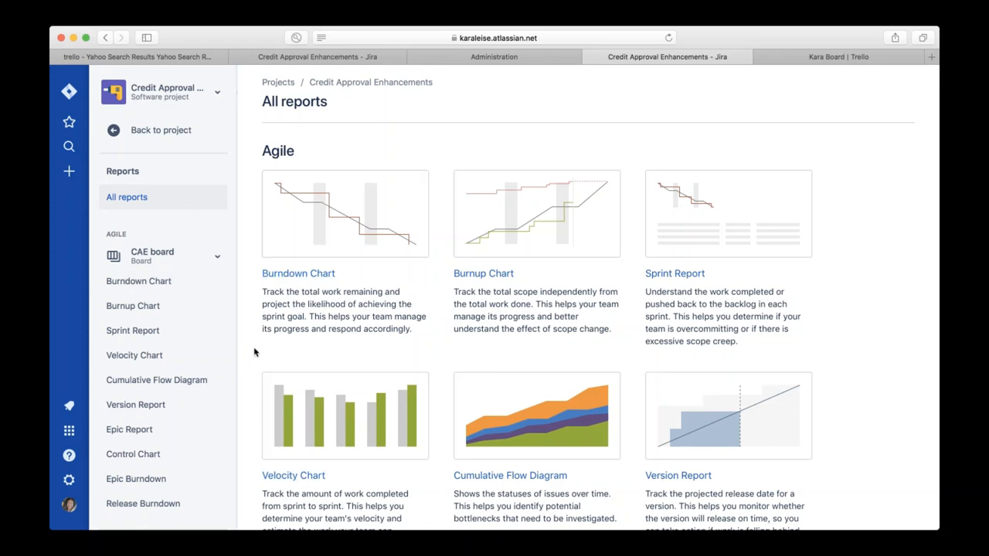
{"action": "mouse_move", "coordinate": [581, 254]}
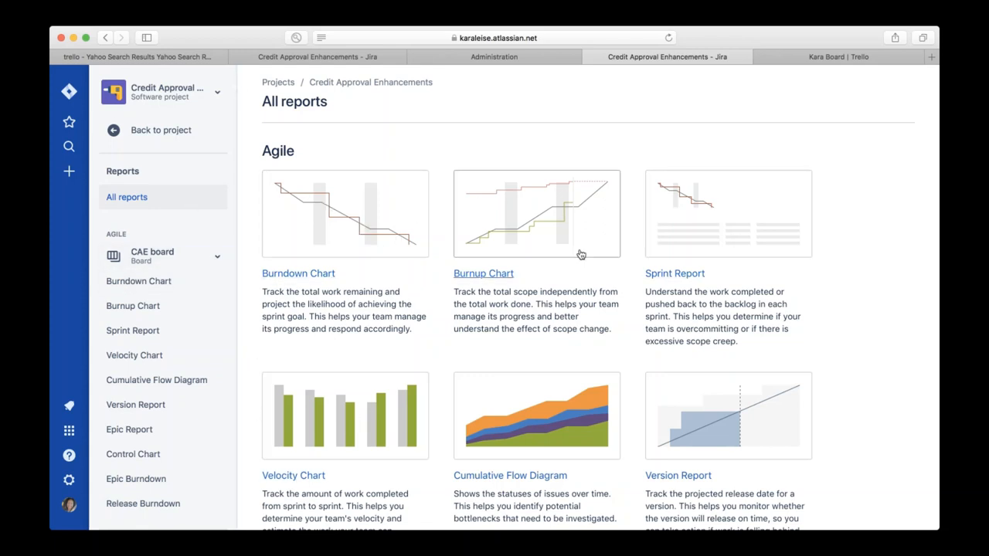
{"action": "mouse_move", "coordinate": [420, 247]}
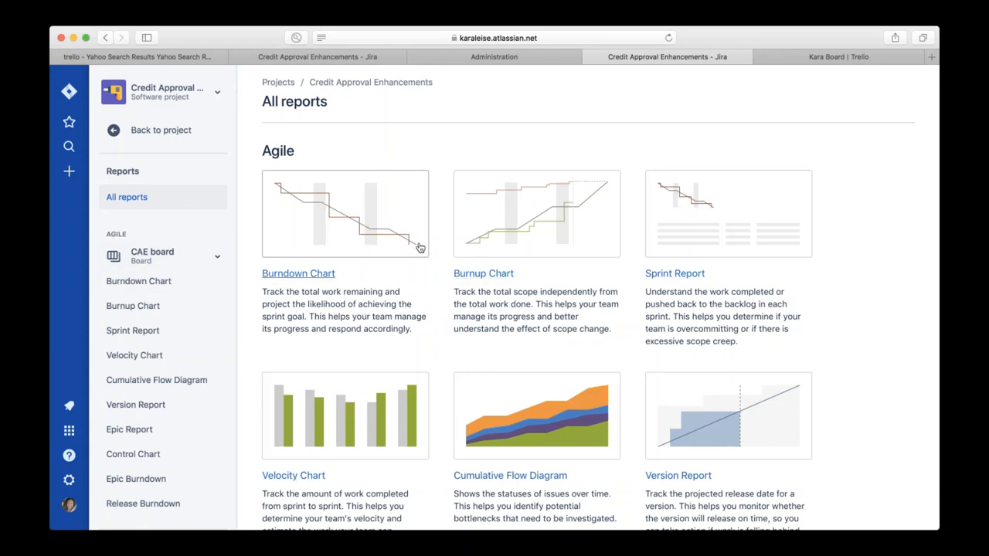
{"action": "mouse_move", "coordinate": [283, 280]}
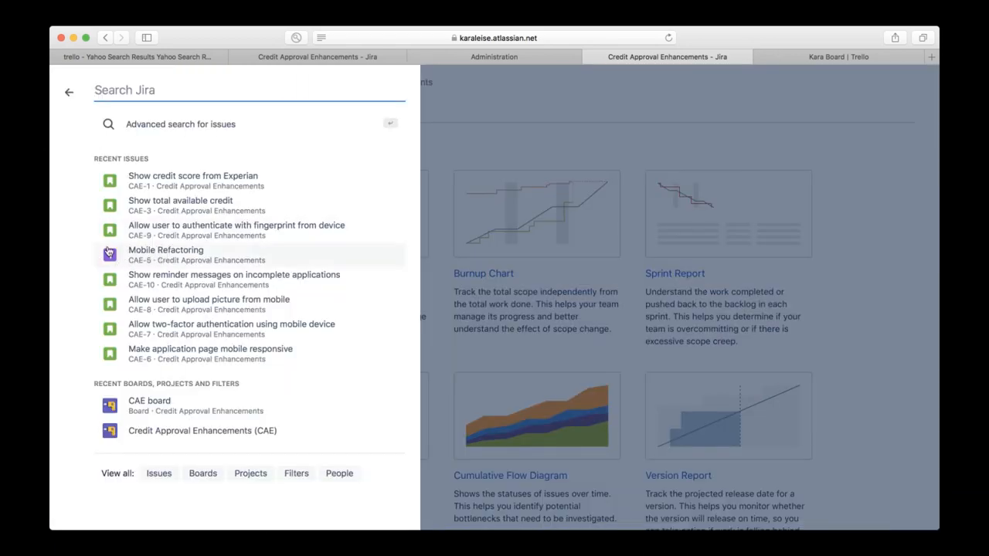
{"action": "mouse_move", "coordinate": [113, 215]}
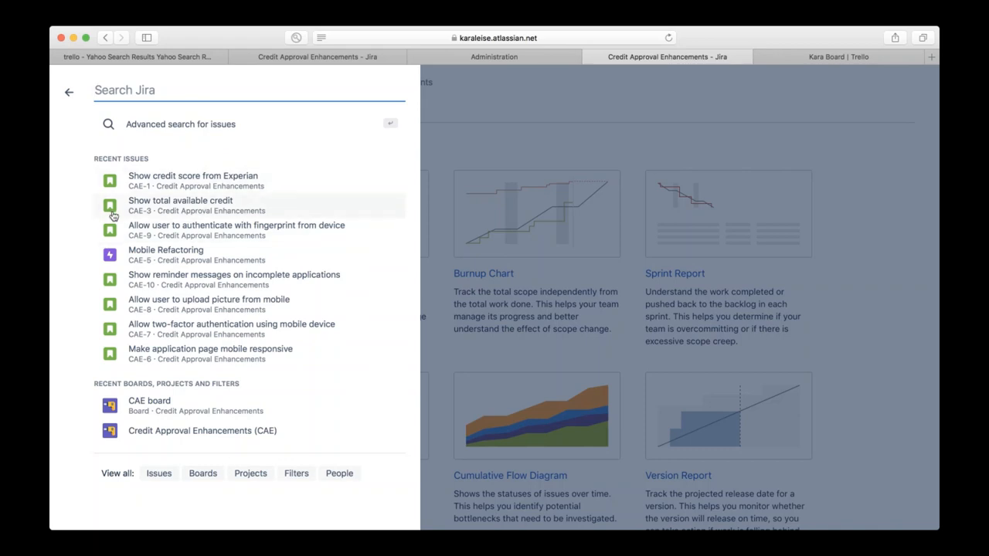
{"action": "mouse_move", "coordinate": [145, 296]}
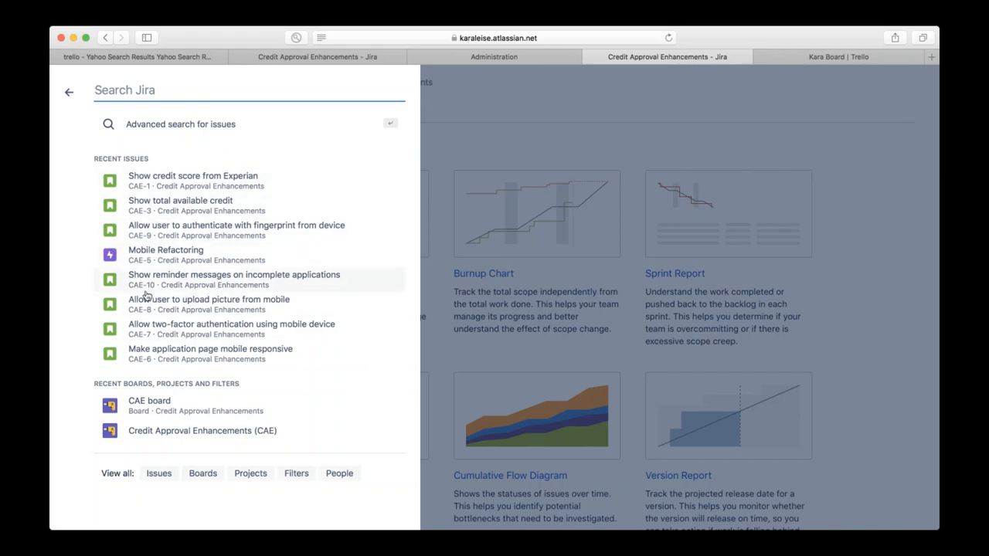
{"action": "mouse_move", "coordinate": [160, 255]}
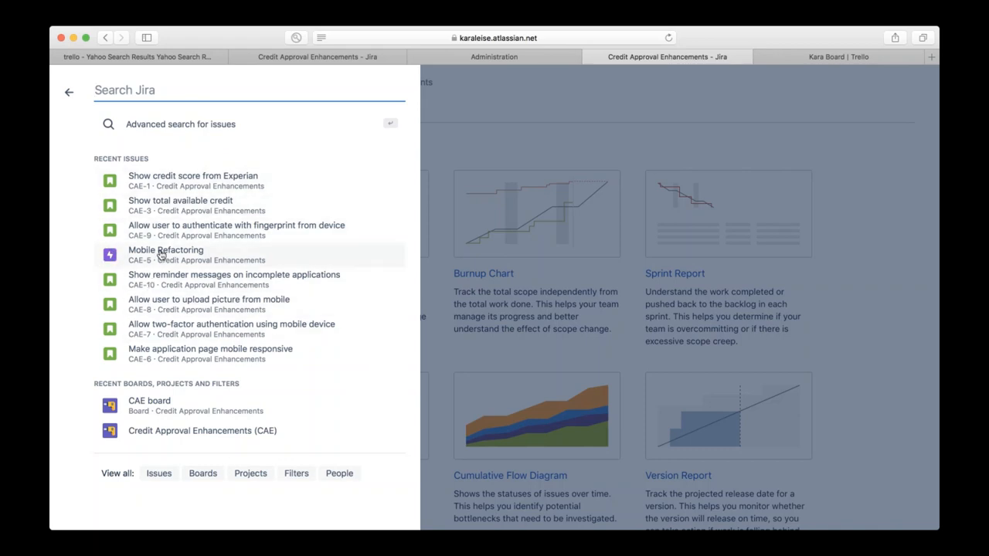
{"action": "mouse_move", "coordinate": [165, 255]}
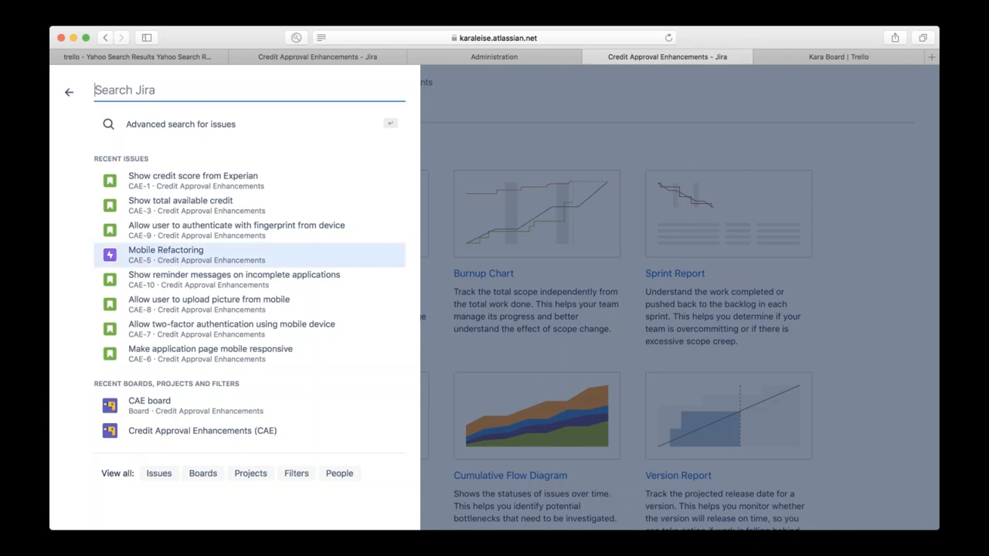
Open the Mobile Refactoring epic, view story CAE-6, then return to the epic's child issues.
{"action": "left_click", "coordinate": [165, 249]}
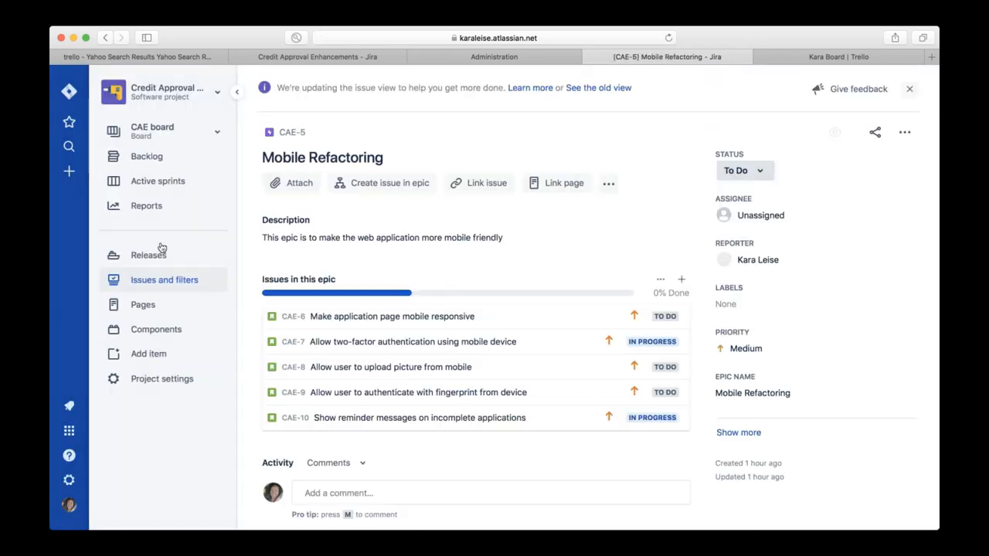
{"action": "mouse_move", "coordinate": [446, 331]}
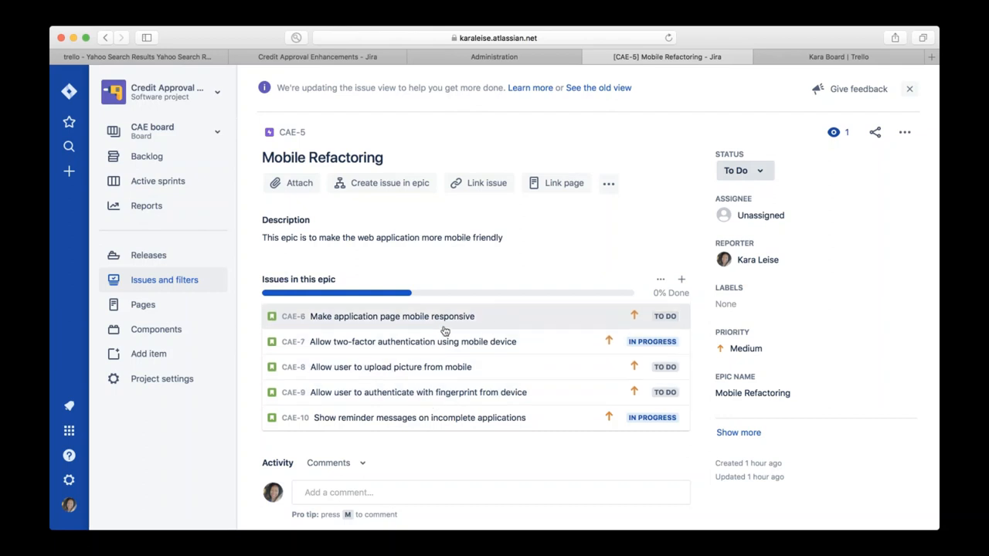
{"action": "mouse_move", "coordinate": [676, 327]}
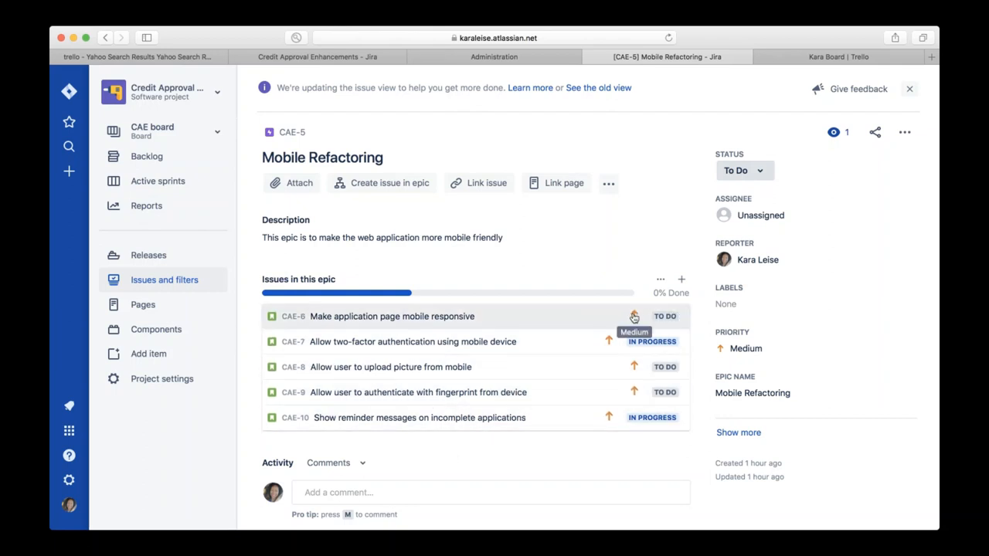
{"action": "mouse_move", "coordinate": [617, 428]}
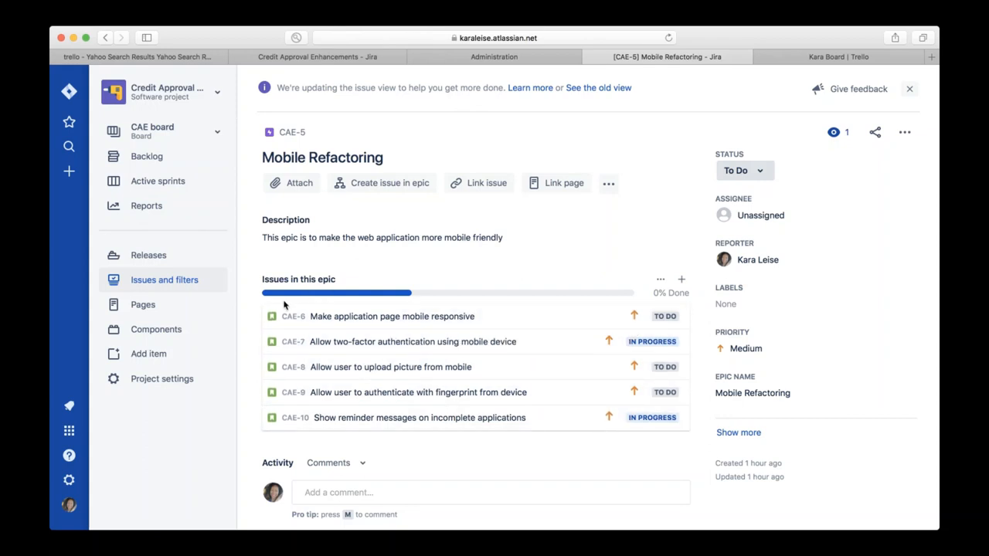
{"action": "mouse_move", "coordinate": [504, 296]}
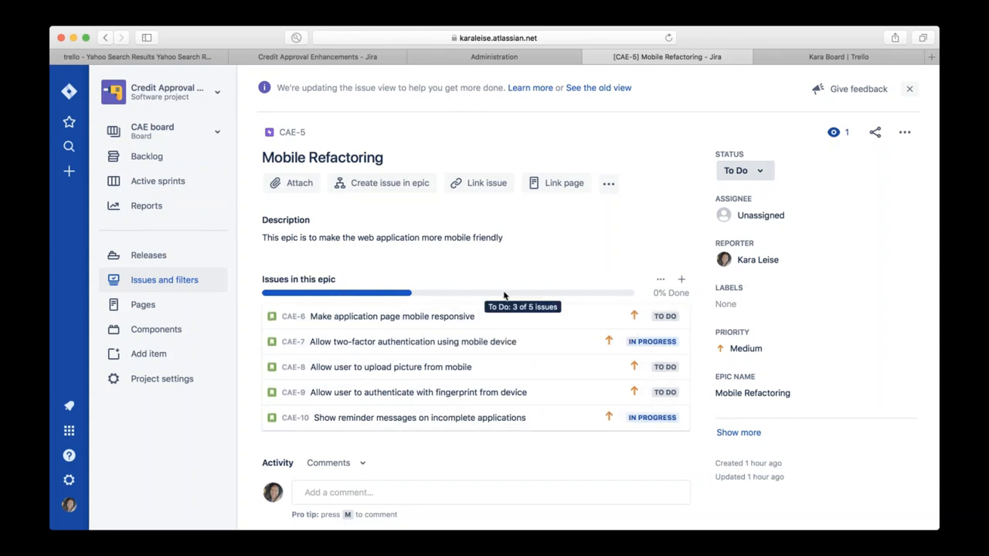
{"action": "mouse_move", "coordinate": [364, 463]}
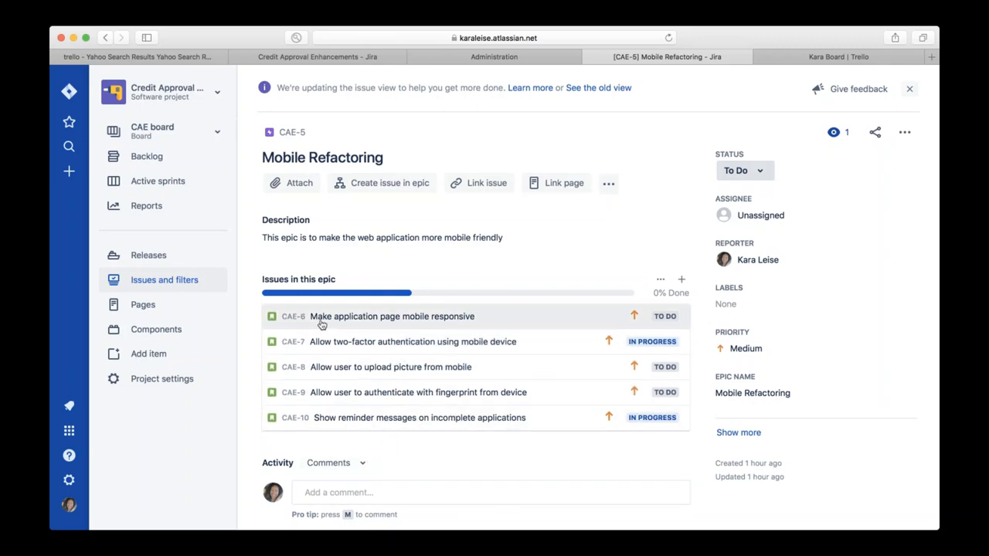
{"action": "mouse_move", "coordinate": [285, 317]}
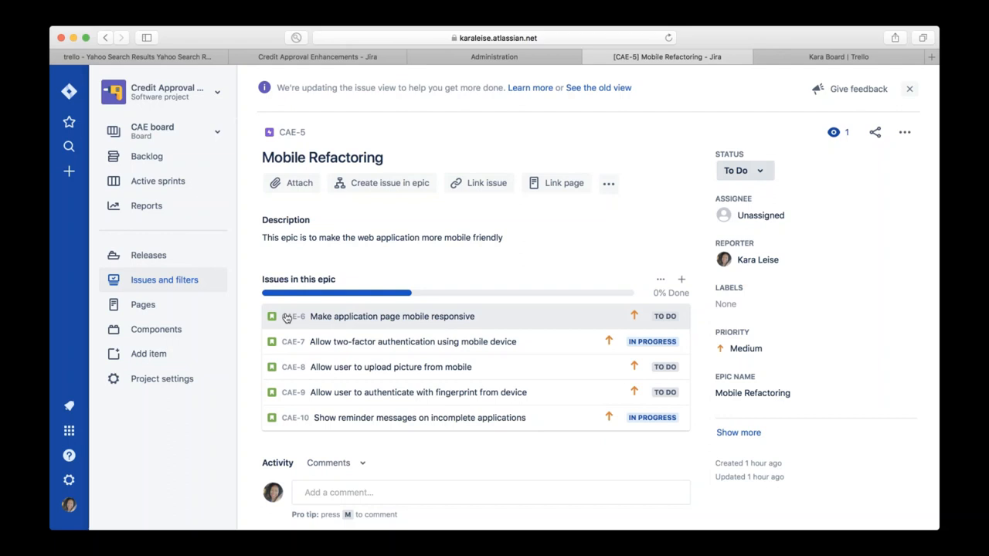
{"action": "left_click", "coordinate": [392, 316]}
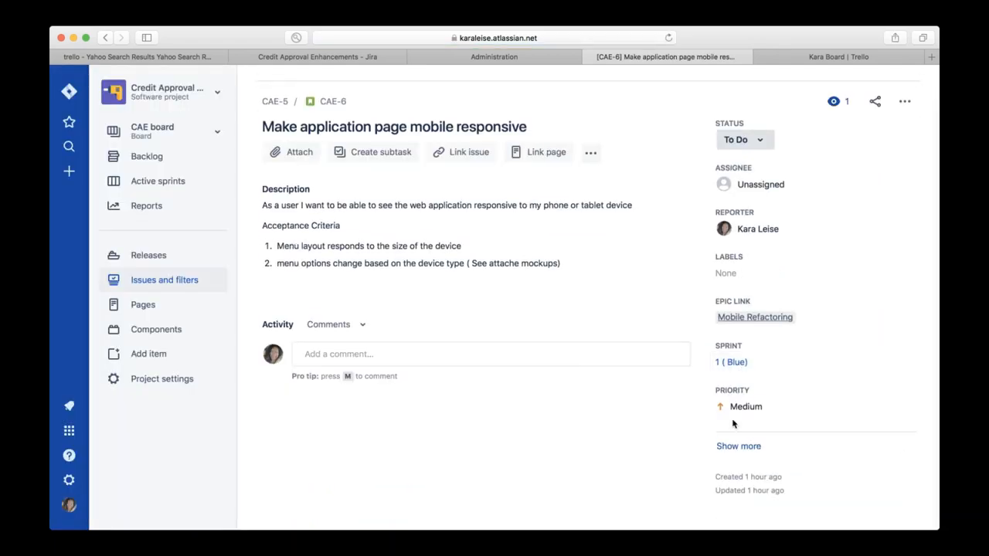
{"action": "mouse_move", "coordinate": [738, 448]}
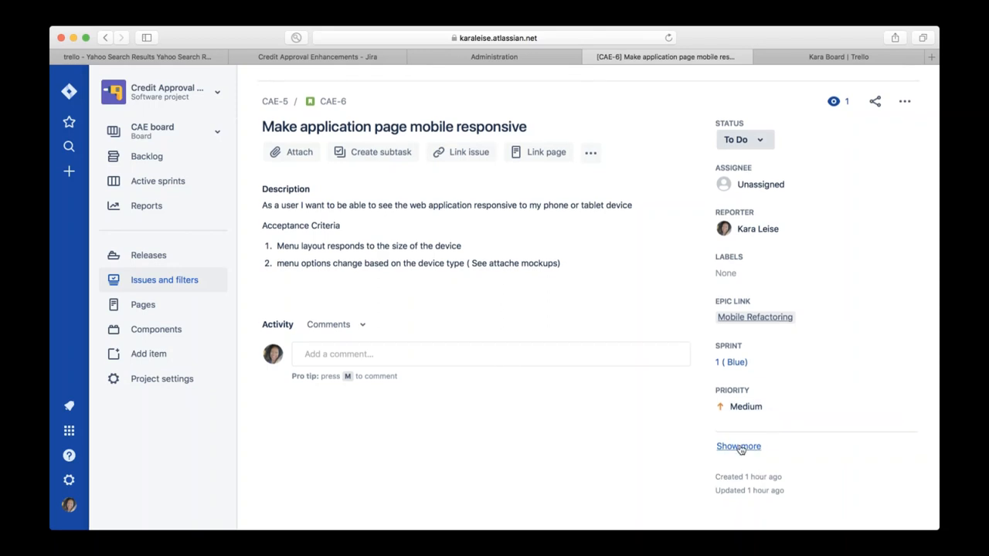
{"action": "left_click", "coordinate": [738, 446]}
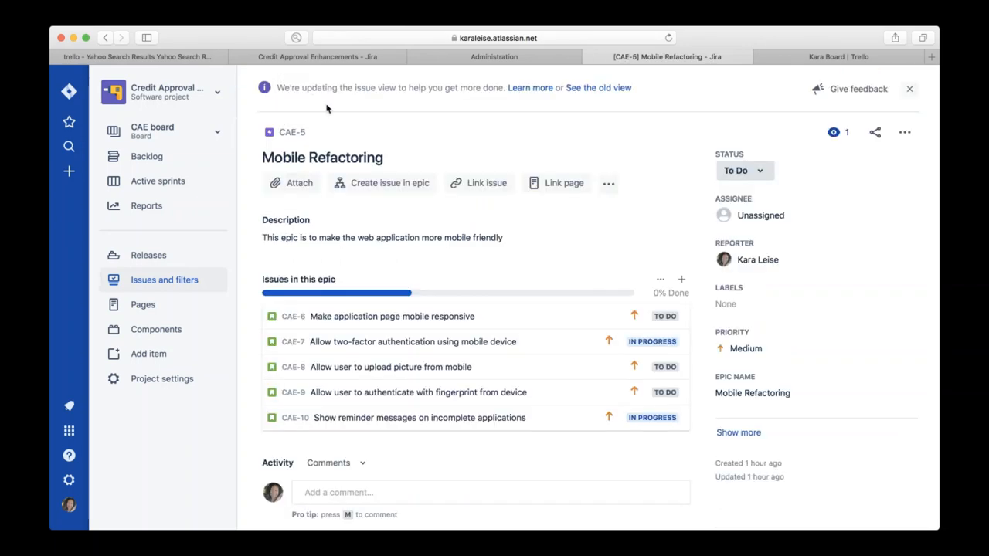
{"action": "mouse_move", "coordinate": [502, 431]}
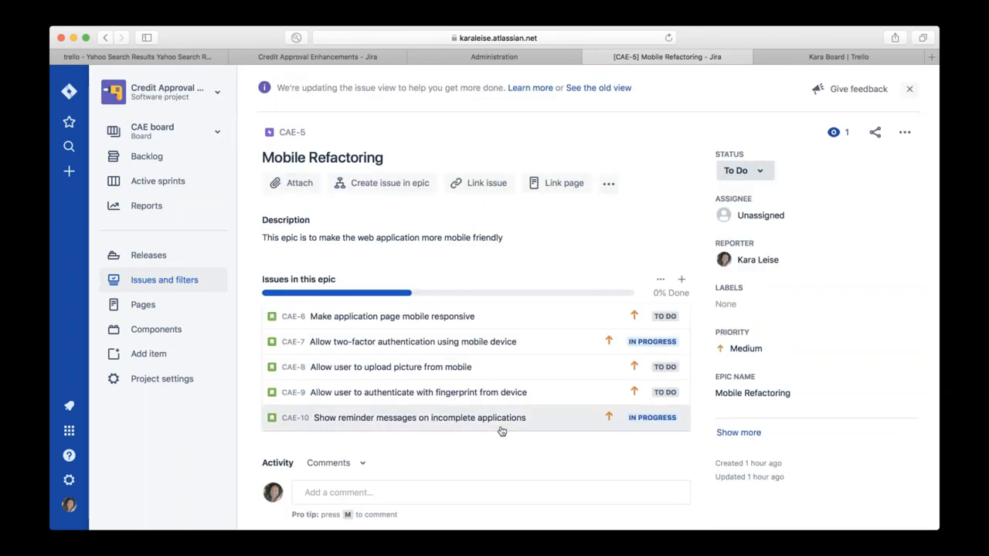
{"action": "scroll", "scroll_direction": "down", "scroll_amount": 3}
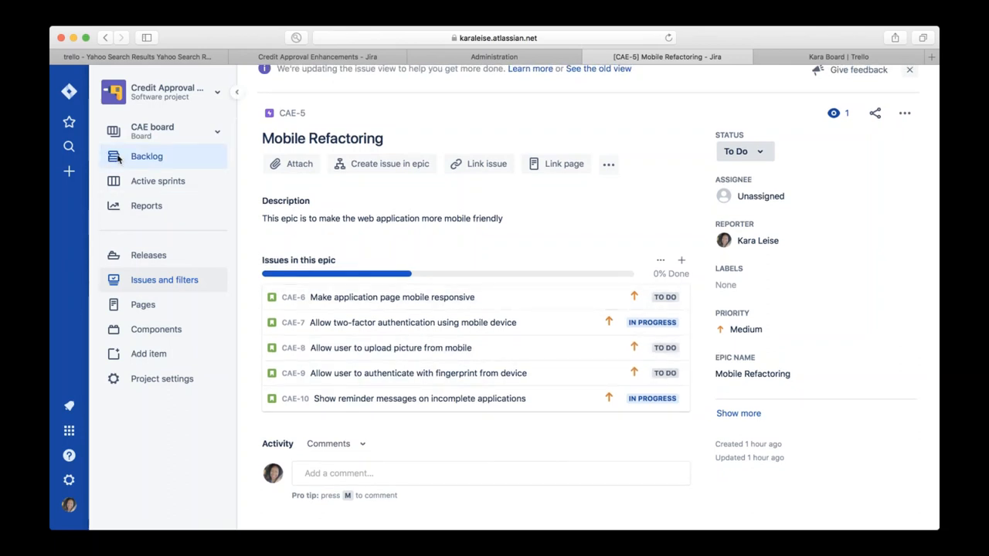
Go to the CAE backlog and drag CAE-9 to the top of Backlog.
{"action": "left_click", "coordinate": [146, 156]}
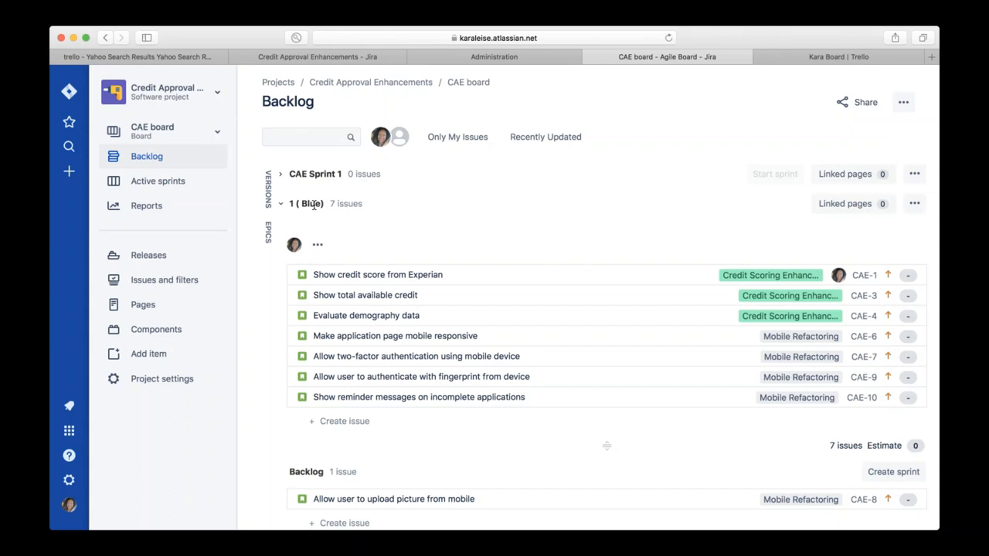
{"action": "mouse_move", "coordinate": [746, 396]}
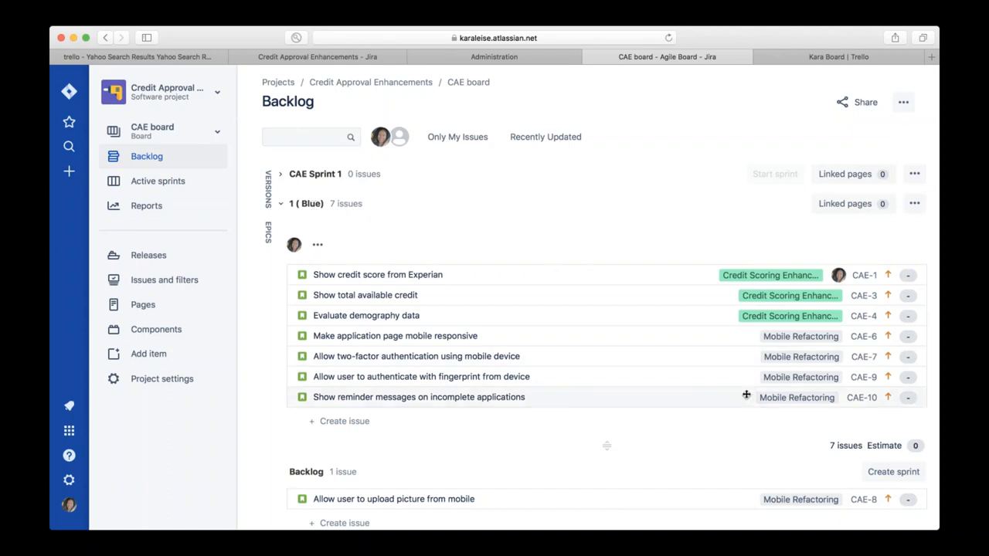
{"action": "mouse_move", "coordinate": [752, 283]}
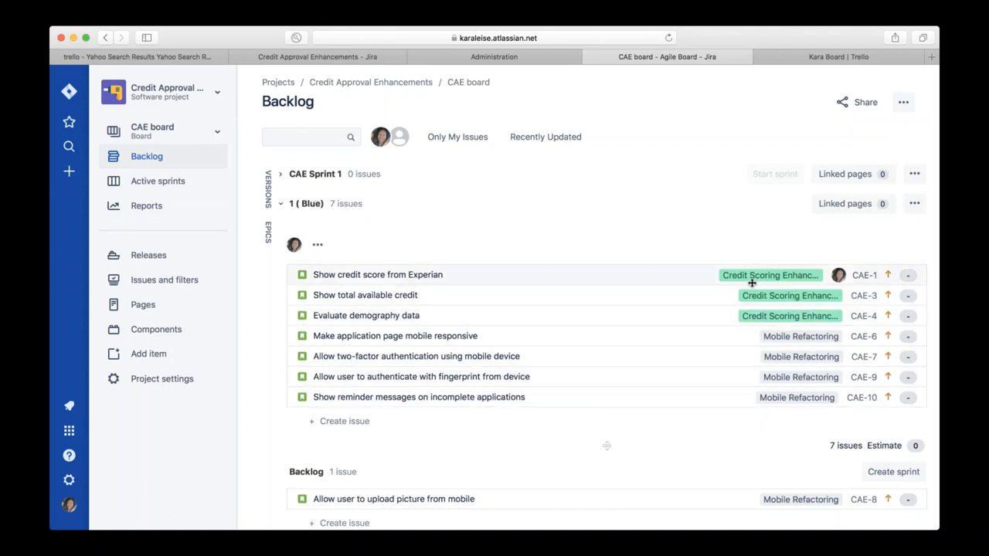
{"action": "mouse_move", "coordinate": [758, 282]}
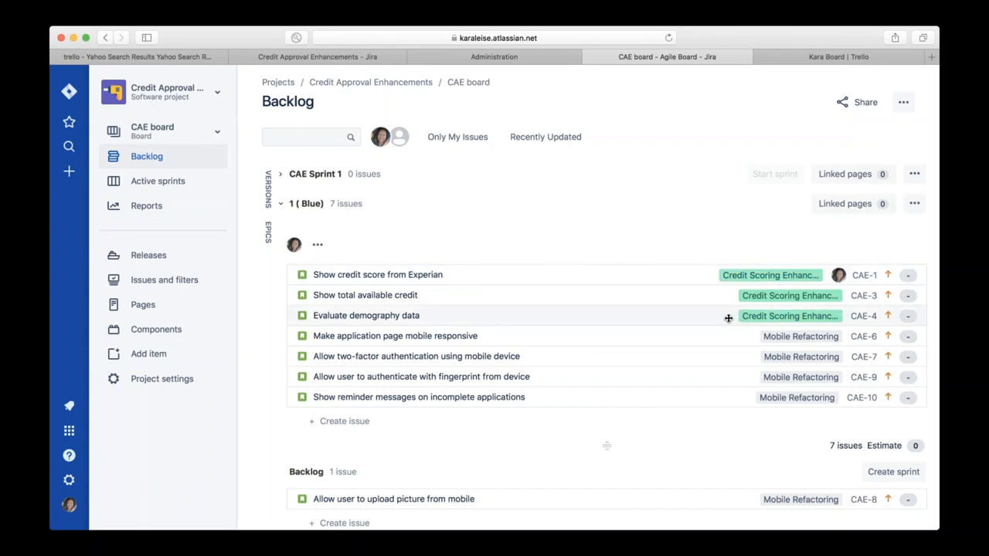
{"action": "mouse_move", "coordinate": [739, 385]}
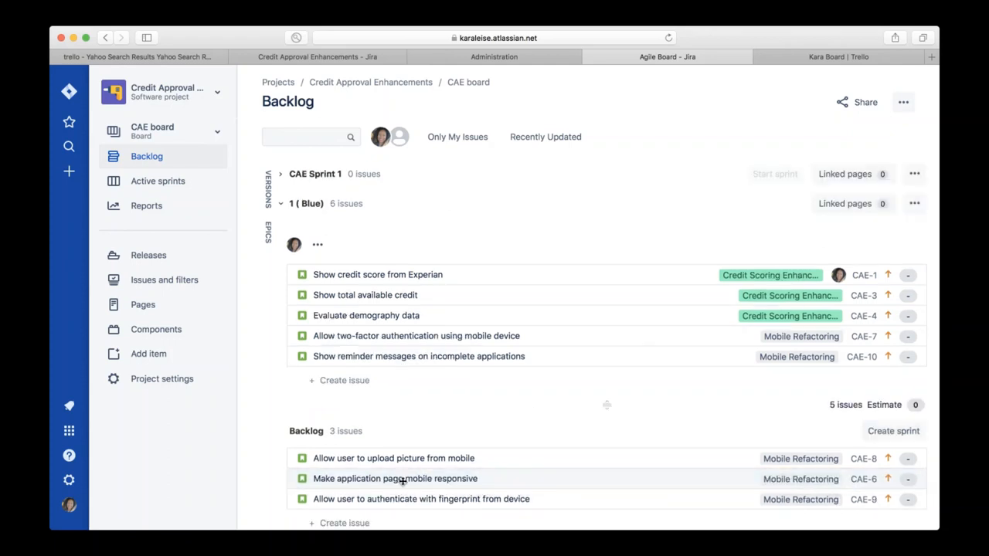
{"action": "left_click", "coordinate": [421, 499]}
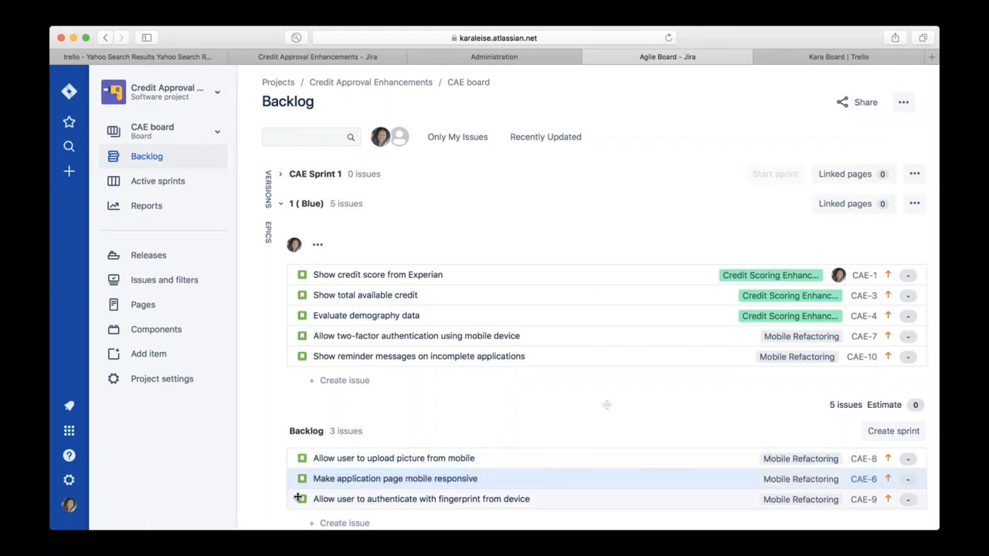
{"action": "left_click_drag", "start_coordinate": [421, 499], "coordinate": [421, 456]}
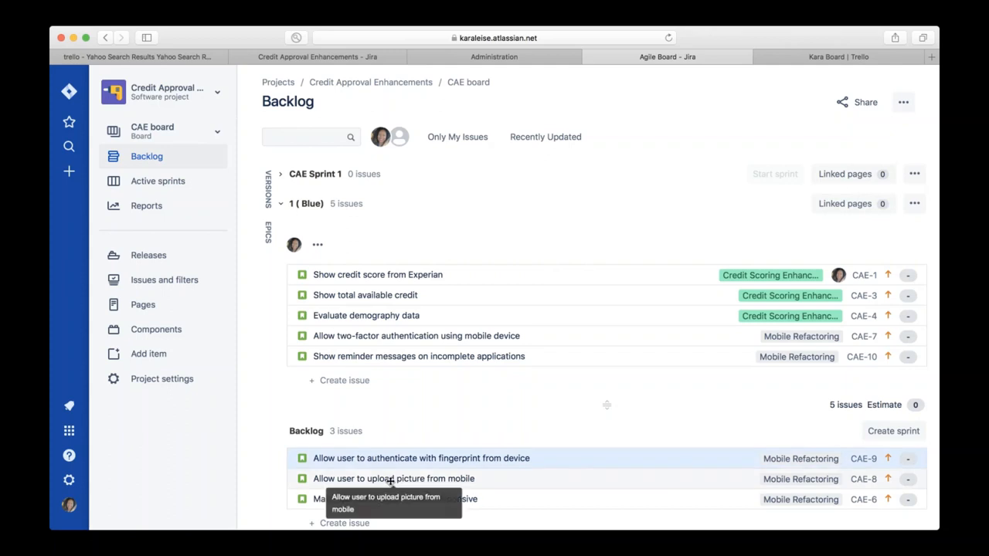
{"action": "mouse_move", "coordinate": [375, 453]}
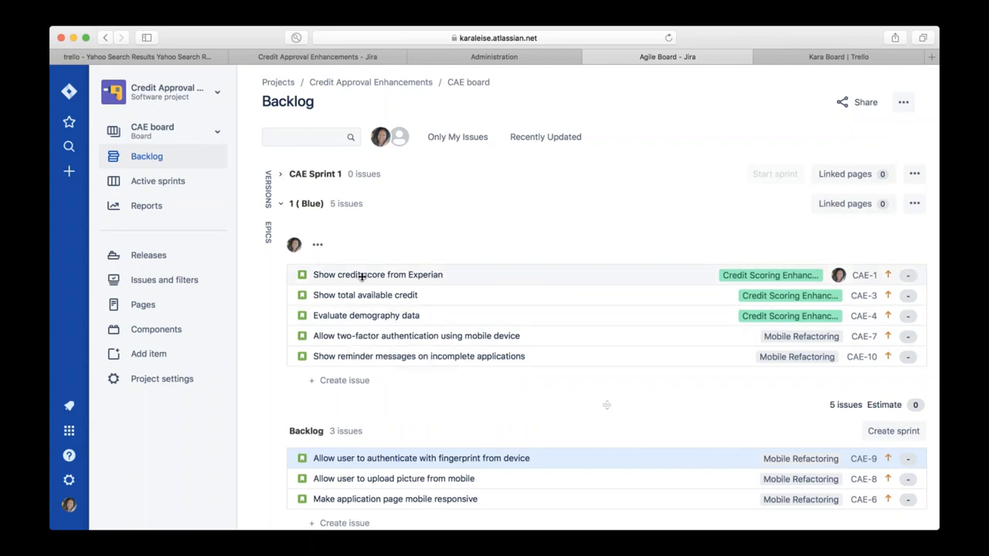
Open issue CAE-1, Show credit score from Experian, from the backlog.
{"action": "left_click", "coordinate": [377, 274]}
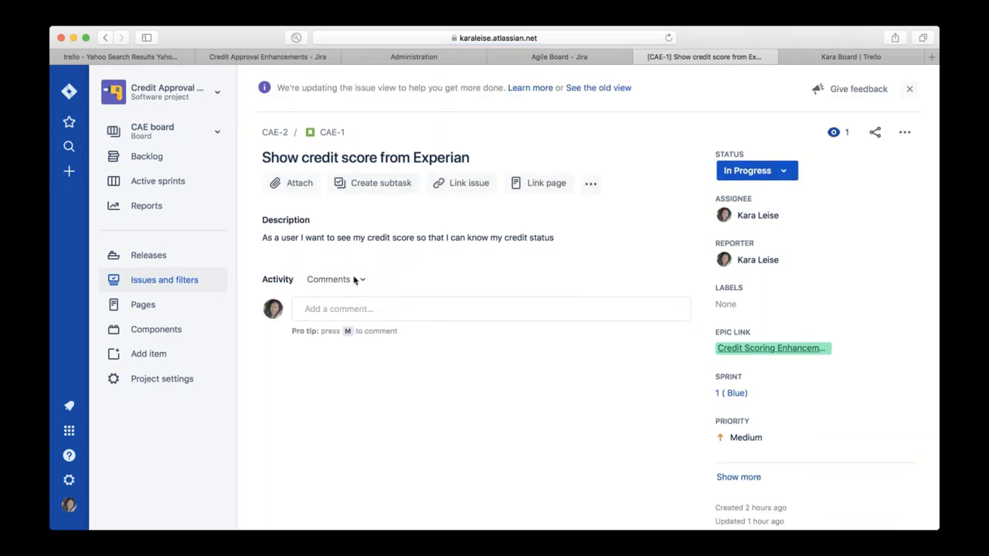
{"action": "mouse_move", "coordinate": [341, 262]}
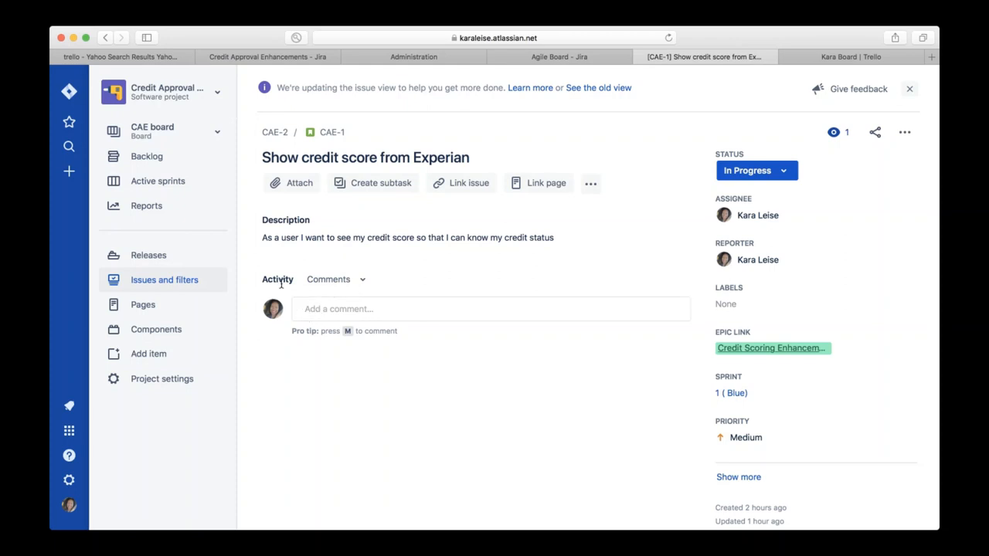
{"action": "mouse_move", "coordinate": [343, 292]}
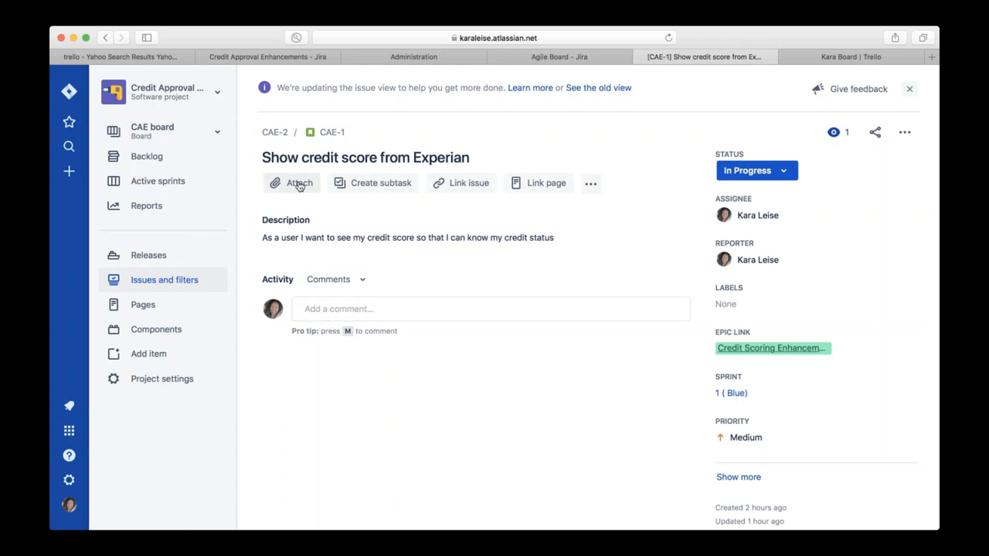
{"action": "mouse_move", "coordinate": [461, 183]}
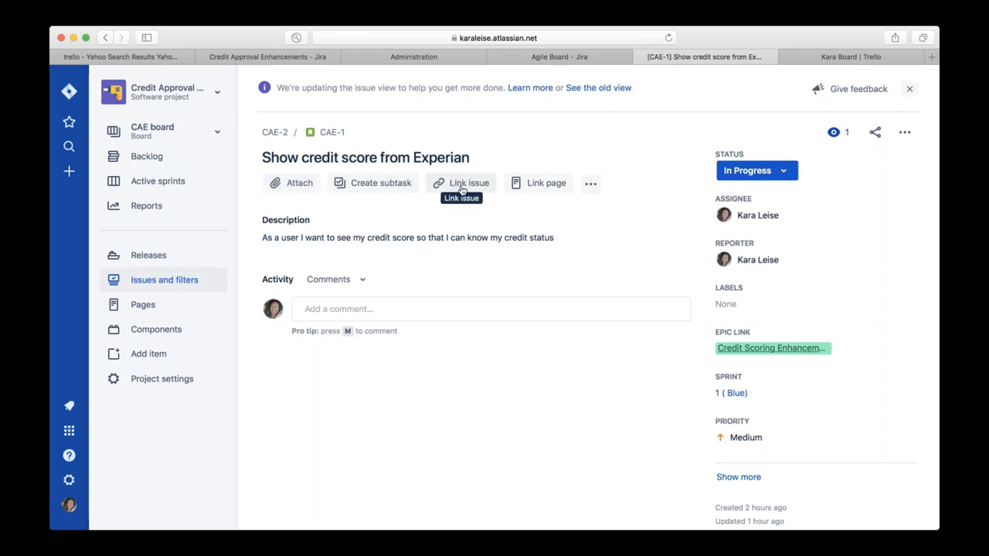
{"action": "mouse_move", "coordinate": [549, 183]}
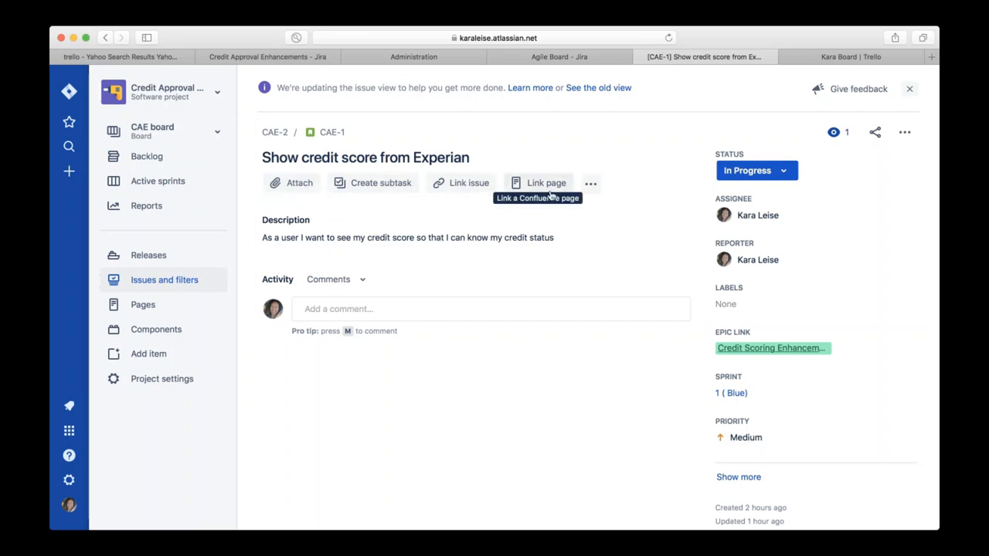
{"action": "left_click", "coordinate": [491, 309]}
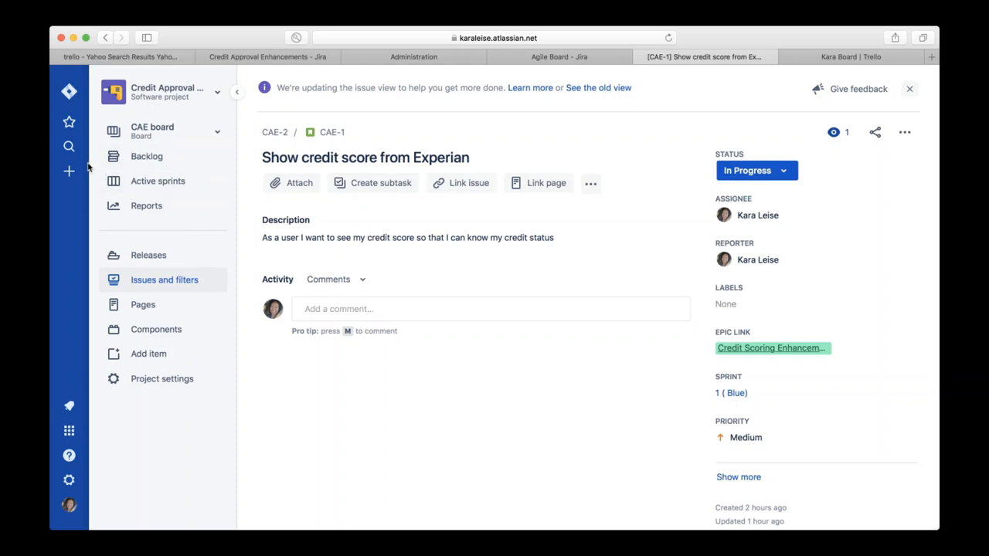
Open the Search Jira panel listing recent CAE issues and the CAE board.
{"action": "left_click", "coordinate": [162, 131]}
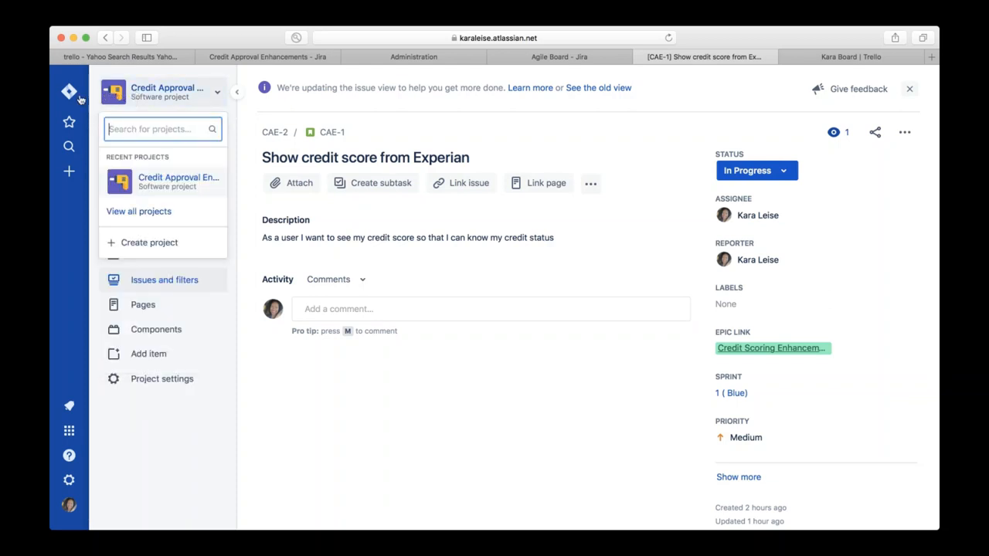
{"action": "left_click", "coordinate": [69, 146]}
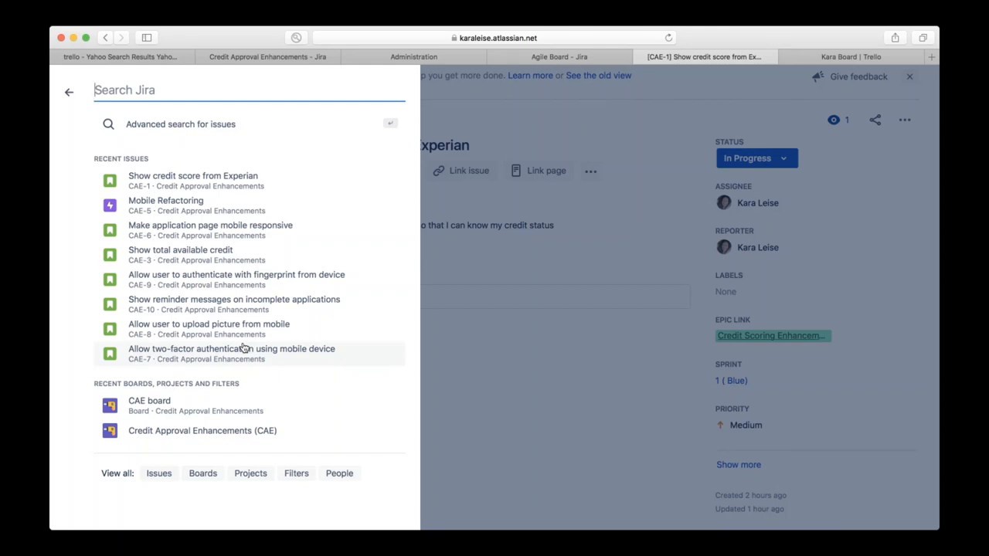
{"action": "mouse_move", "coordinate": [243, 342]}
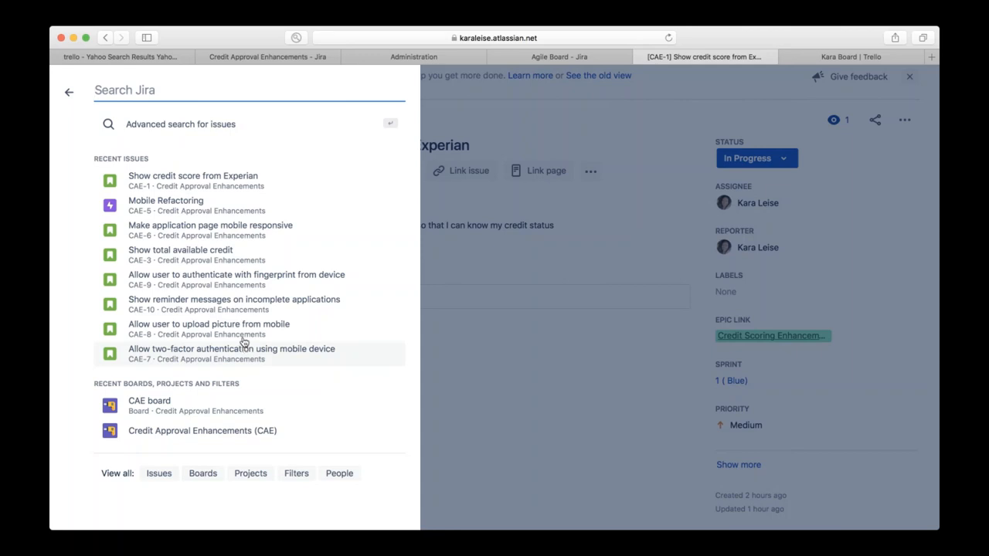
{"action": "mouse_move", "coordinate": [178, 462]}
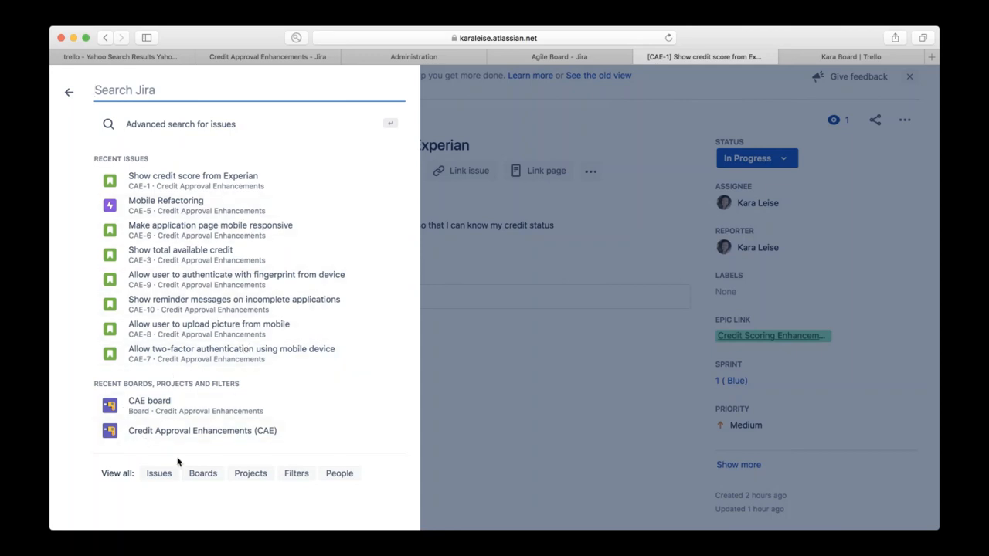
{"action": "mouse_move", "coordinate": [153, 407]}
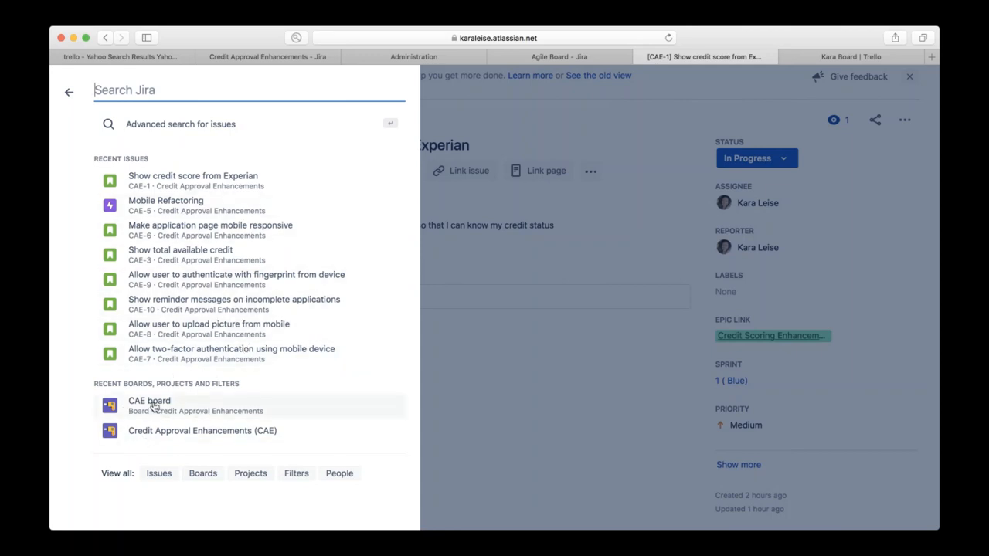
{"action": "left_click", "coordinate": [147, 401]}
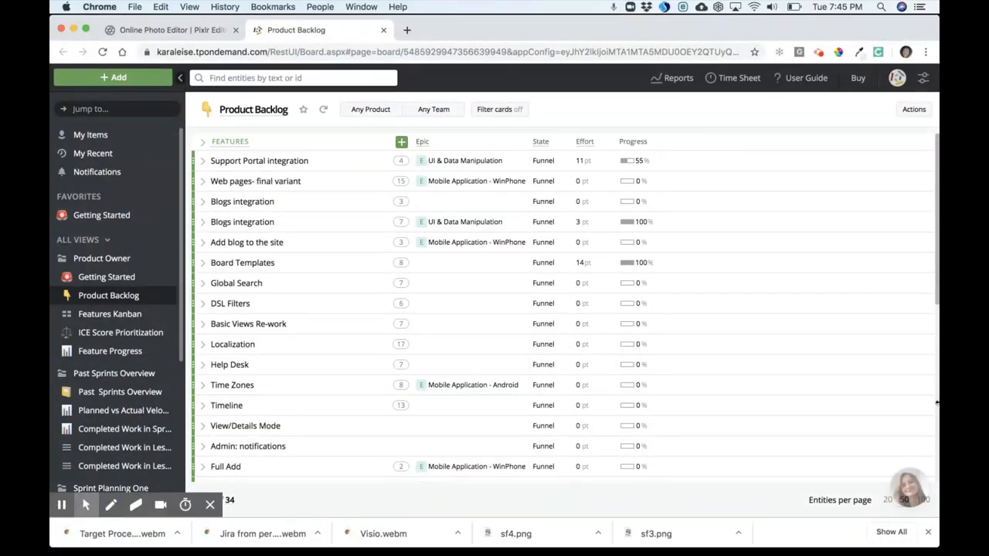
{"action": "mouse_move", "coordinate": [879, 391]}
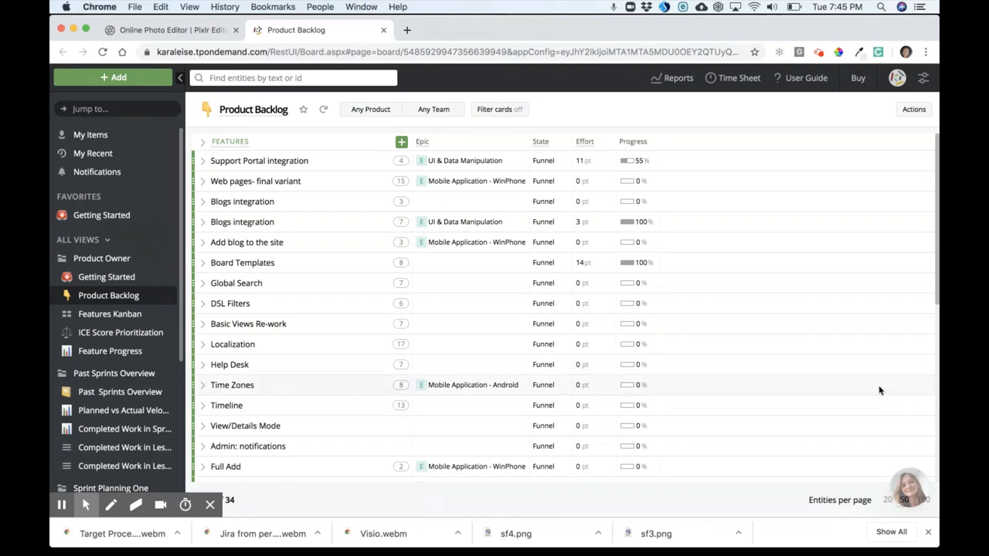
{"action": "mouse_move", "coordinate": [876, 320]}
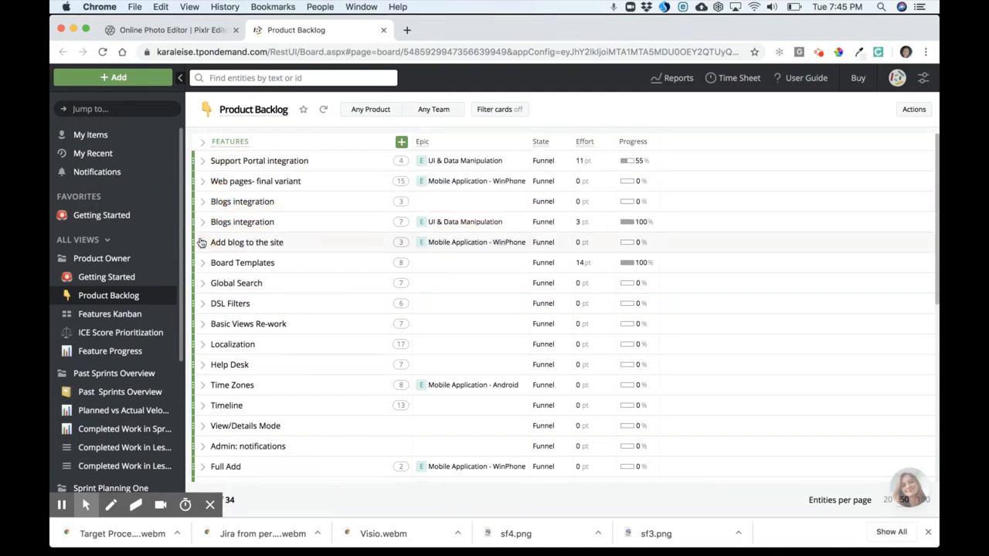
{"action": "mouse_move", "coordinate": [527, 153]}
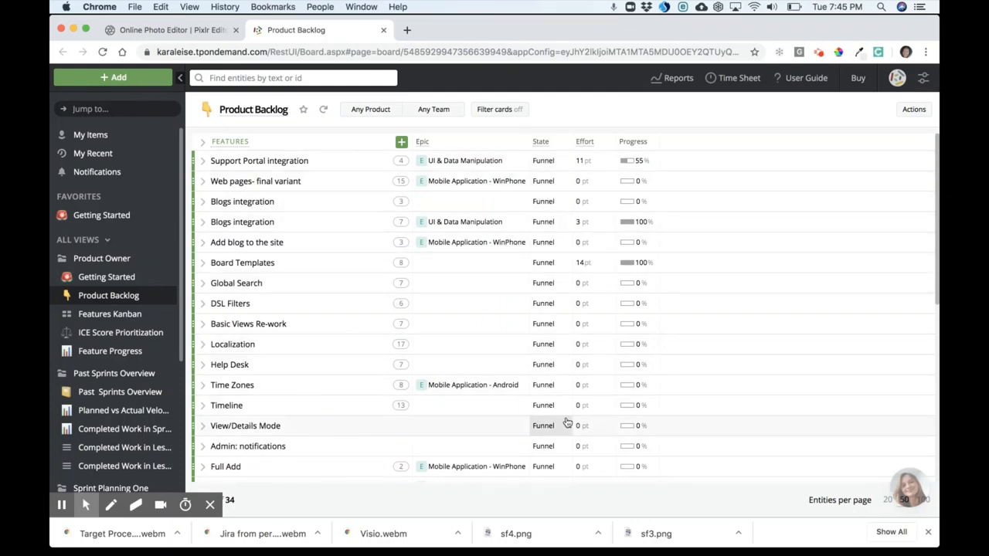
{"action": "mouse_move", "coordinate": [619, 168]}
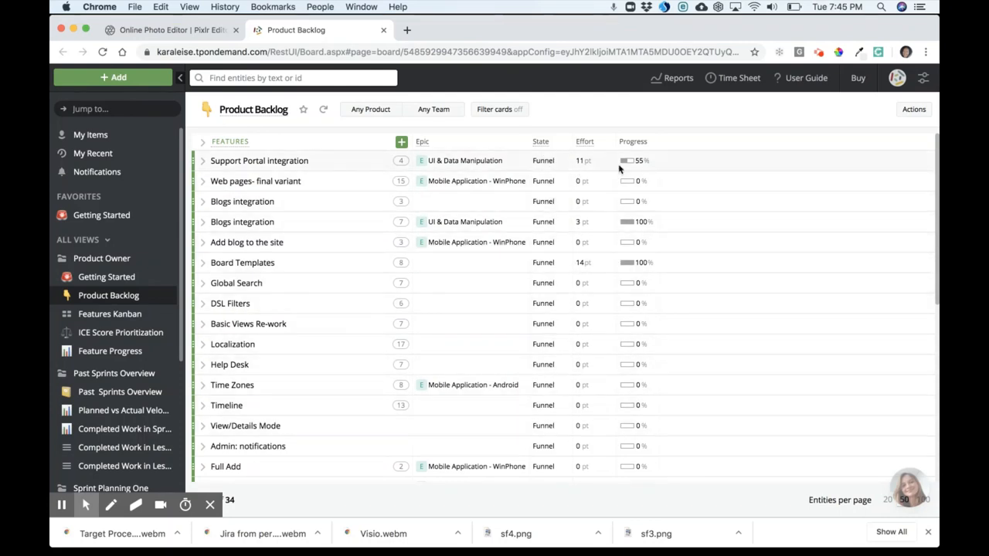
{"action": "mouse_move", "coordinate": [464, 390]}
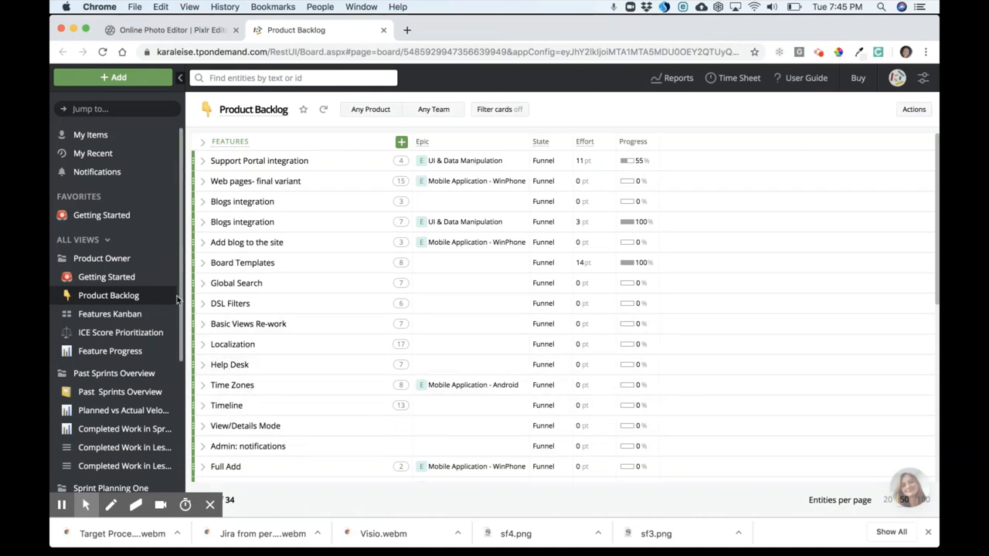
{"action": "mouse_move", "coordinate": [128, 280]}
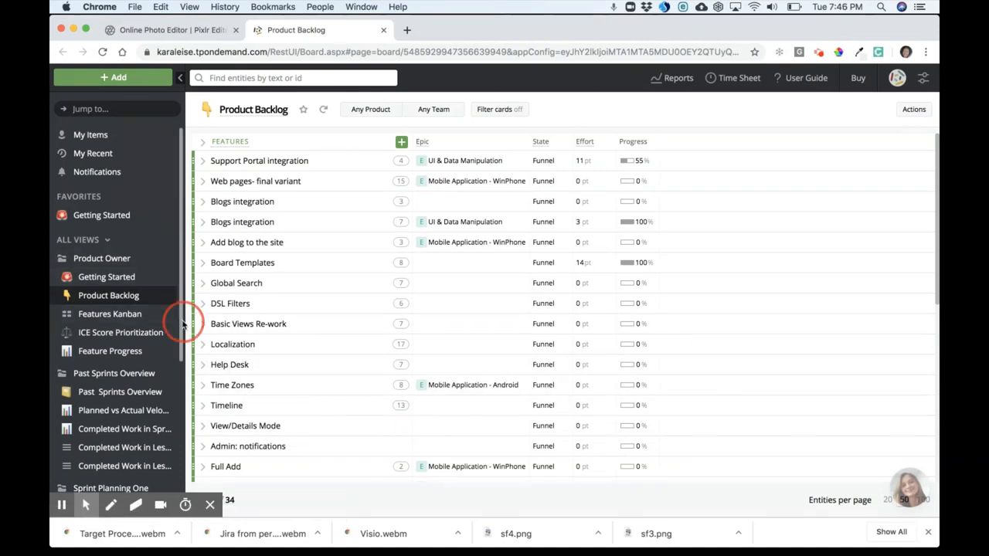
{"action": "scroll", "scroll_direction": "down", "scroll_amount": 3}
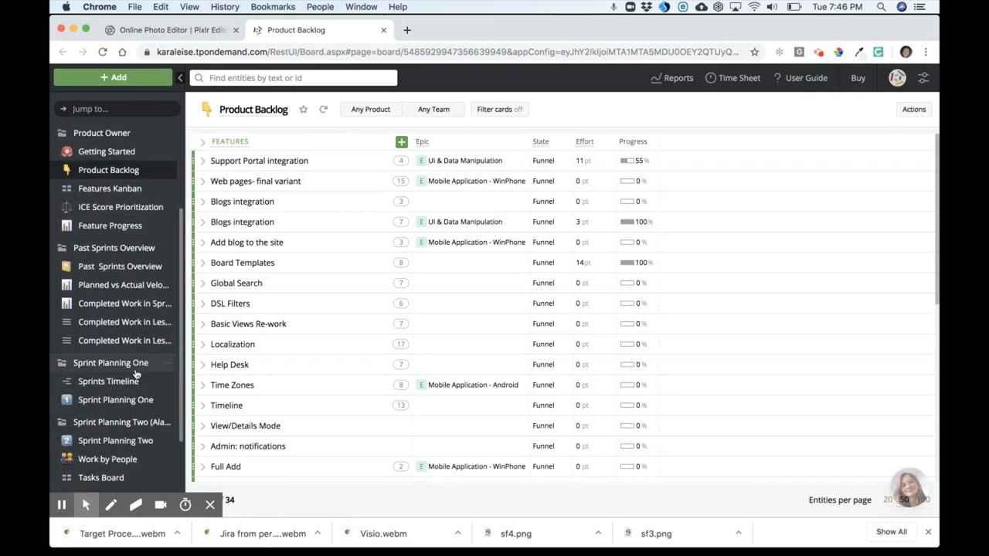
View the Sprint Planning One board, then Sprints Timeline, then My Items.
{"action": "left_click", "coordinate": [115, 401]}
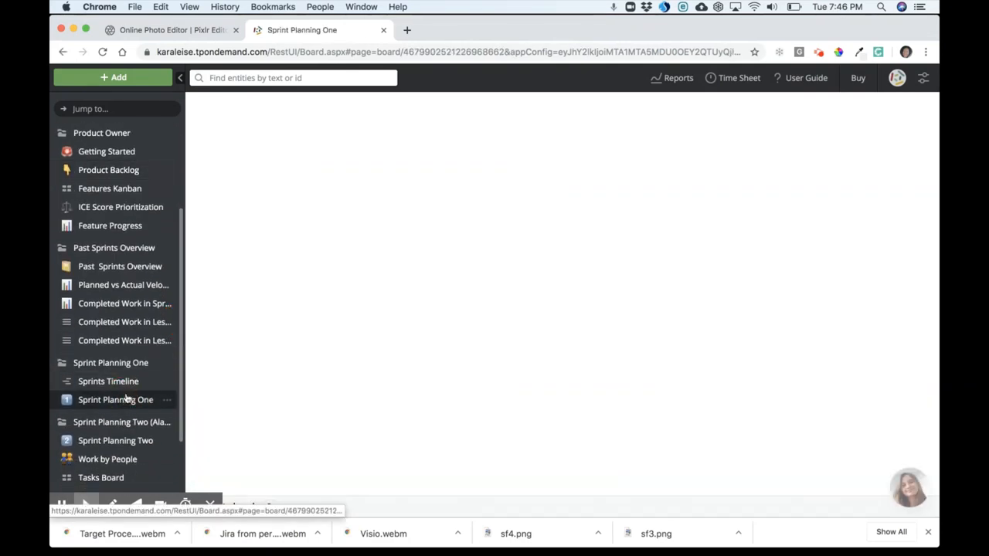
{"action": "left_click", "coordinate": [115, 399]}
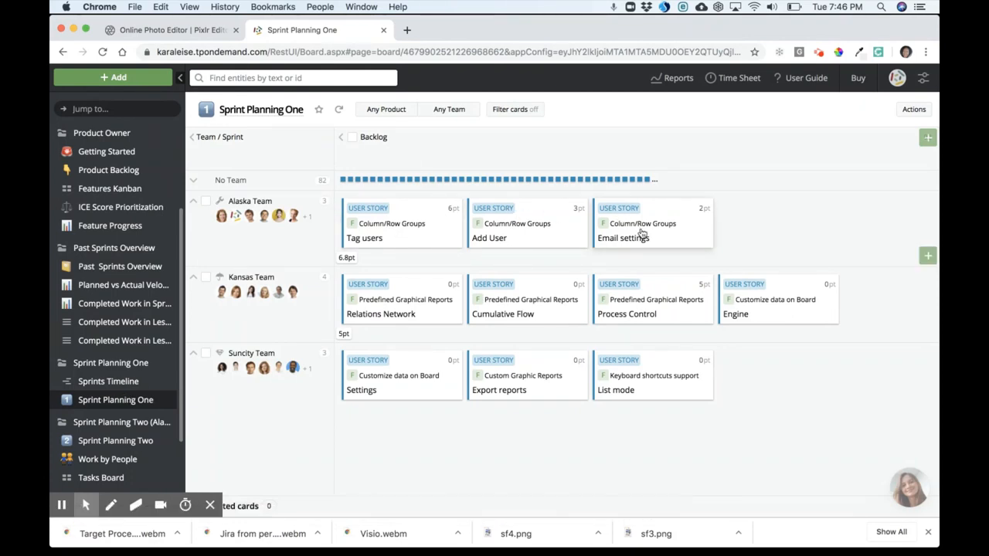
{"action": "mouse_move", "coordinate": [410, 321]}
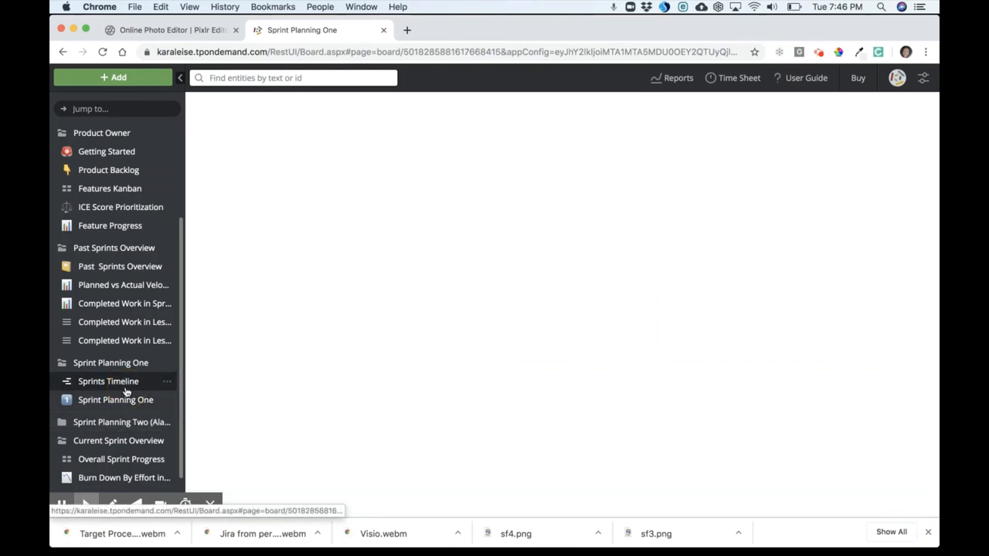
{"action": "left_click", "coordinate": [108, 381]}
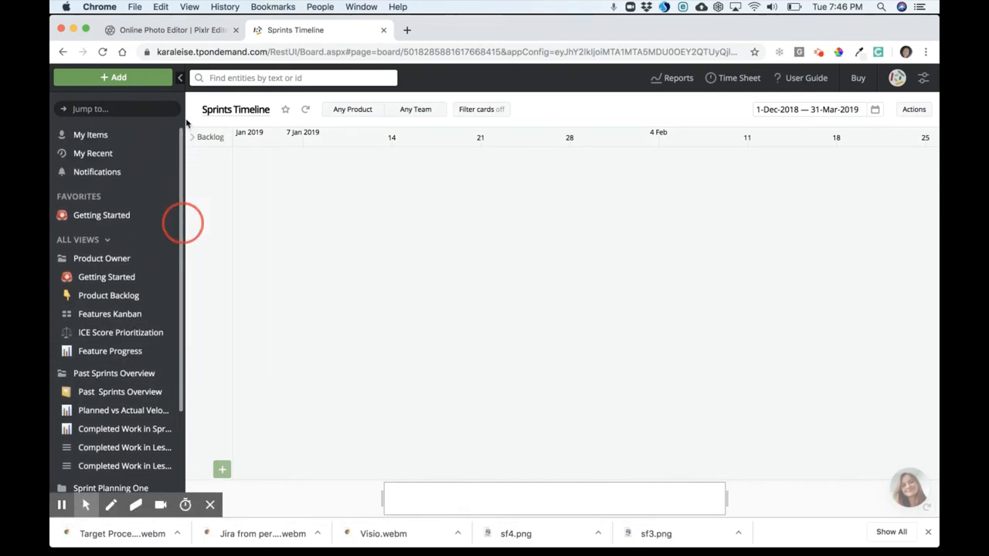
{"action": "left_click", "coordinate": [90, 135]}
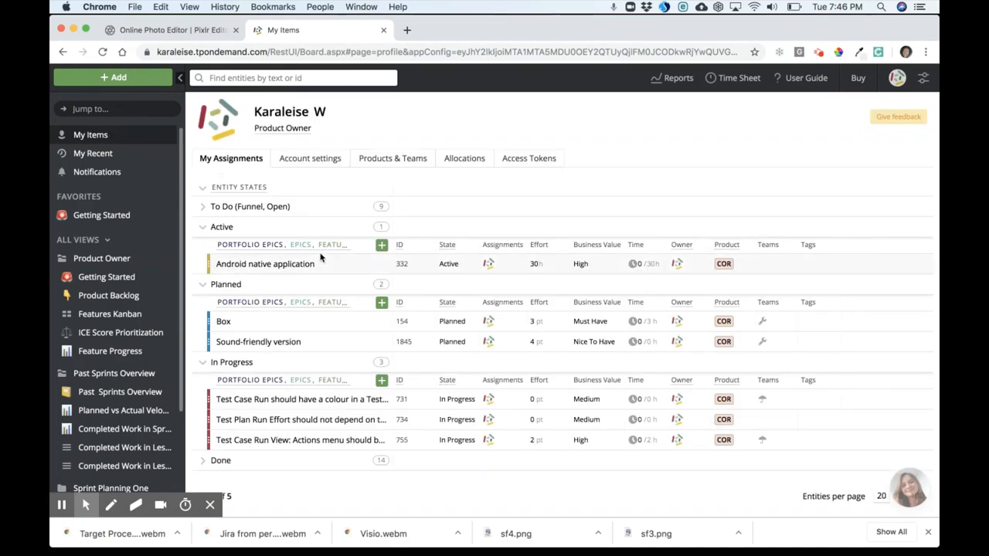
{"action": "left_click", "coordinate": [264, 264]}
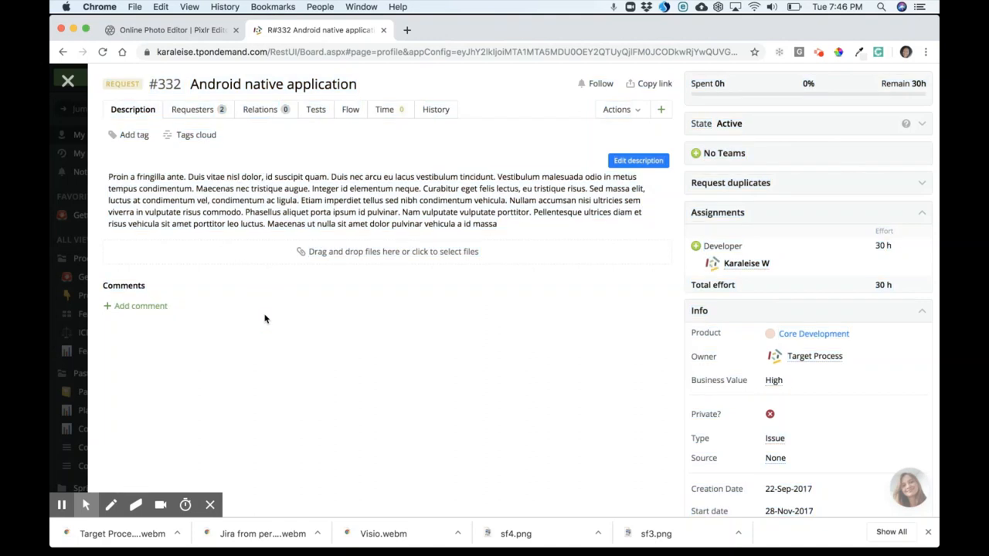
{"action": "mouse_move", "coordinate": [537, 268]}
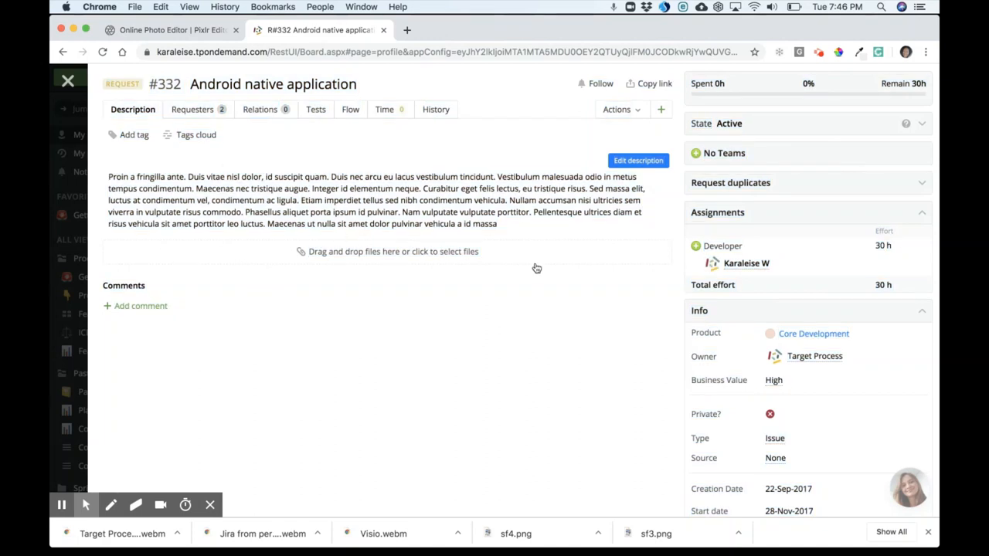
{"action": "scroll", "scroll_direction": "down", "scroll_amount": 3}
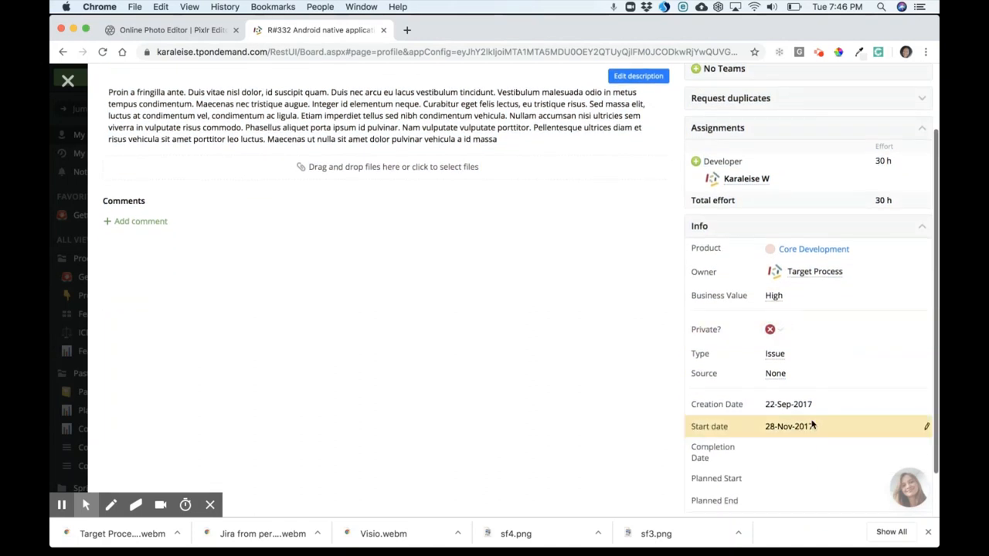
{"action": "scroll", "scroll_direction": "down", "scroll_amount": 3}
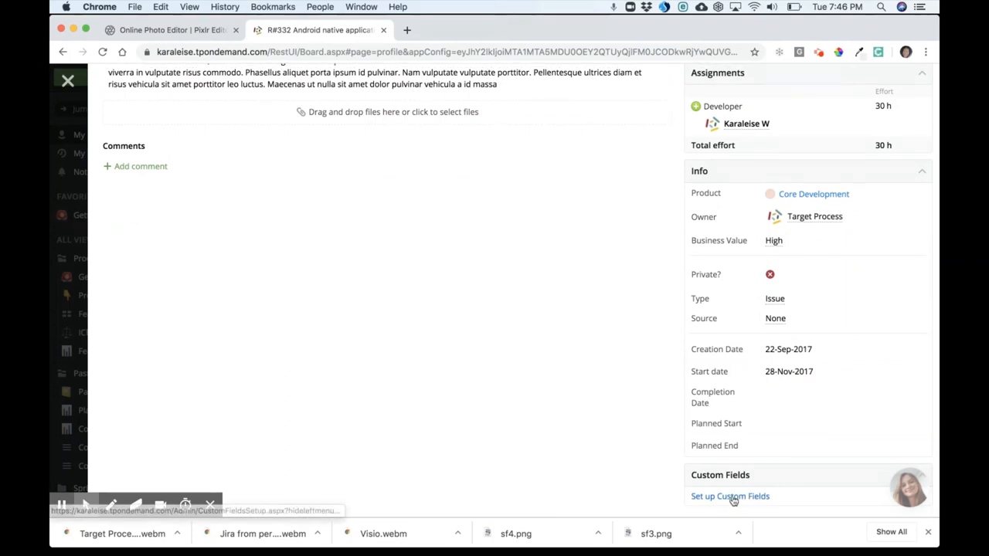
{"action": "scroll", "scroll_direction": "up", "scroll_amount": 3}
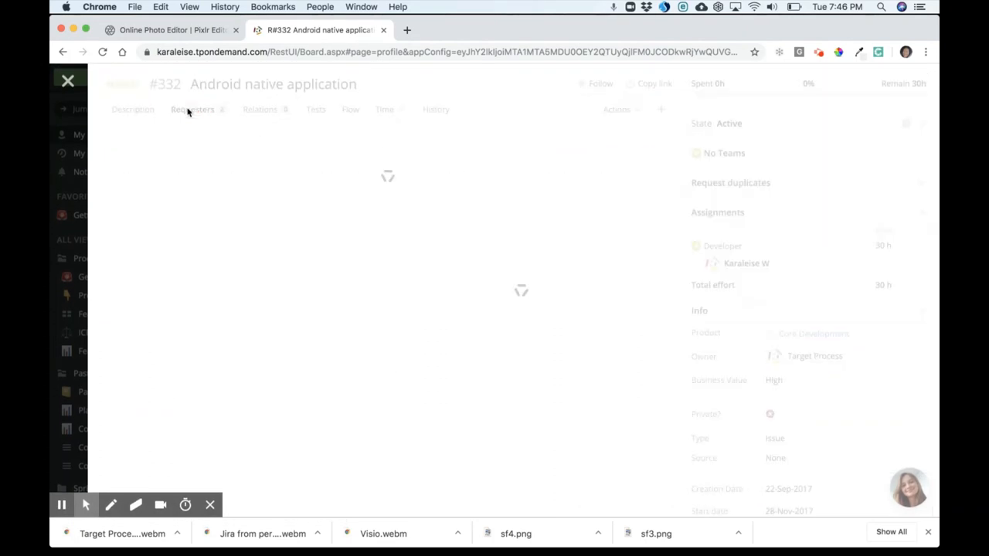
{"action": "left_click", "coordinate": [192, 109]}
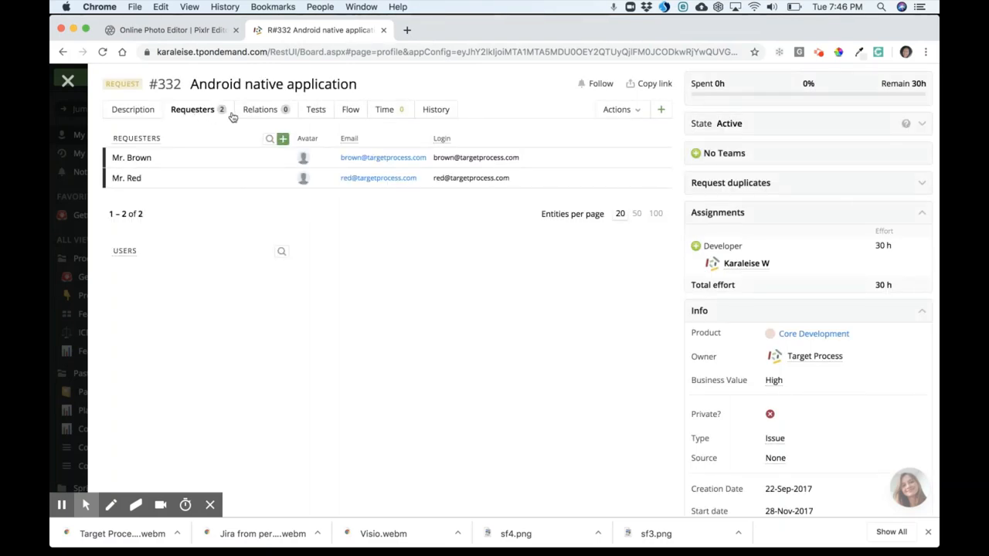
{"action": "mouse_move", "coordinate": [435, 113]}
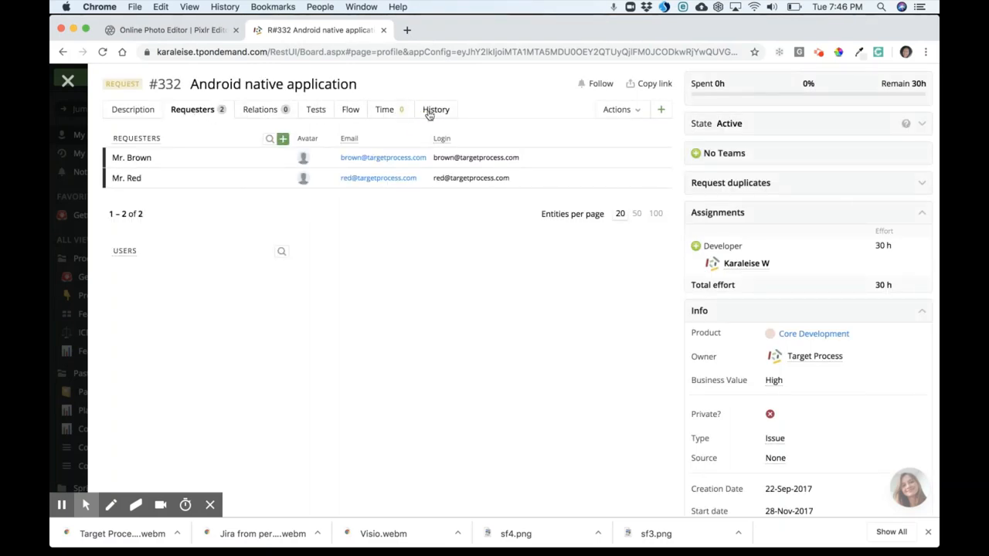
{"action": "left_click", "coordinate": [132, 109]}
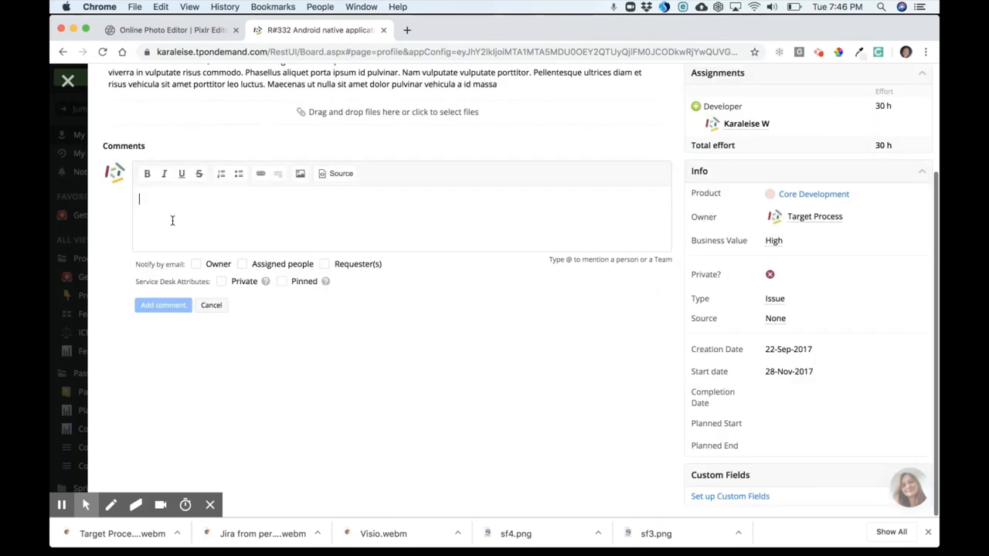
{"action": "type", "text": "@"}
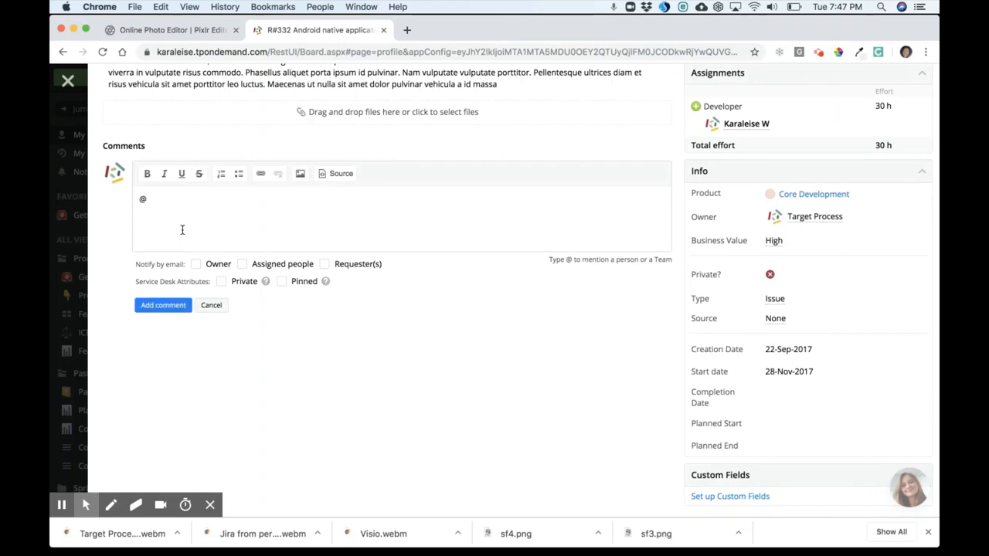
{"action": "mouse_move", "coordinate": [286, 333]}
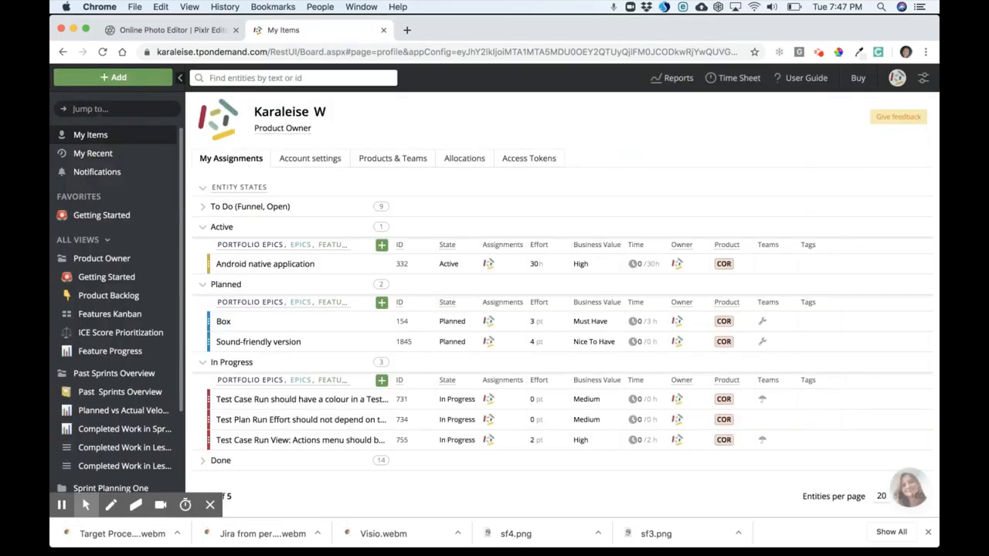
Browse My Recent items, then open the Product Owner Getting Started dashboard.
{"action": "left_click", "coordinate": [92, 153]}
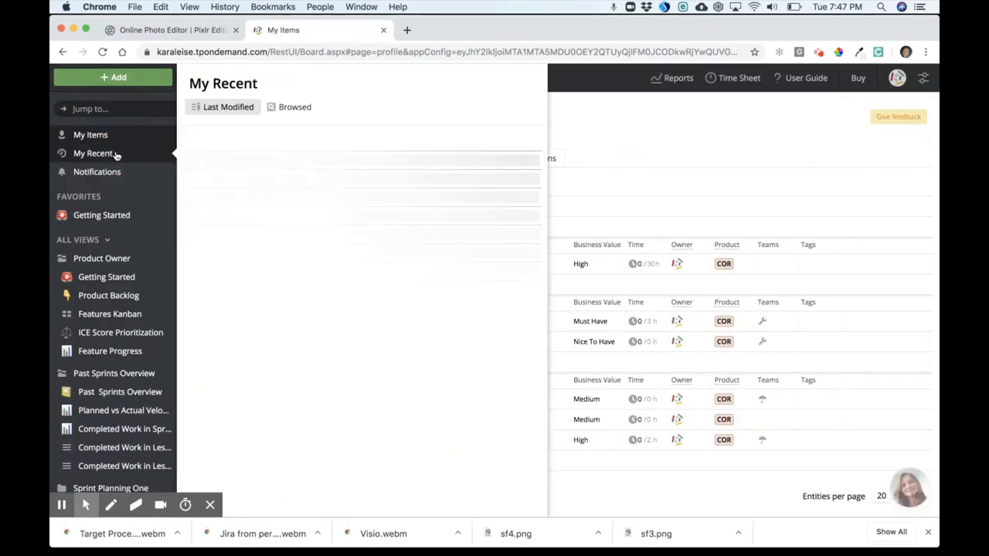
{"action": "left_click", "coordinate": [92, 153]}
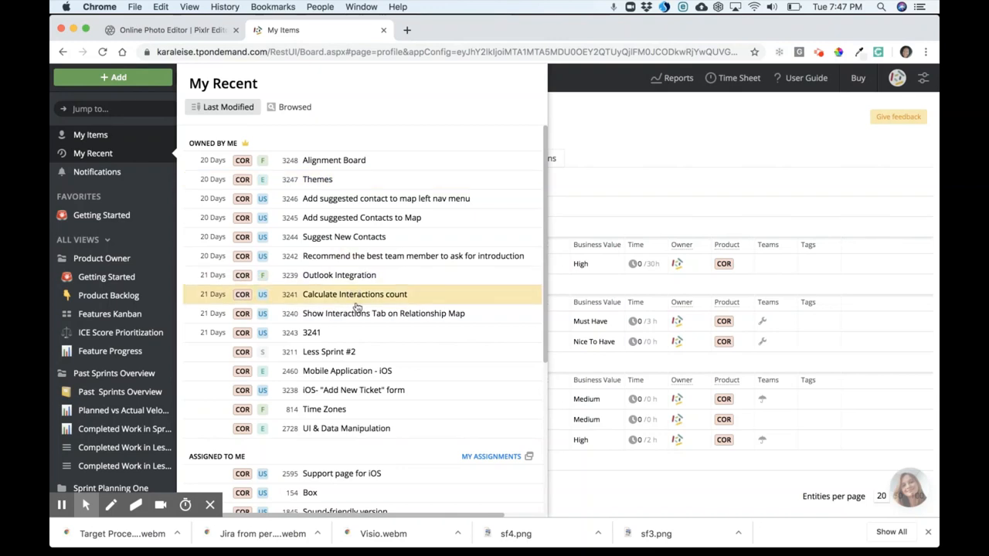
{"action": "scroll", "scroll_direction": "down", "scroll_amount": 3}
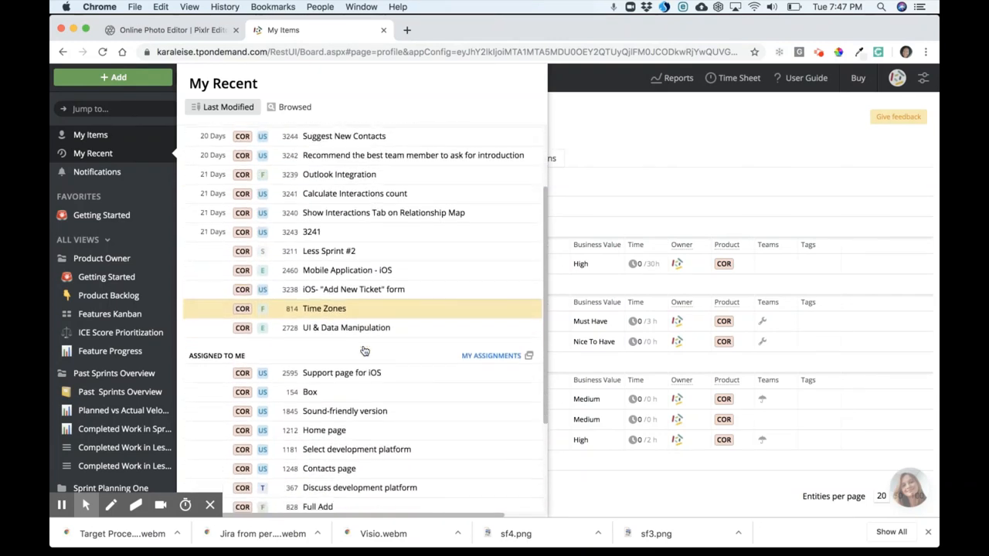
{"action": "scroll", "scroll_direction": "down", "scroll_amount": 3}
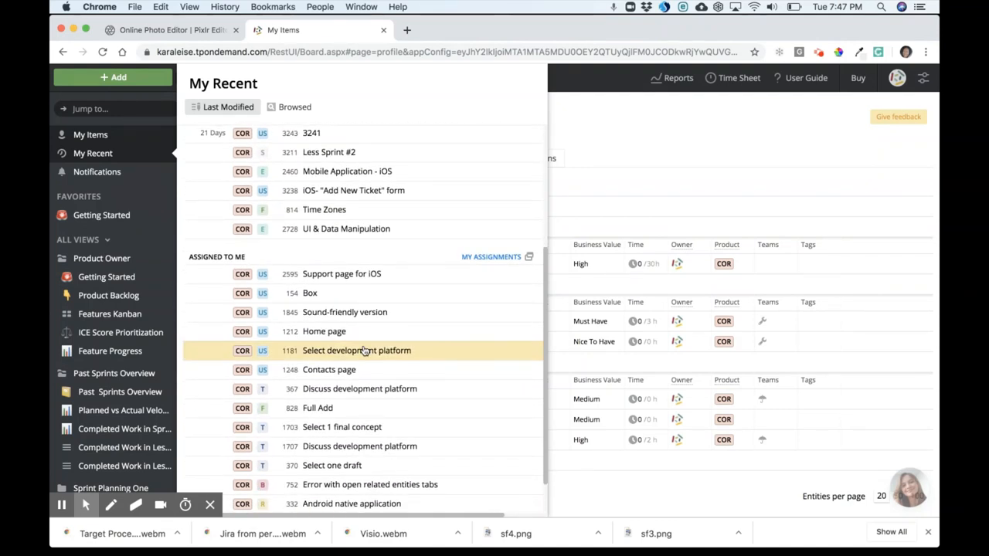
{"action": "mouse_move", "coordinate": [244, 332]}
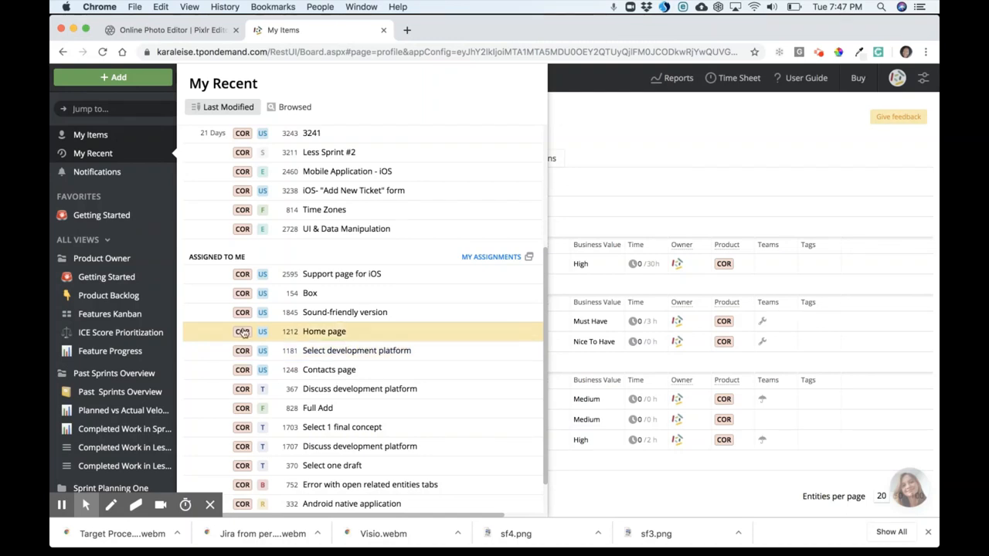
{"action": "left_click", "coordinate": [109, 296]}
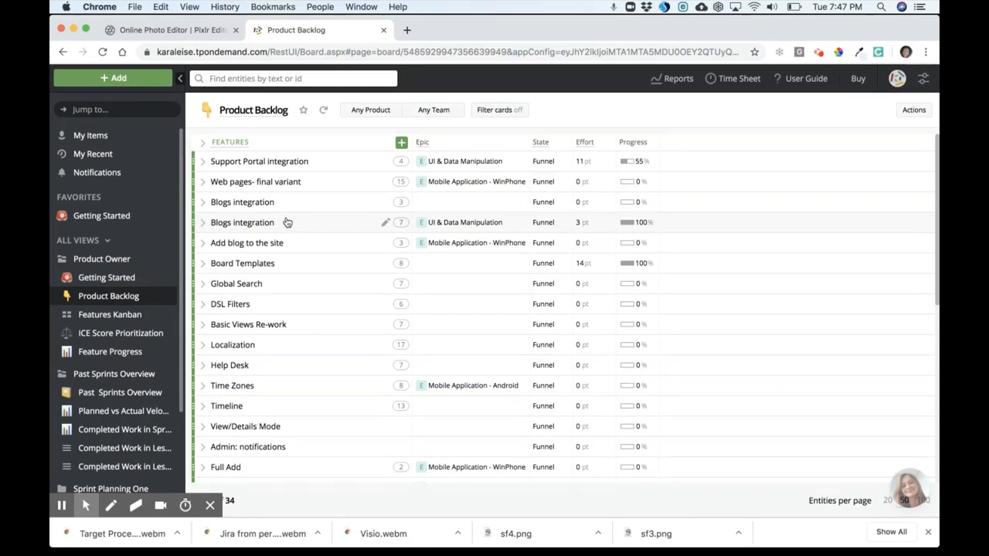
{"action": "mouse_move", "coordinate": [169, 167]}
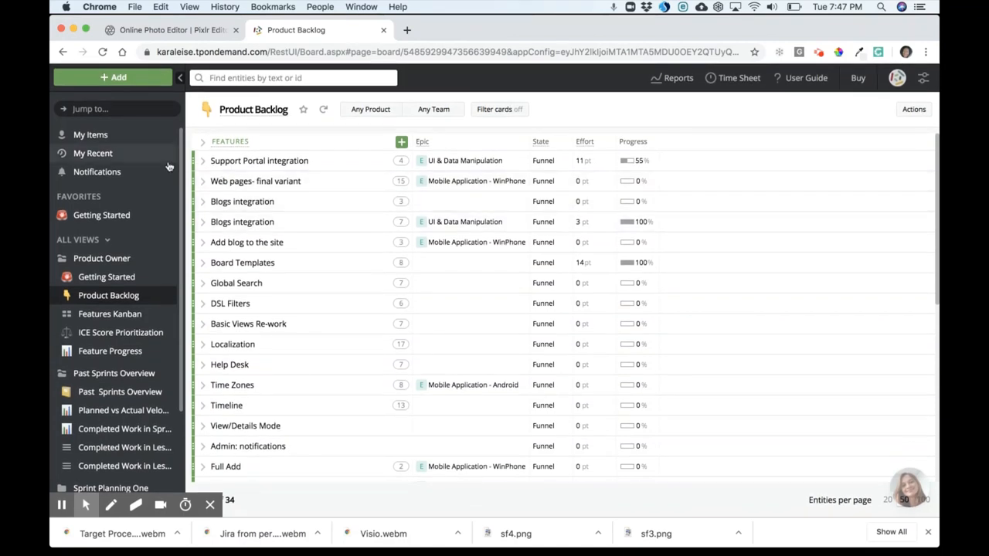
{"action": "left_click", "coordinate": [92, 153]}
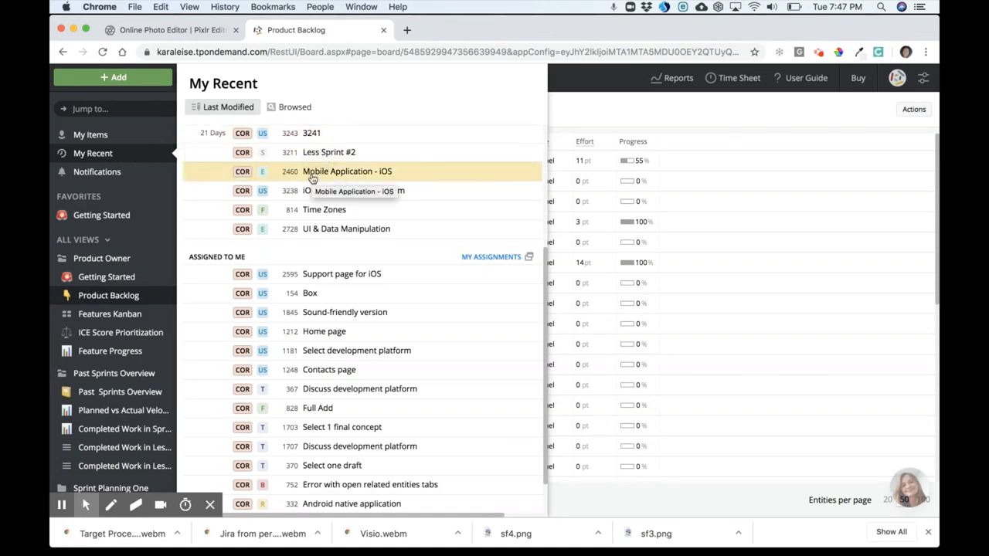
{"action": "mouse_move", "coordinate": [101, 258]}
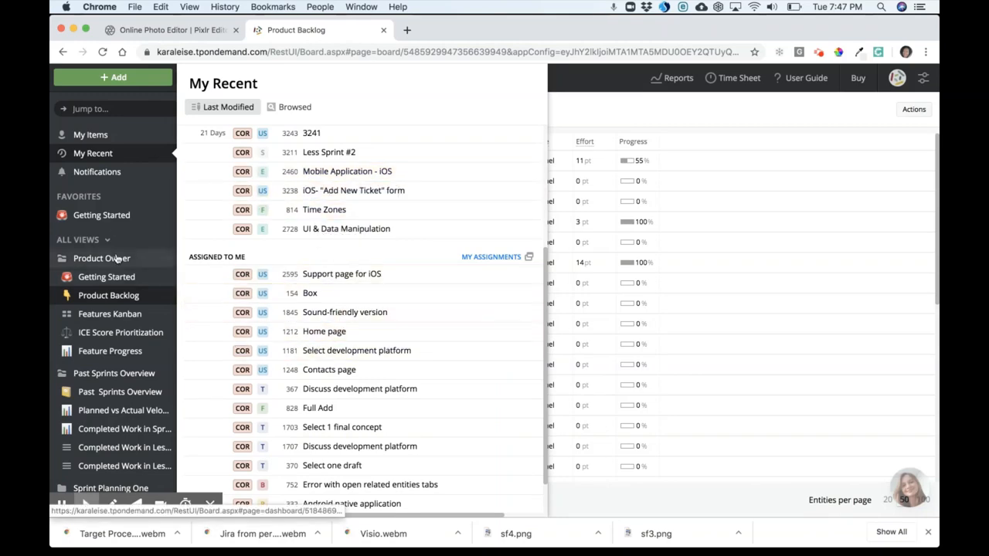
{"action": "left_click", "coordinate": [106, 277]}
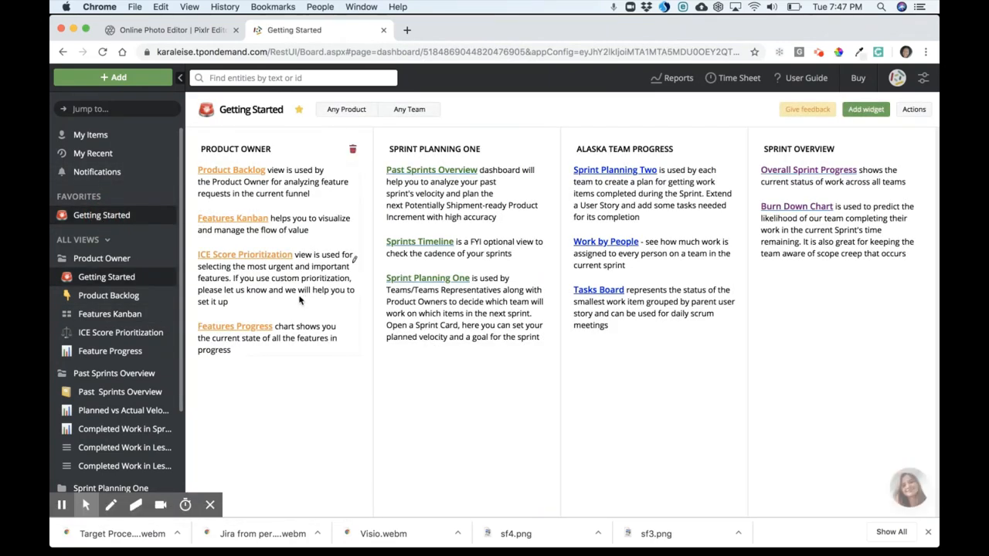
Browse Feature Progress, Getting Started and Features Kanban, then load My Items.
{"action": "left_click", "coordinate": [109, 351]}
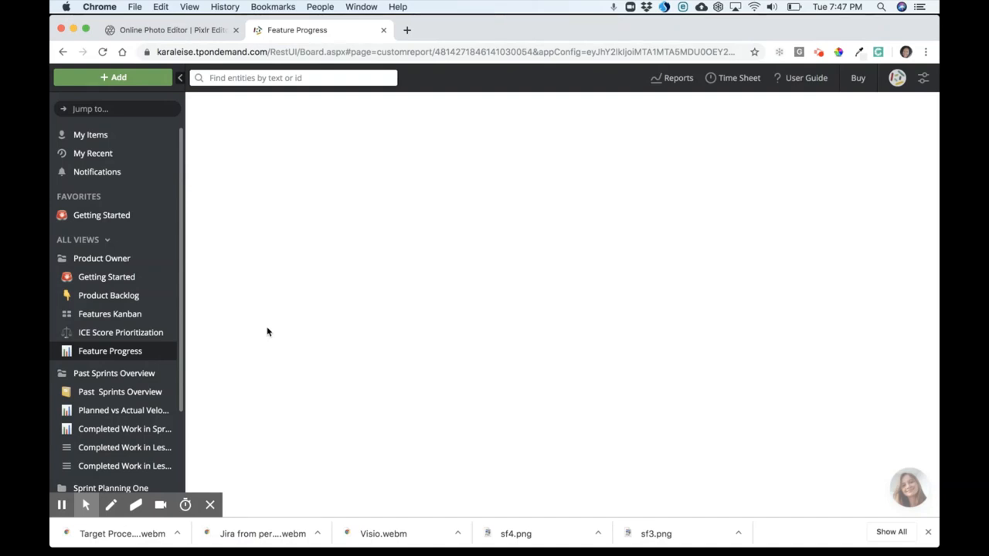
{"action": "mouse_move", "coordinate": [194, 246]}
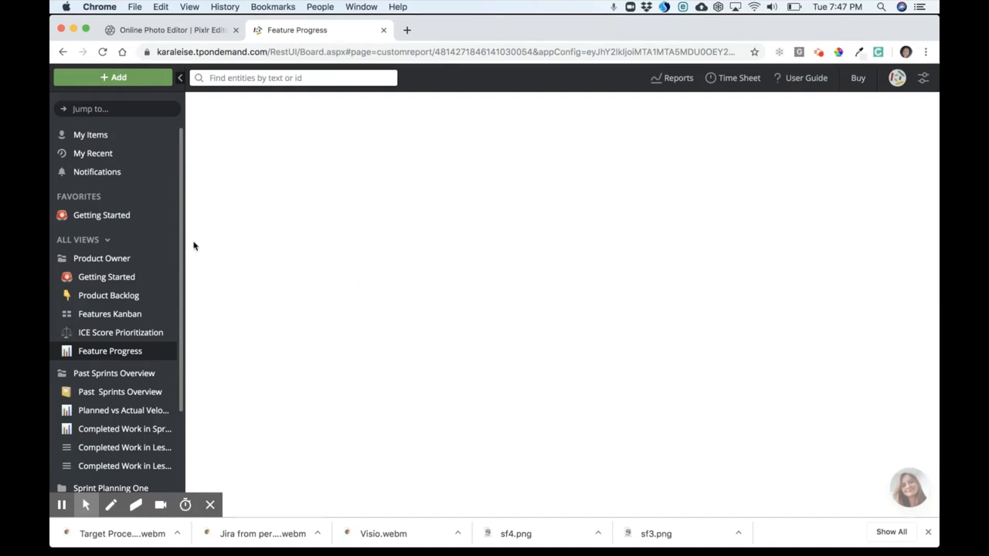
{"action": "left_click", "coordinate": [106, 277]}
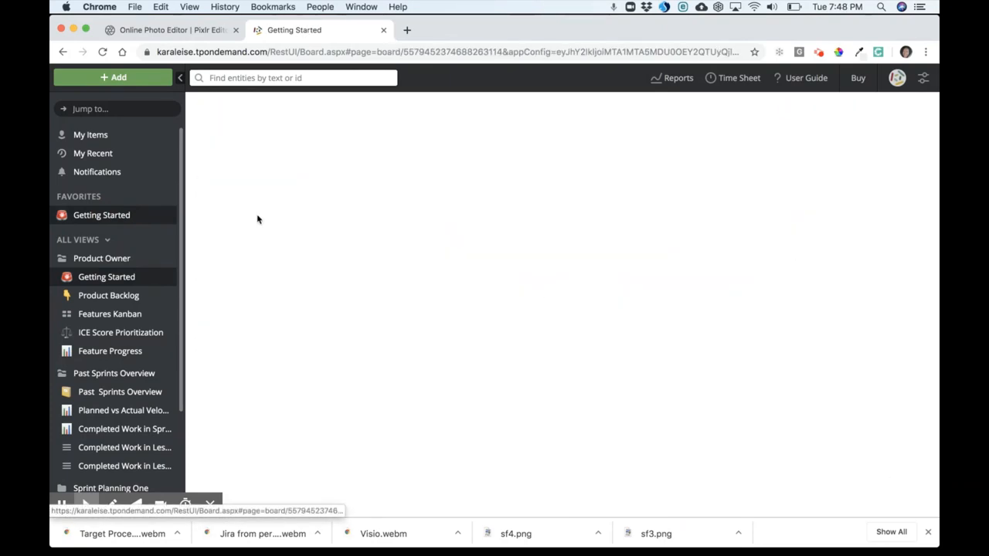
{"action": "left_click", "coordinate": [110, 313]}
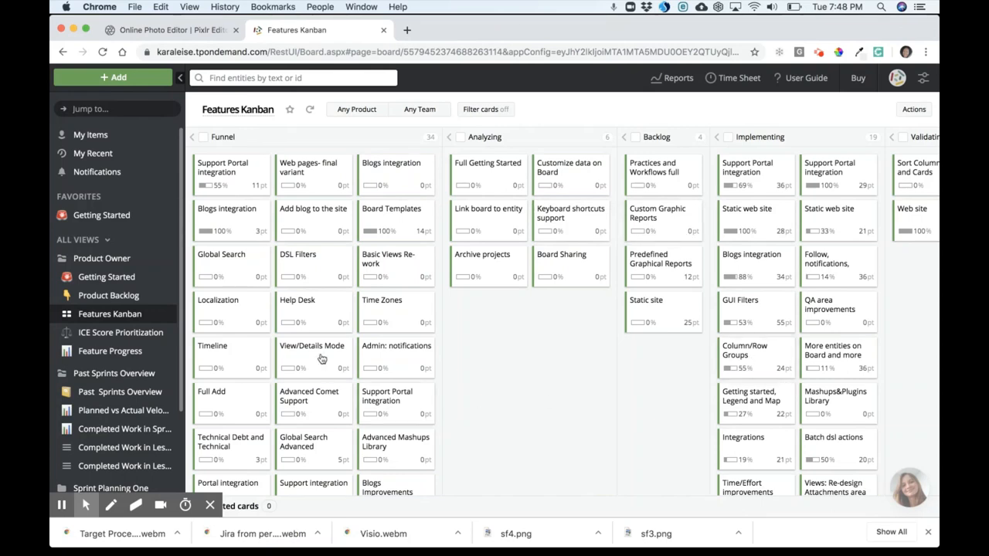
{"action": "left_click", "coordinate": [90, 135]}
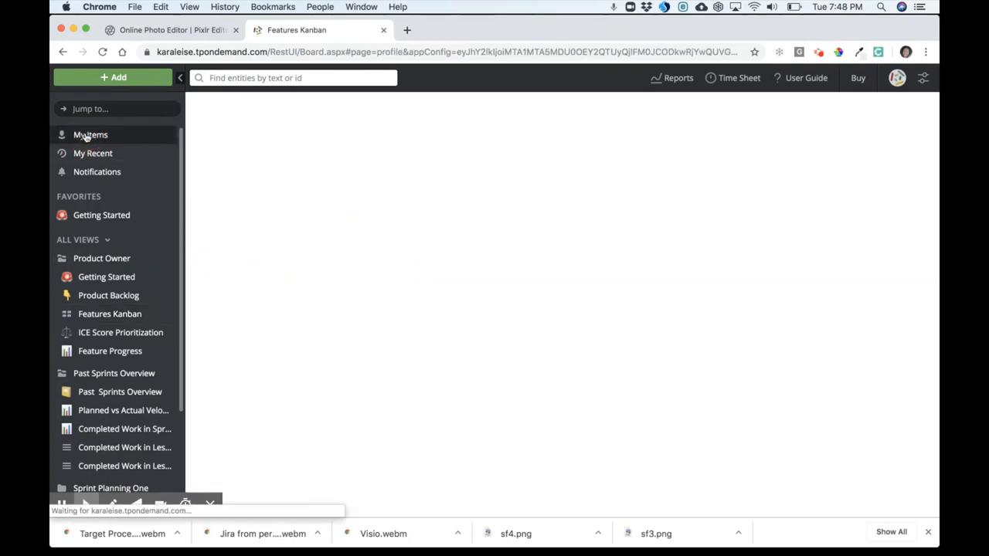
{"action": "left_click", "coordinate": [90, 134]}
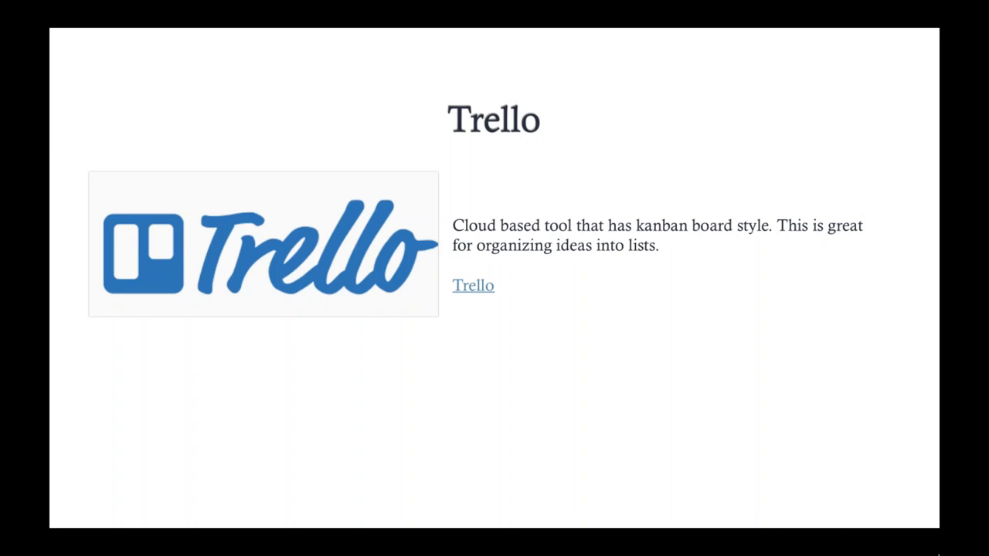
Open Kara Board in Trello, then start and cancel adding a new list.
{"action": "left_click", "coordinate": [473, 285]}
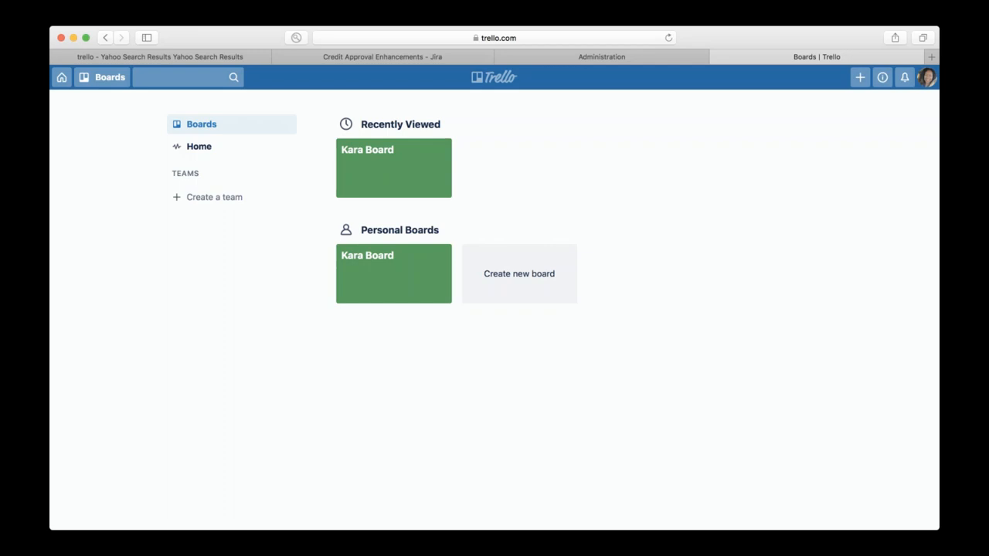
{"action": "mouse_move", "coordinate": [586, 263]}
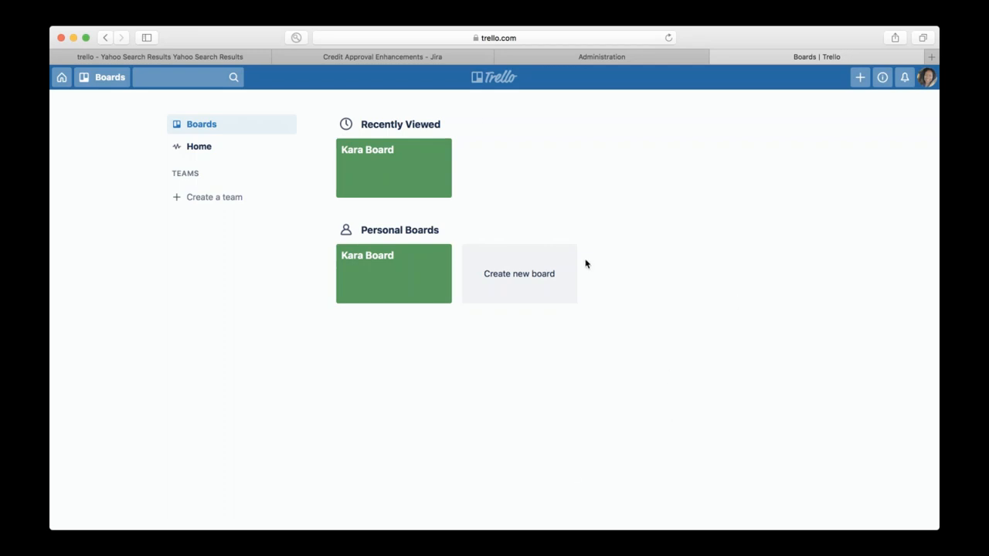
{"action": "mouse_move", "coordinate": [453, 272]}
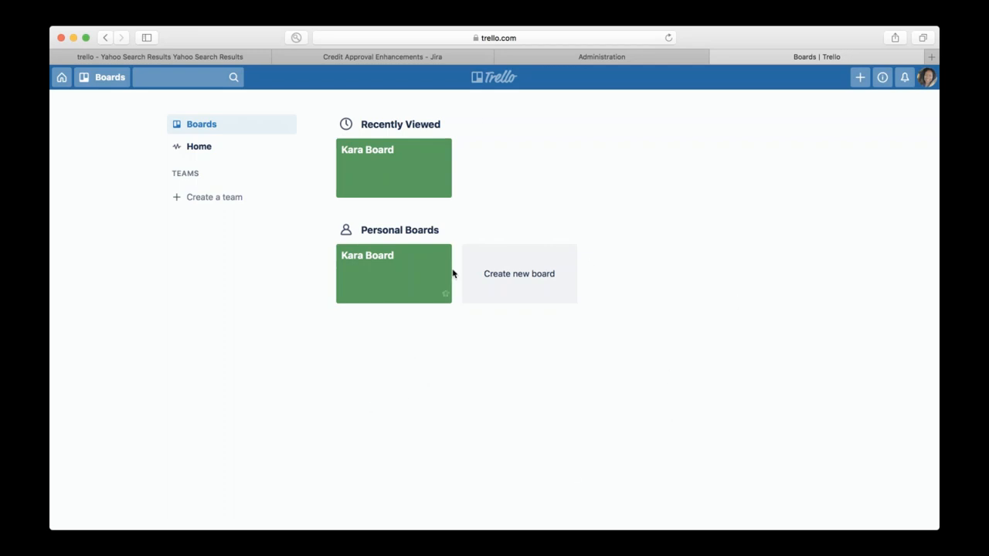
{"action": "mouse_move", "coordinate": [606, 317]}
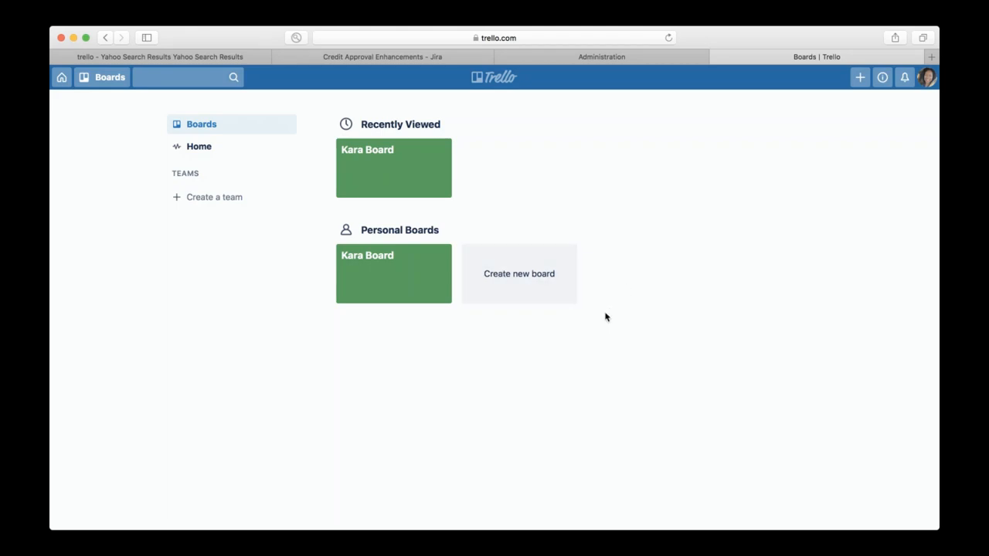
{"action": "mouse_move", "coordinate": [214, 217]}
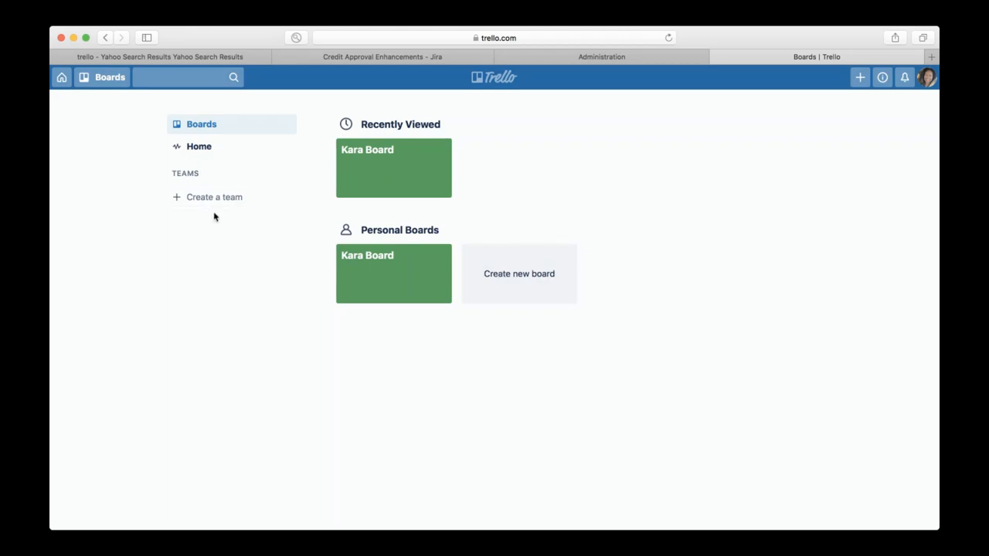
{"action": "mouse_move", "coordinate": [256, 199]}
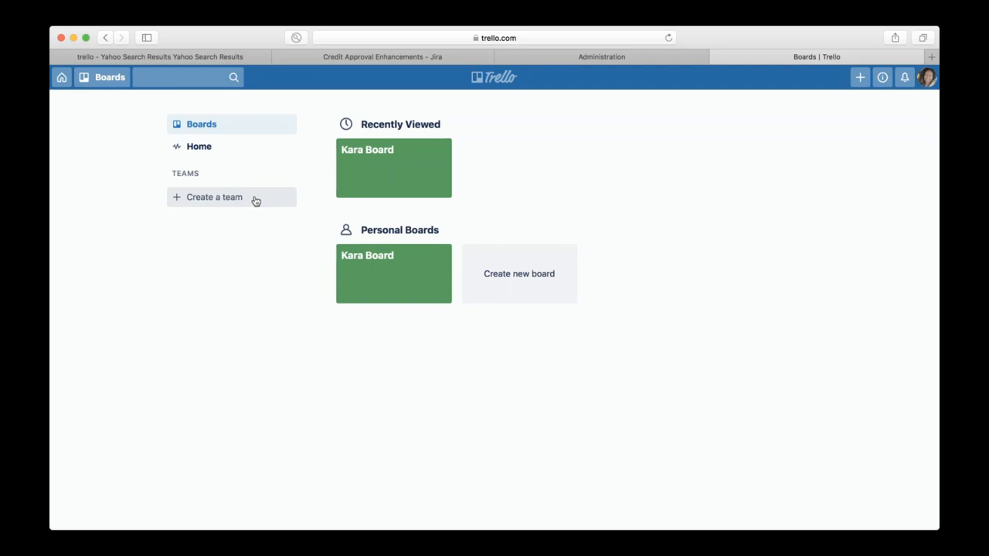
{"action": "mouse_move", "coordinate": [263, 288]}
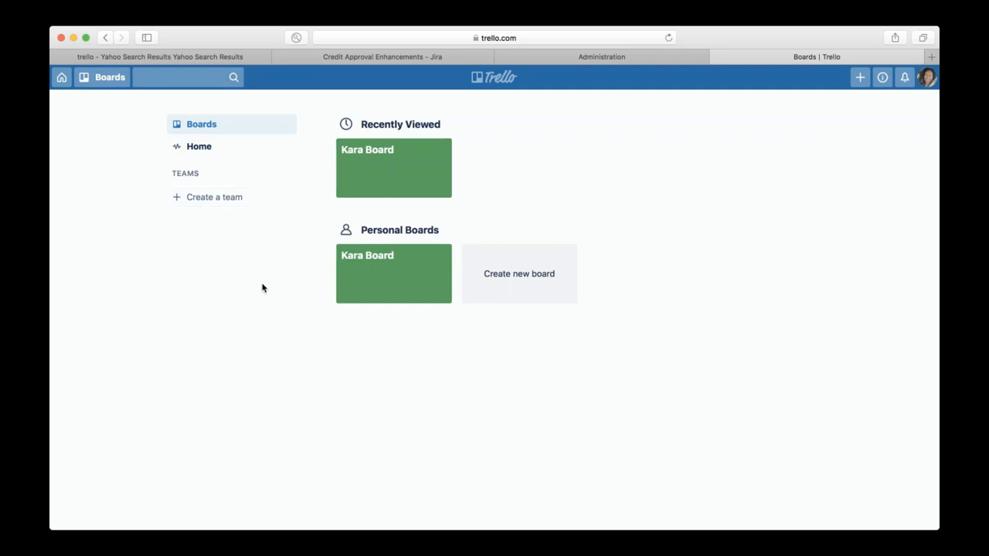
{"action": "mouse_move", "coordinate": [407, 351]}
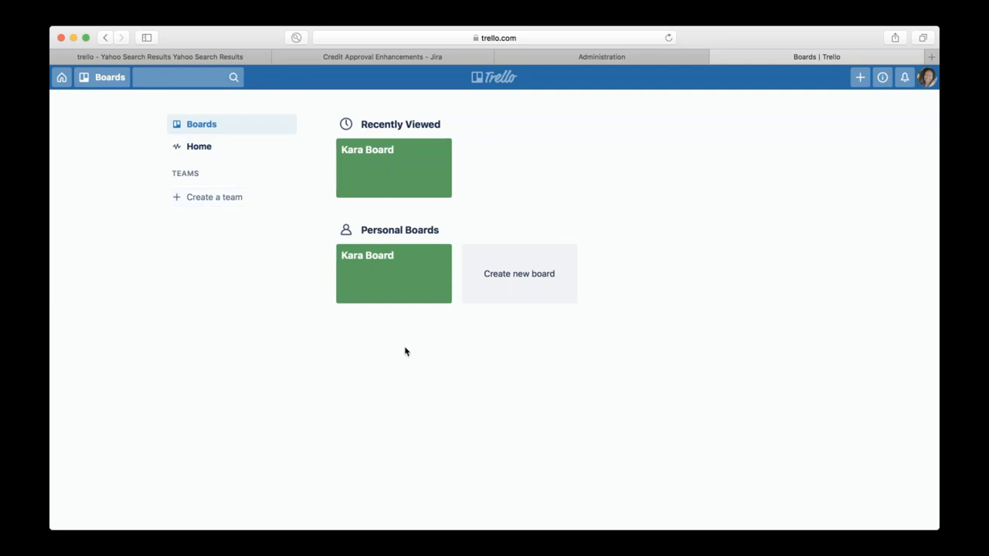
{"action": "mouse_move", "coordinate": [393, 274]}
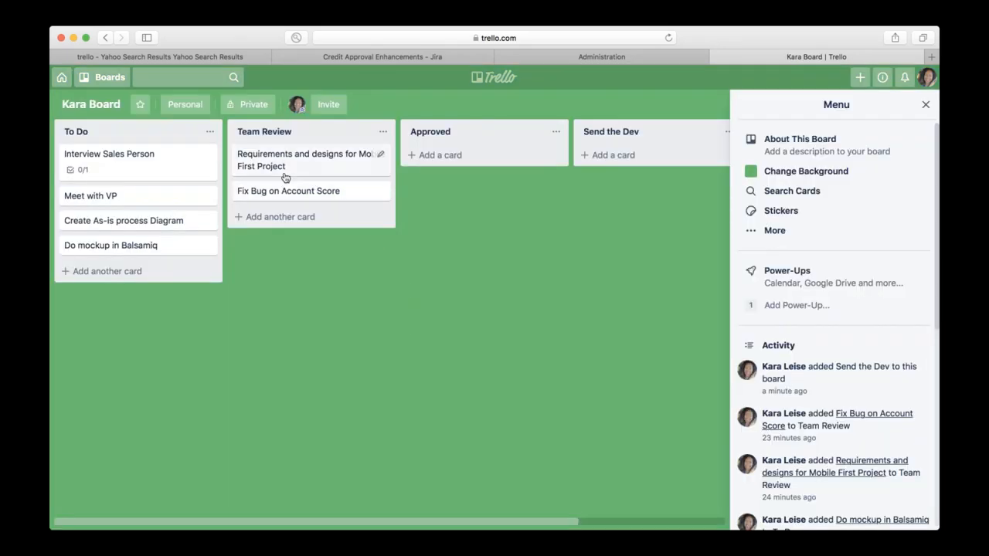
{"action": "mouse_move", "coordinate": [321, 199]}
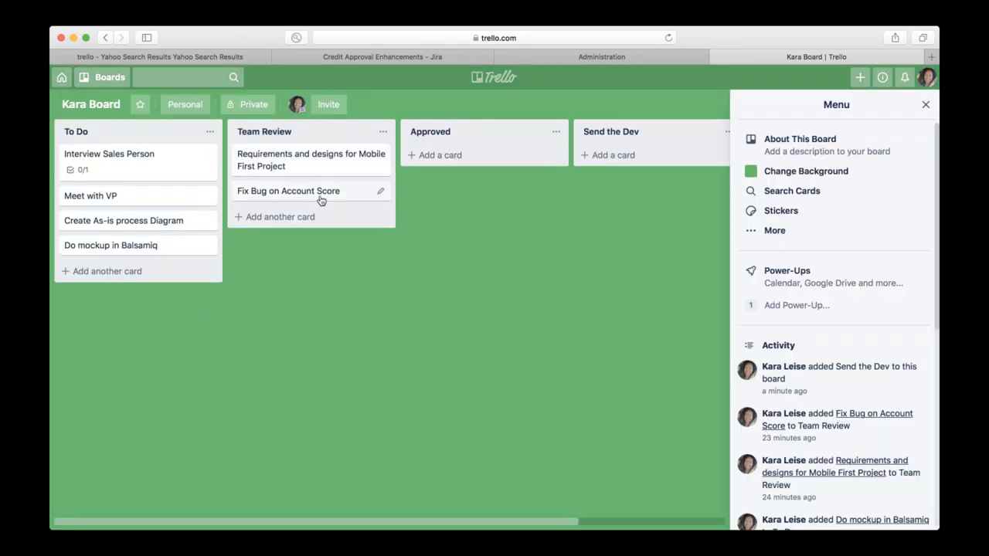
{"action": "mouse_move", "coordinate": [596, 127]}
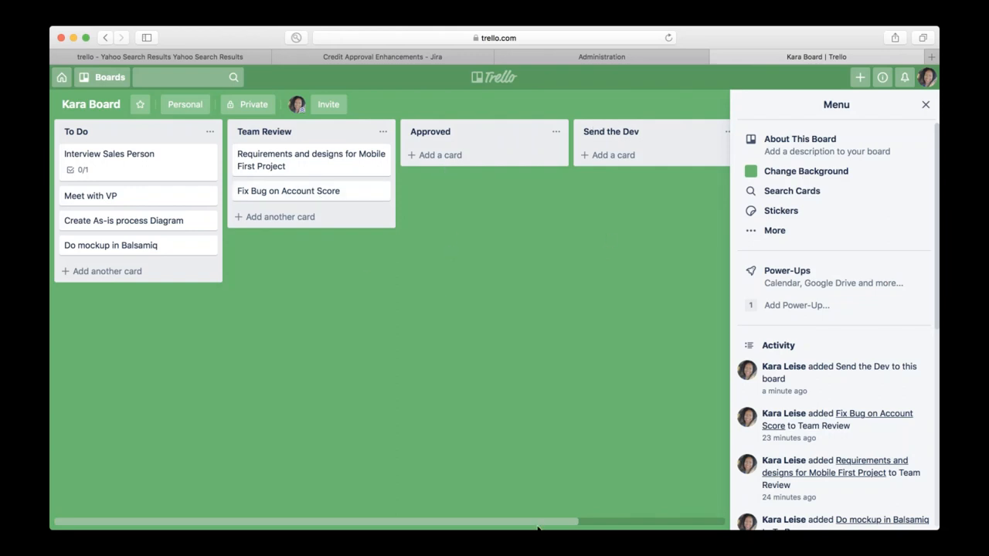
{"action": "scroll", "scroll_direction": "right", "scroll_amount": 3}
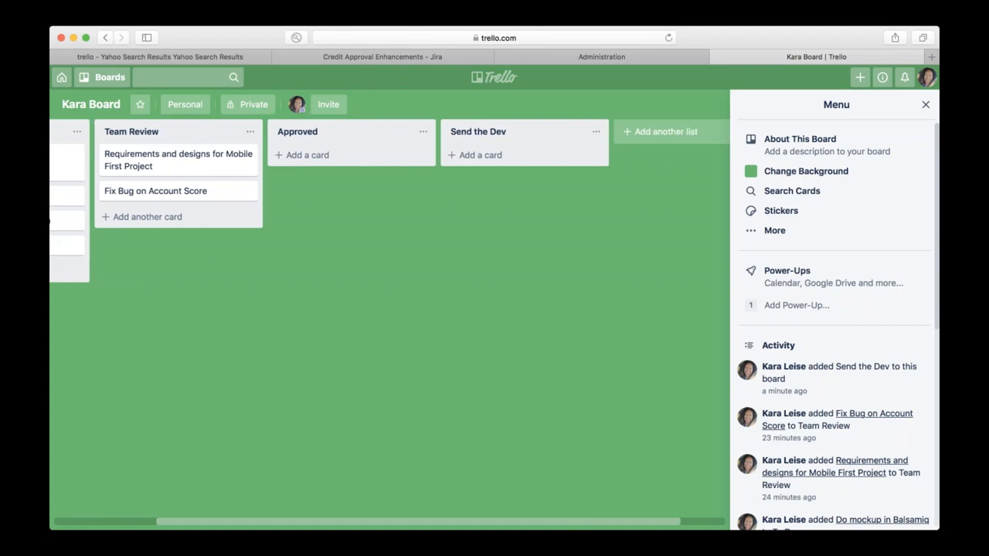
{"action": "left_click", "coordinate": [661, 131]}
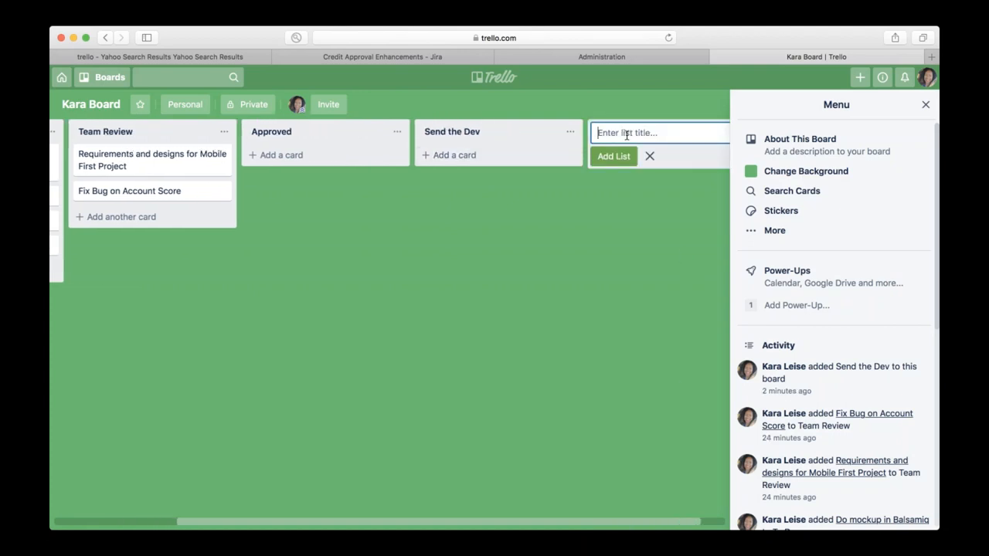
{"action": "left_click", "coordinate": [649, 156]}
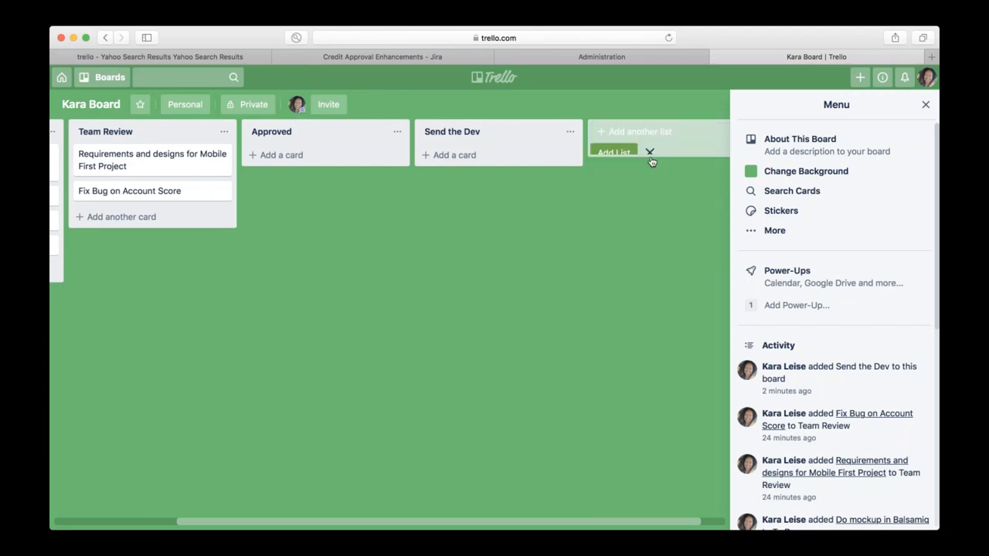
{"action": "left_click", "coordinate": [649, 151]}
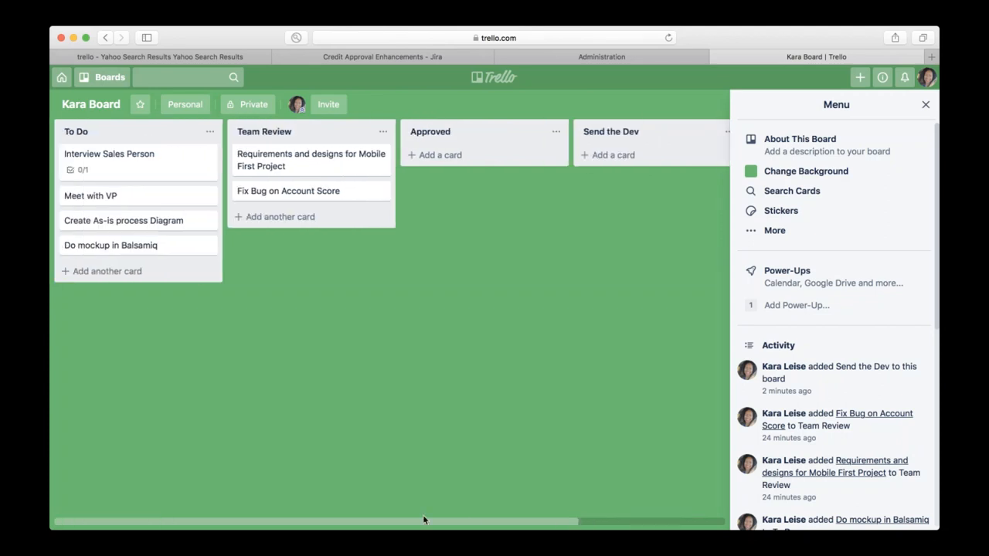
{"action": "mouse_move", "coordinate": [273, 207]}
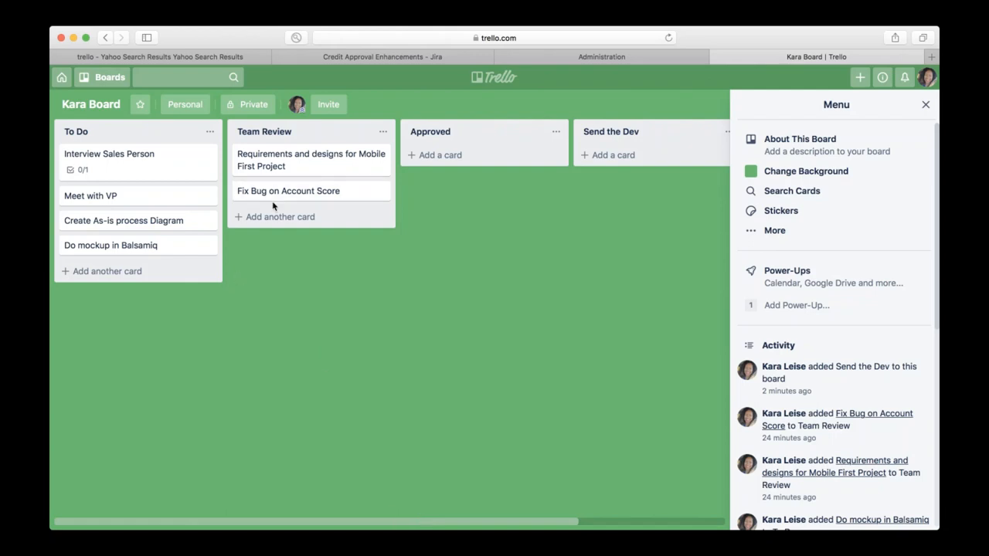
{"action": "mouse_move", "coordinate": [179, 257]}
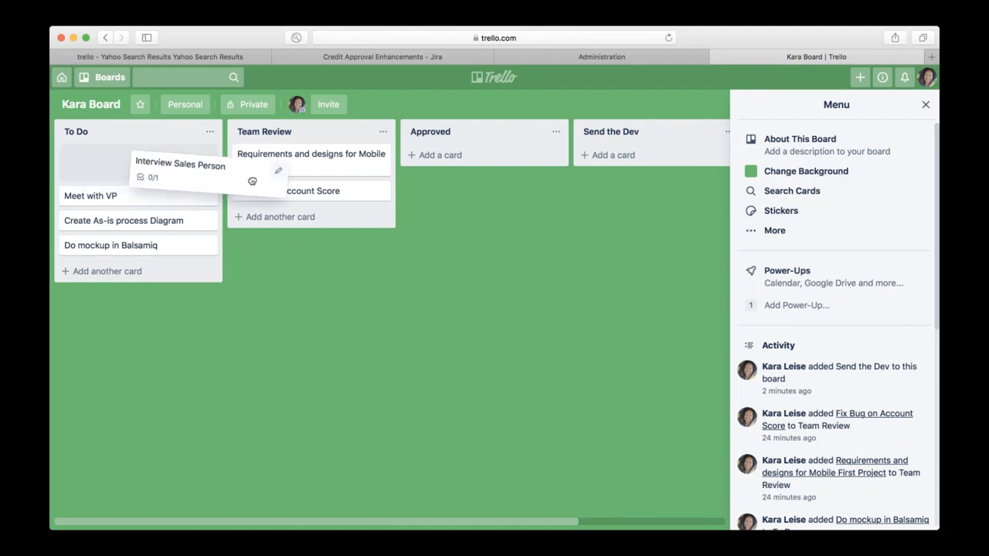
Move Interview Sales Person through Team Review and Approved, back to To Do.
{"action": "left_click_drag", "start_coordinate": [180, 164], "coordinate": [311, 190]}
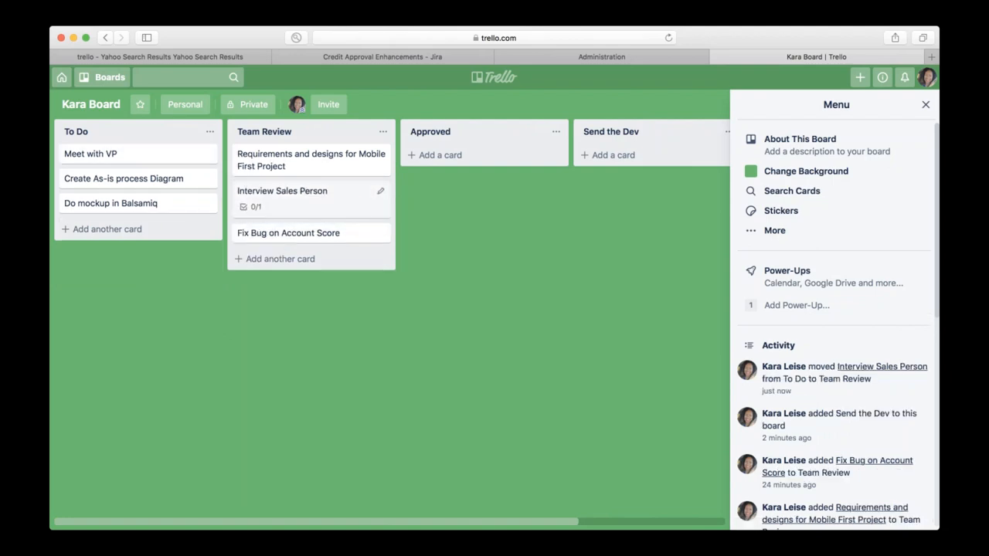
{"action": "left_click_drag", "start_coordinate": [282, 191], "coordinate": [455, 153]}
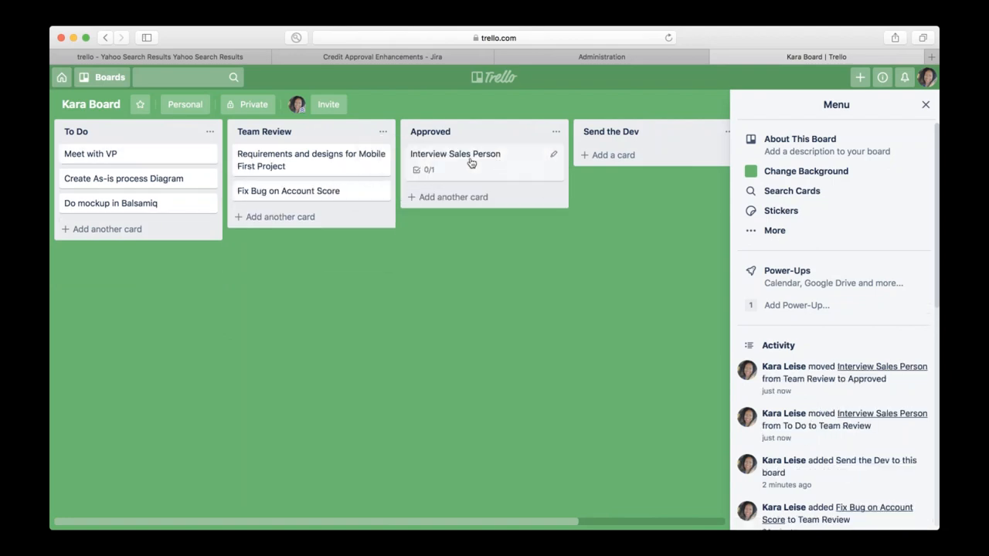
{"action": "left_click_drag", "start_coordinate": [455, 153], "coordinate": [139, 143]}
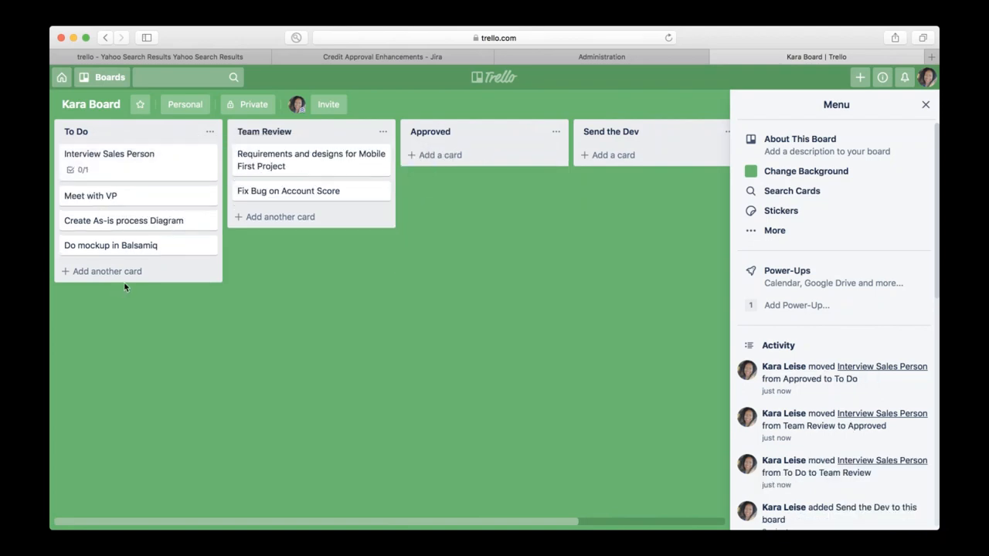
{"action": "mouse_move", "coordinate": [280, 217]}
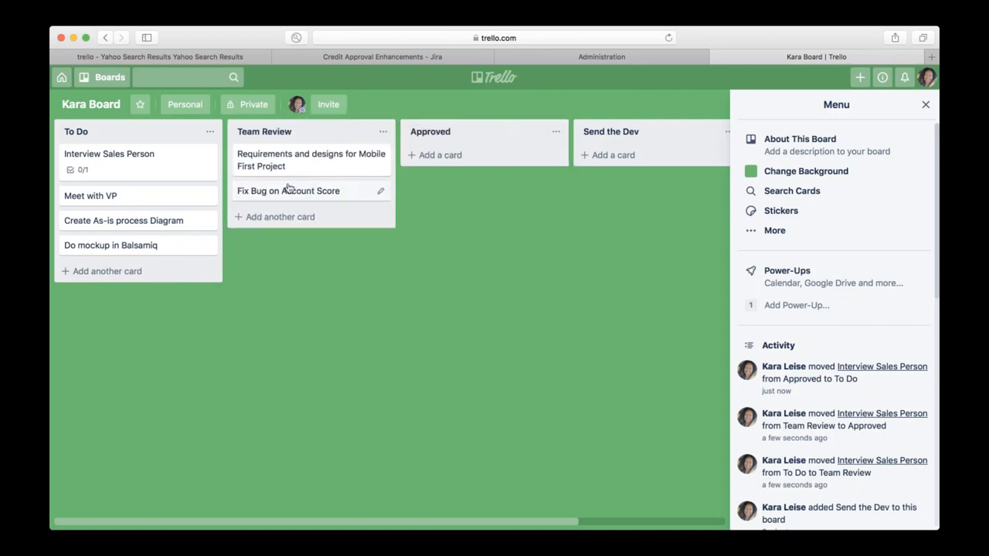
{"action": "mouse_move", "coordinate": [282, 298]}
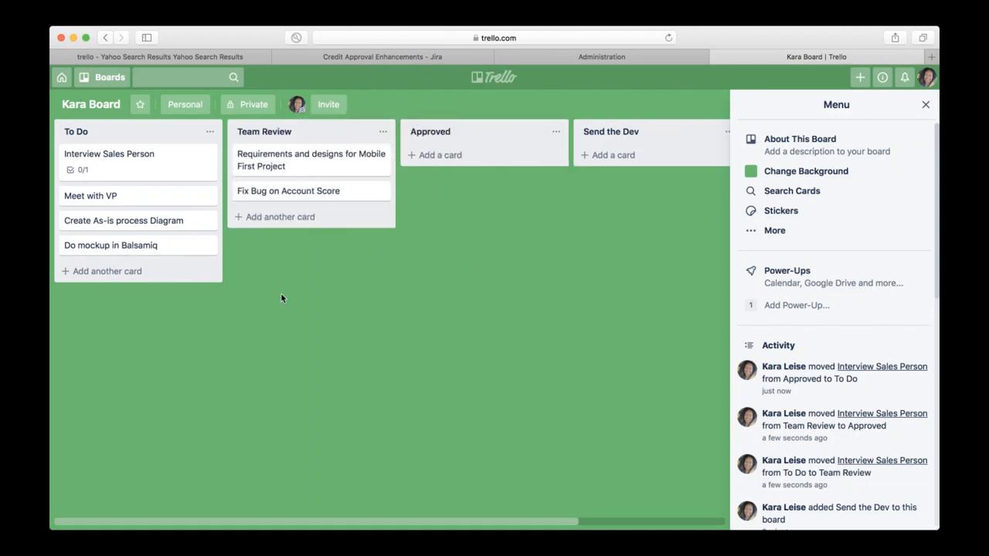
Close the board menu, open the Requirements and designs card, and browse Power-Ups.
{"action": "left_click", "coordinate": [924, 105]}
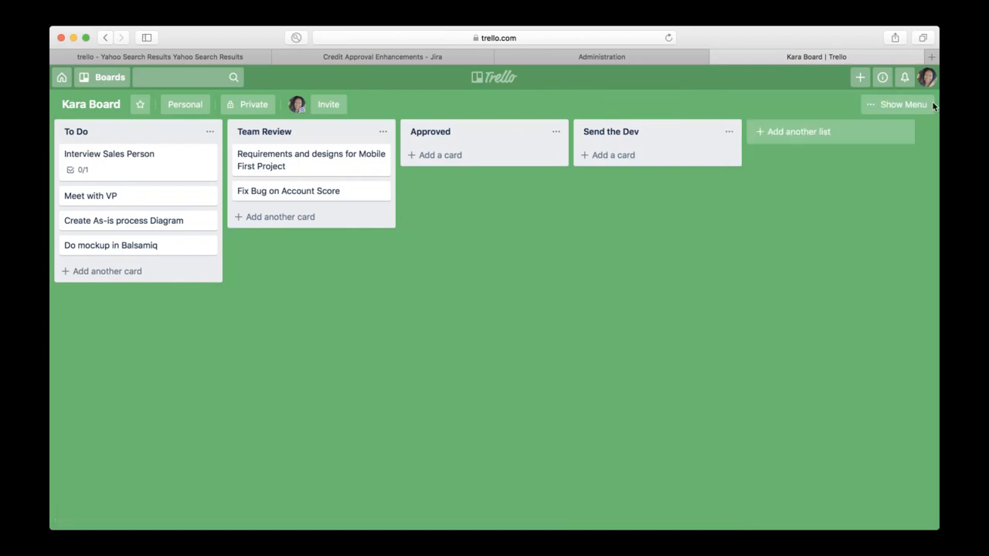
{"action": "mouse_move", "coordinate": [393, 217]}
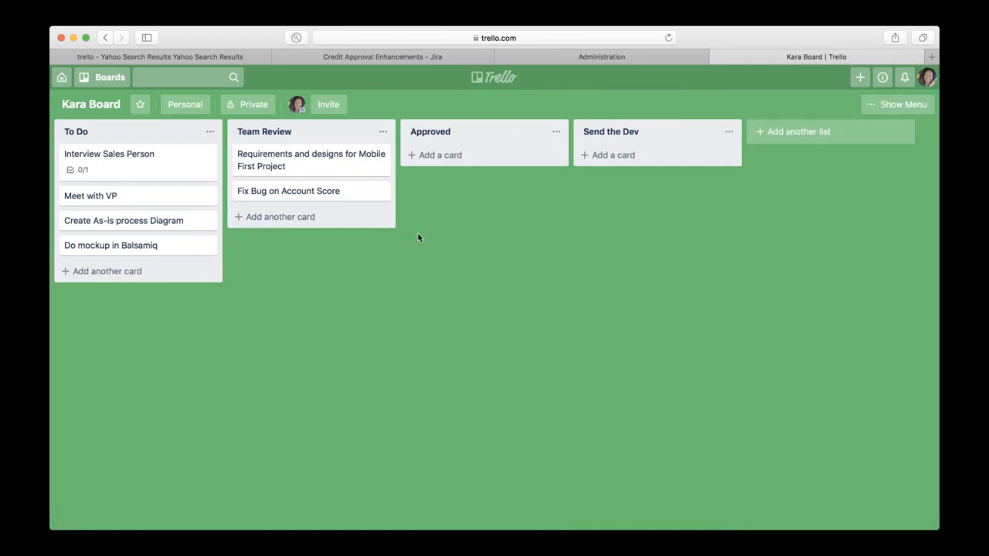
{"action": "mouse_move", "coordinate": [376, 158]}
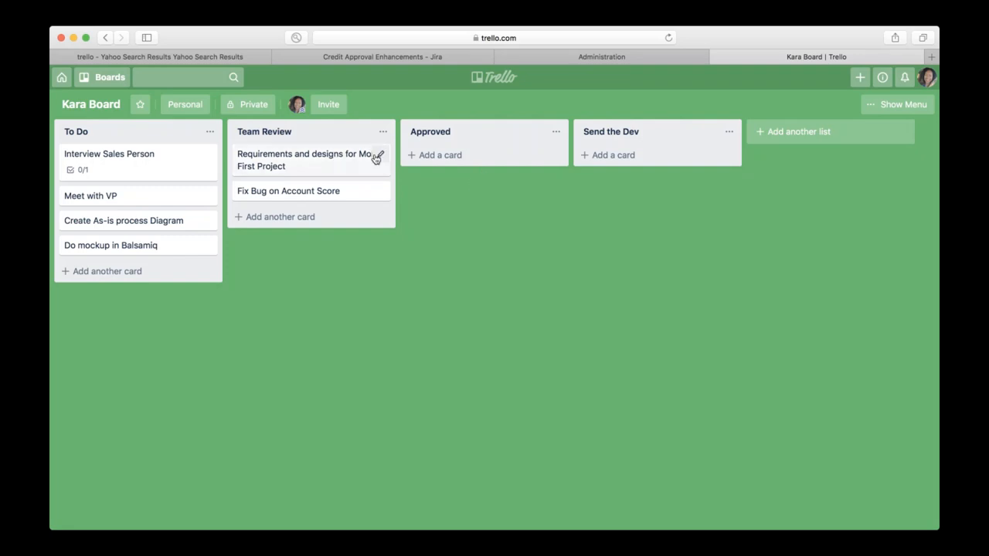
{"action": "mouse_move", "coordinate": [311, 160]}
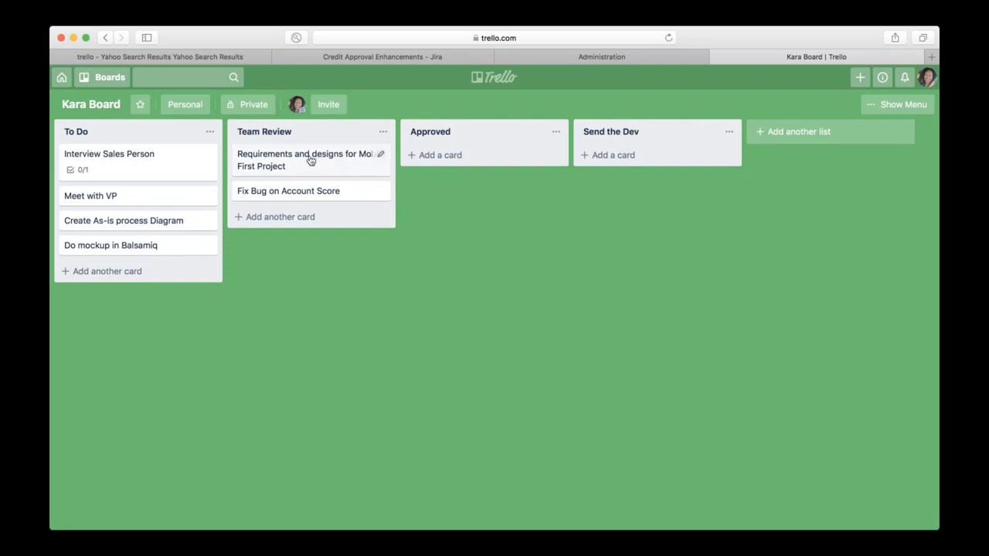
{"action": "left_click", "coordinate": [309, 160]}
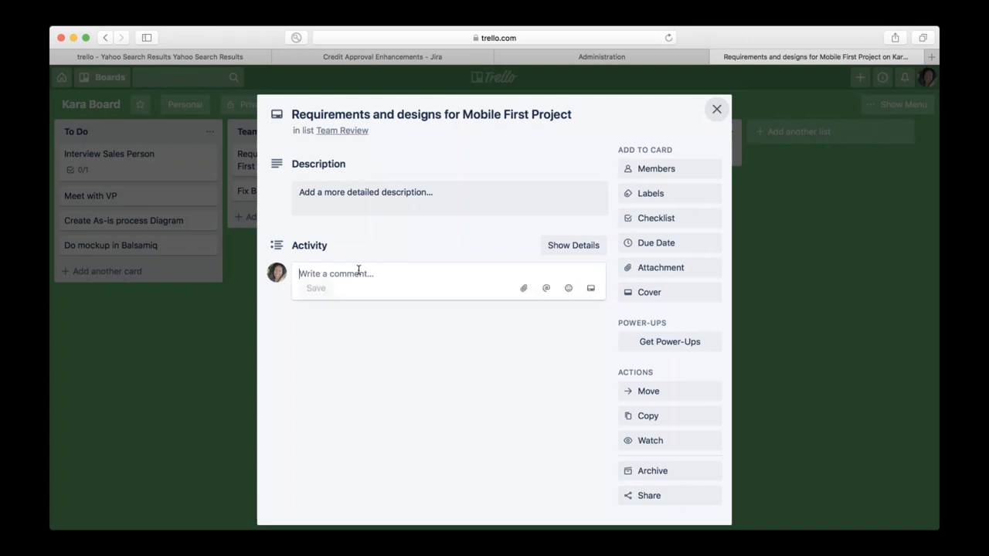
{"action": "left_click", "coordinate": [359, 273]}
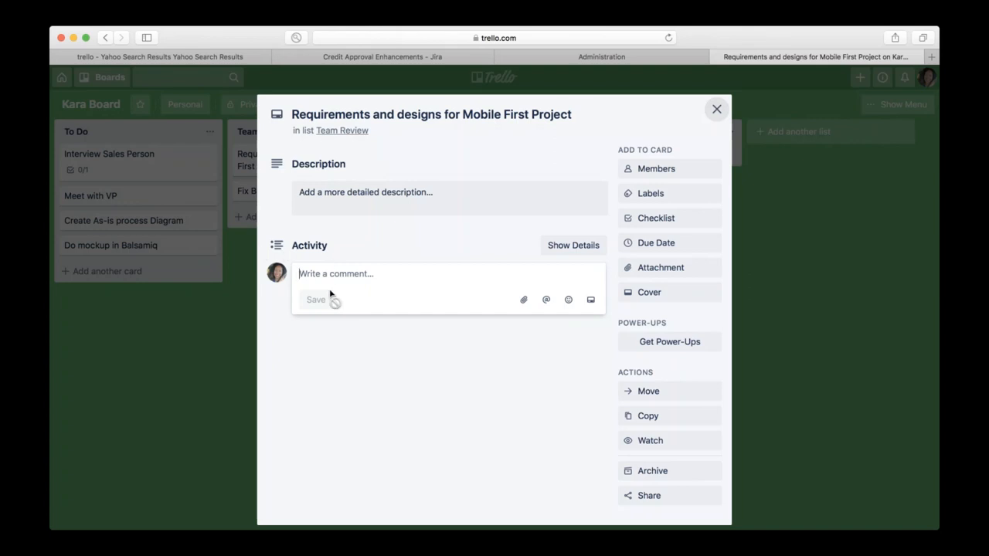
{"action": "mouse_move", "coordinate": [663, 346]}
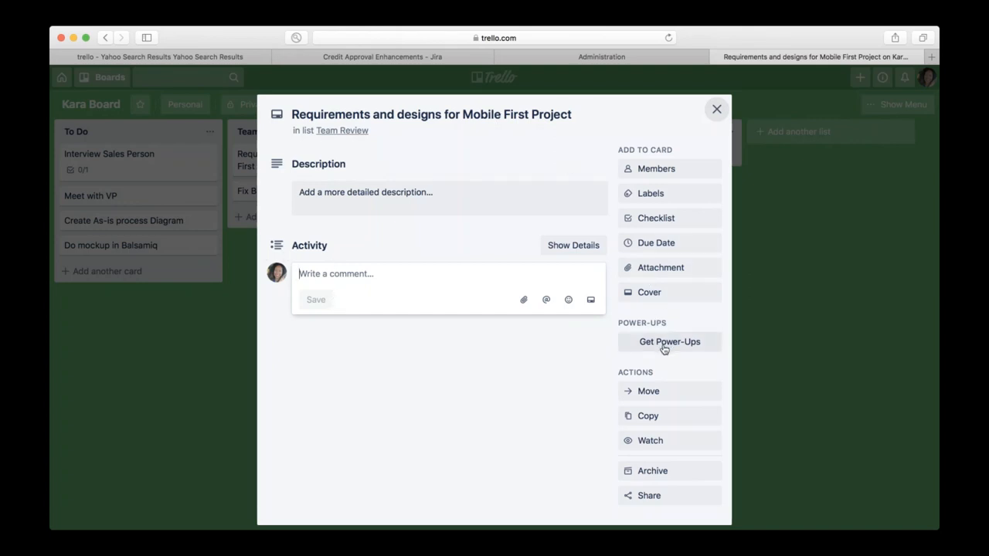
{"action": "left_click", "coordinate": [669, 341]}
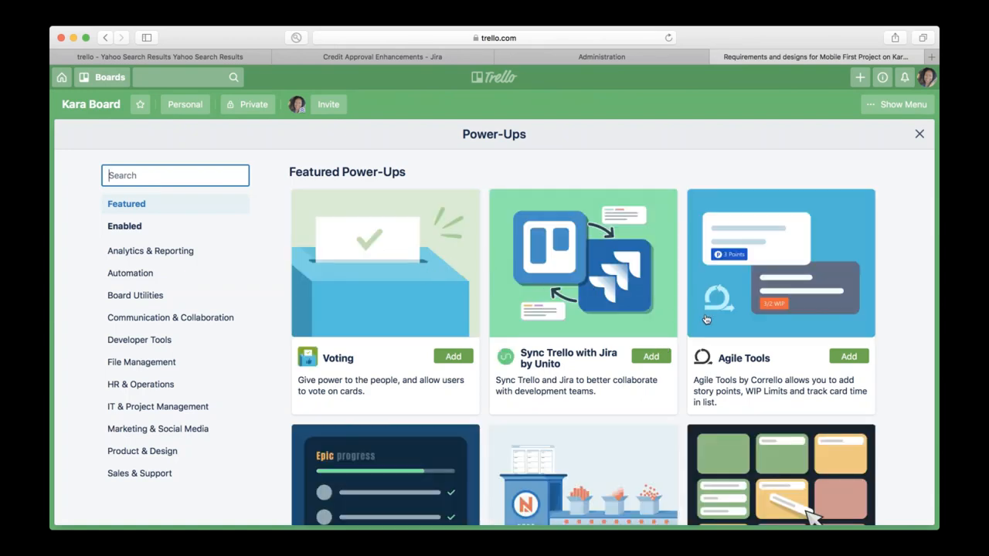
{"action": "scroll", "scroll_direction": "down", "scroll_amount": 3}
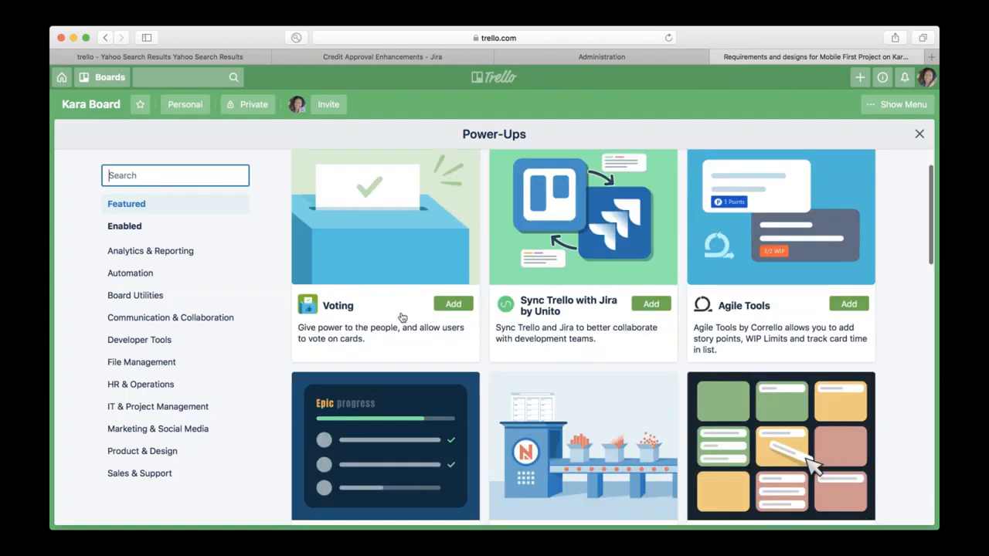
{"action": "mouse_move", "coordinate": [595, 323]}
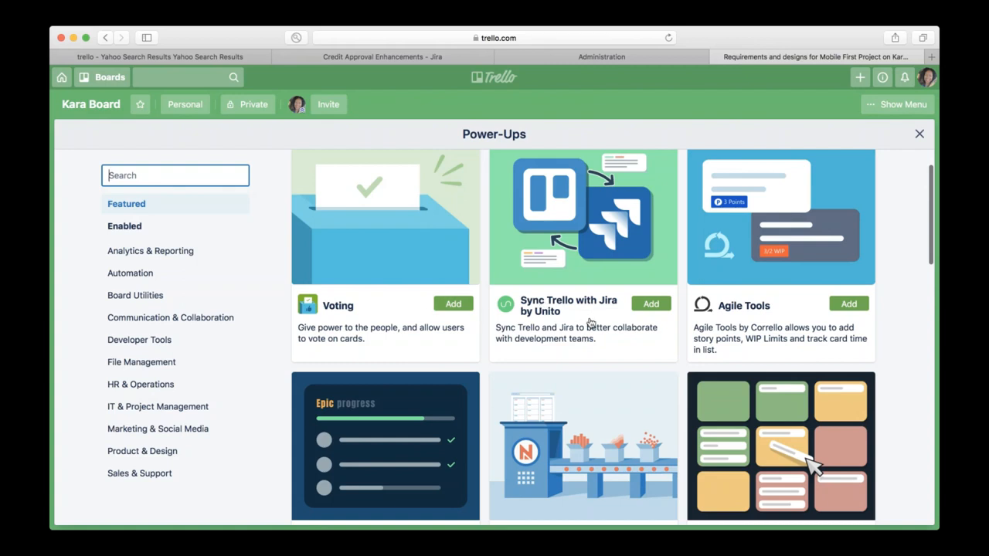
{"action": "mouse_move", "coordinate": [634, 325]}
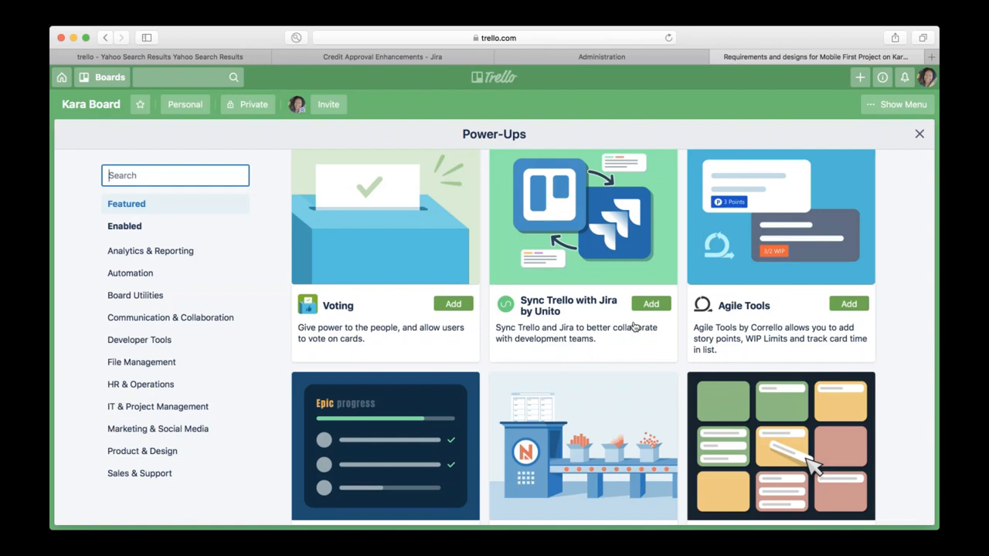
{"action": "mouse_move", "coordinate": [738, 338]}
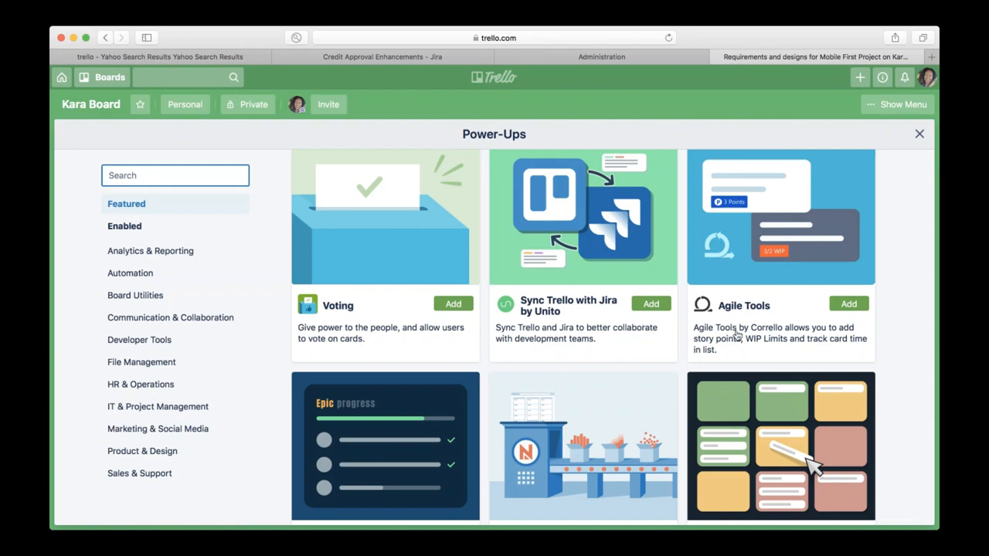
{"action": "scroll", "scroll_direction": "down", "scroll_amount": 3}
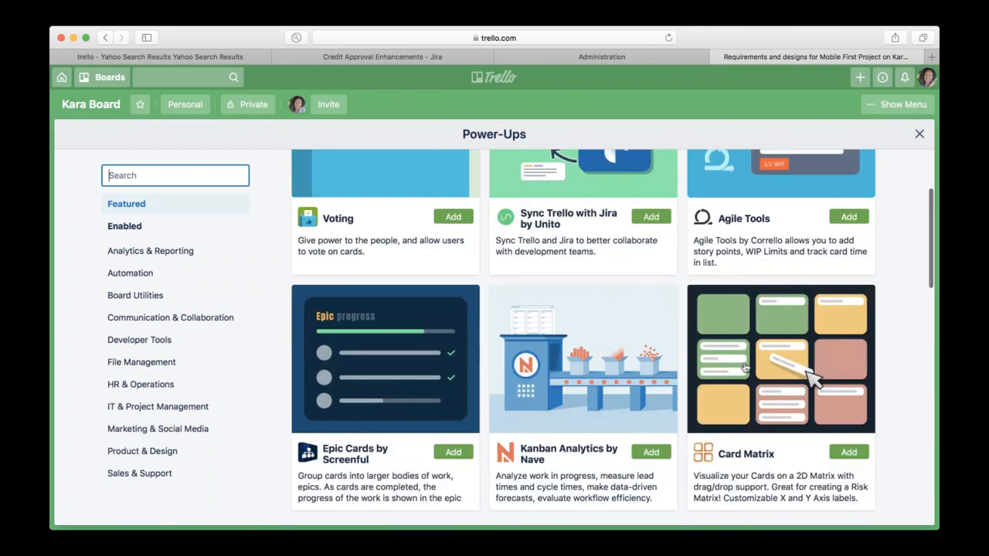
{"action": "scroll", "scroll_direction": "down", "scroll_amount": 3}
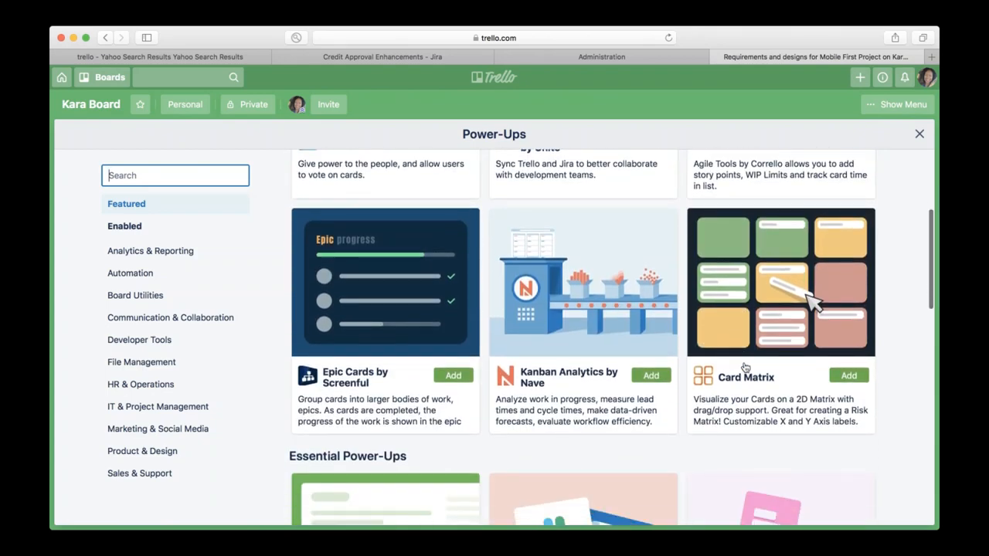
{"action": "scroll", "scroll_direction": "down", "scroll_amount": 3}
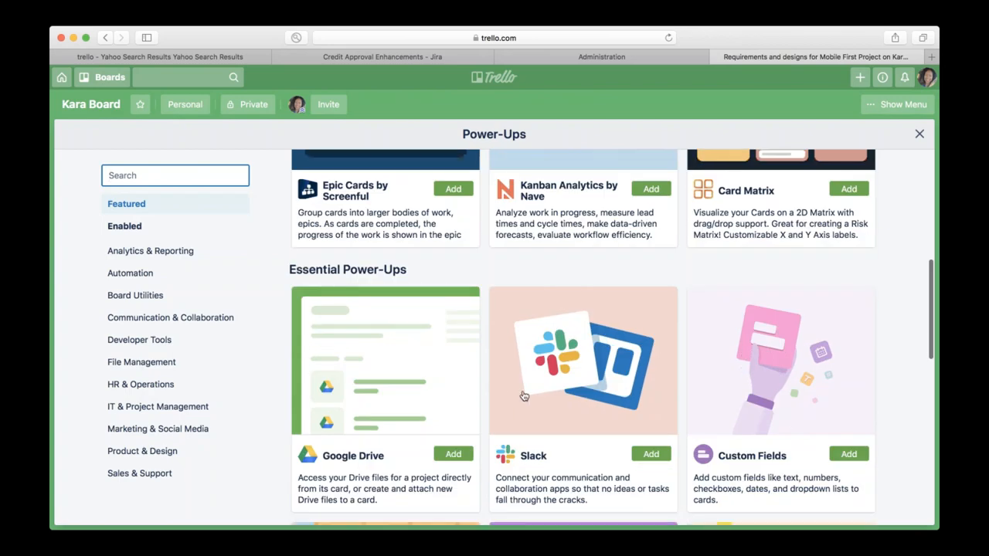
{"action": "scroll", "scroll_direction": "down", "scroll_amount": 3}
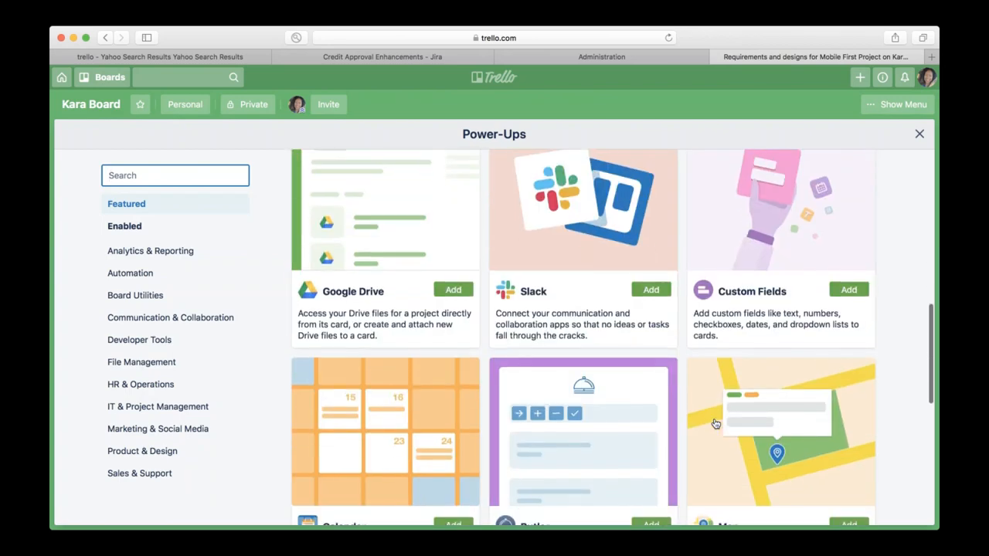
{"action": "mouse_move", "coordinate": [444, 352]}
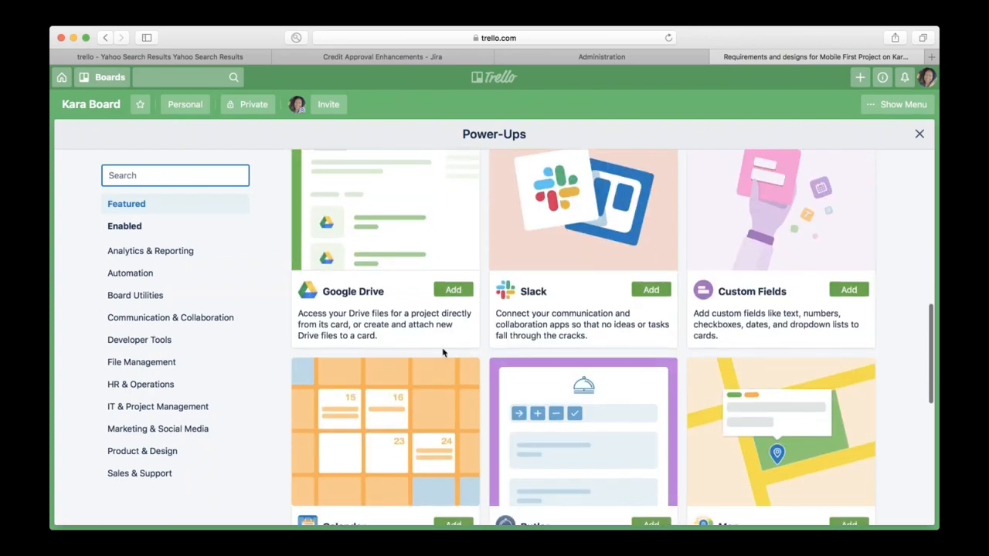
{"action": "scroll", "scroll_direction": "down", "scroll_amount": 3}
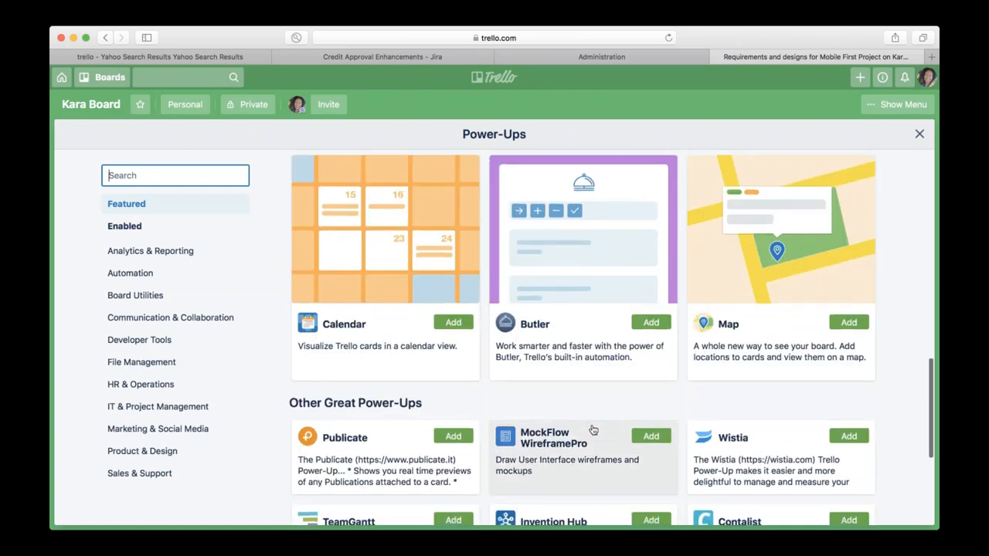
{"action": "scroll", "scroll_direction": "down", "scroll_amount": 3}
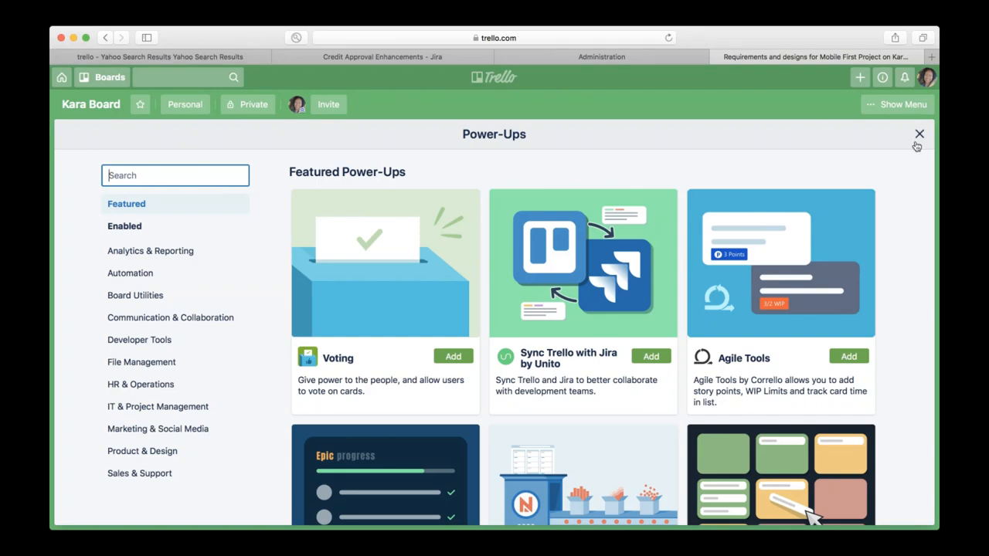
Close the Power-Ups catalog to return to Kara Board's To Do, Team Review, Approved and Send the Dev lists.
{"action": "left_click", "coordinate": [916, 135]}
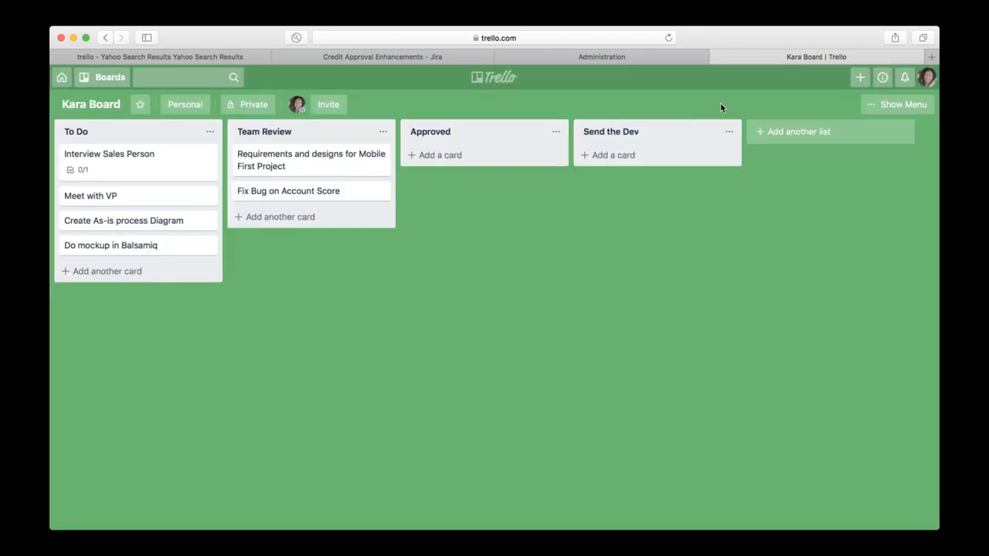
{"action": "mouse_move", "coordinate": [314, 303]}
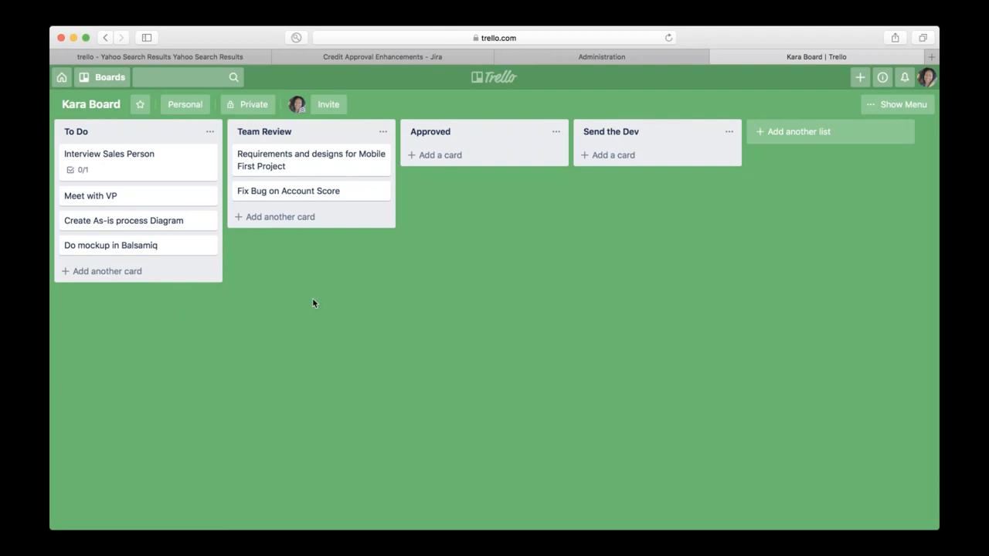
{"action": "mouse_move", "coordinate": [522, 499]}
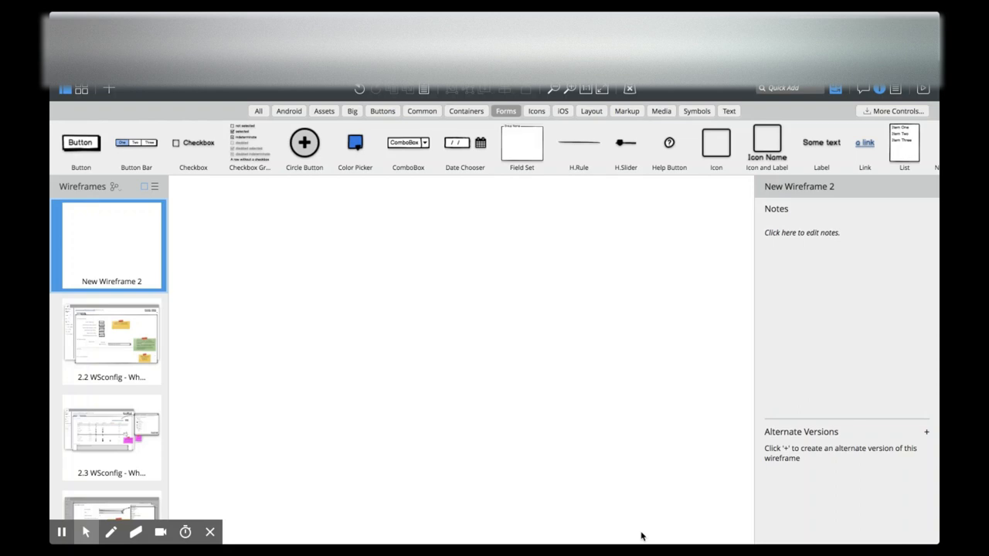
{"action": "mouse_move", "coordinate": [585, 371]}
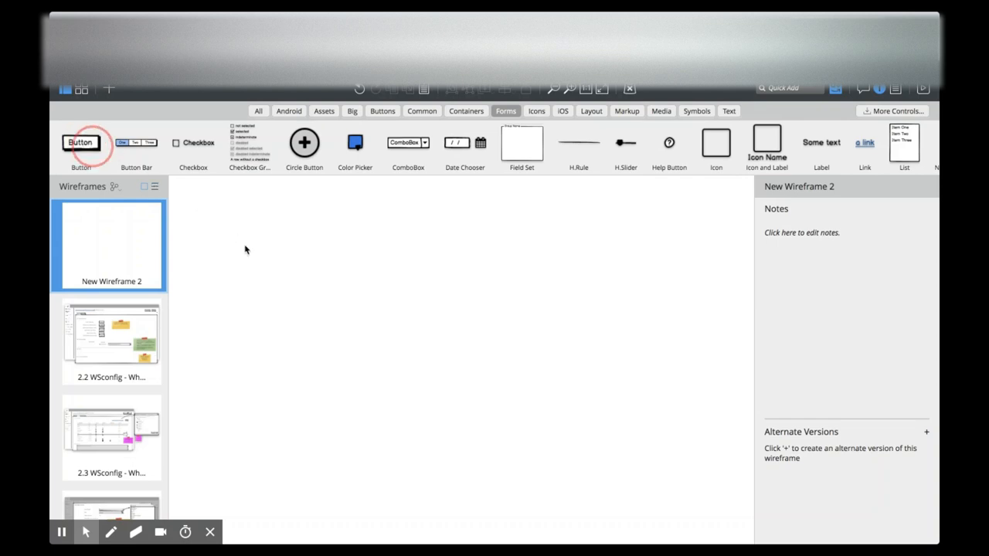
Add OK and Cancel buttons below the Group Name box and align the checkbox group above it.
{"action": "left_click_drag", "start_coordinate": [82, 142], "coordinate": [387, 367]}
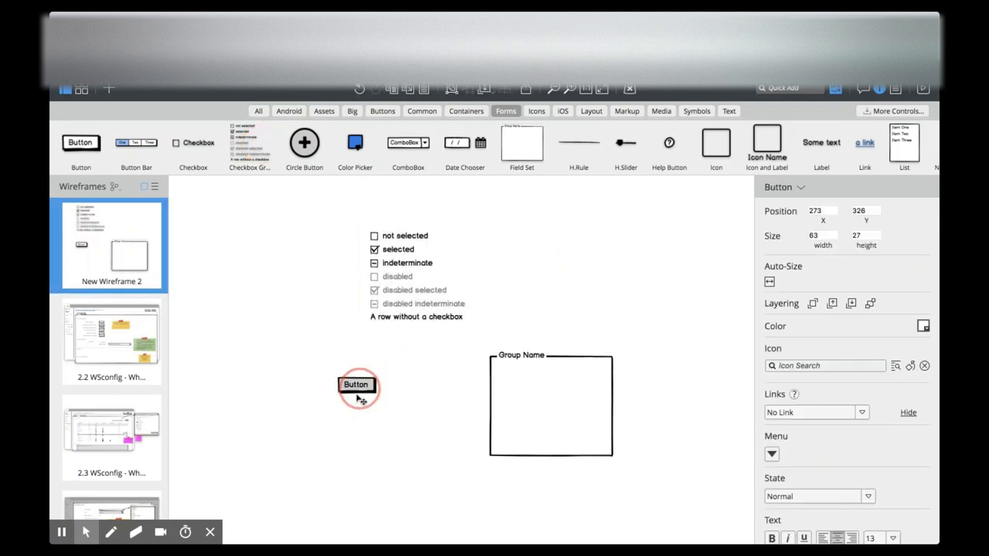
{"action": "left_click_drag", "start_coordinate": [356, 384], "coordinate": [603, 476]}
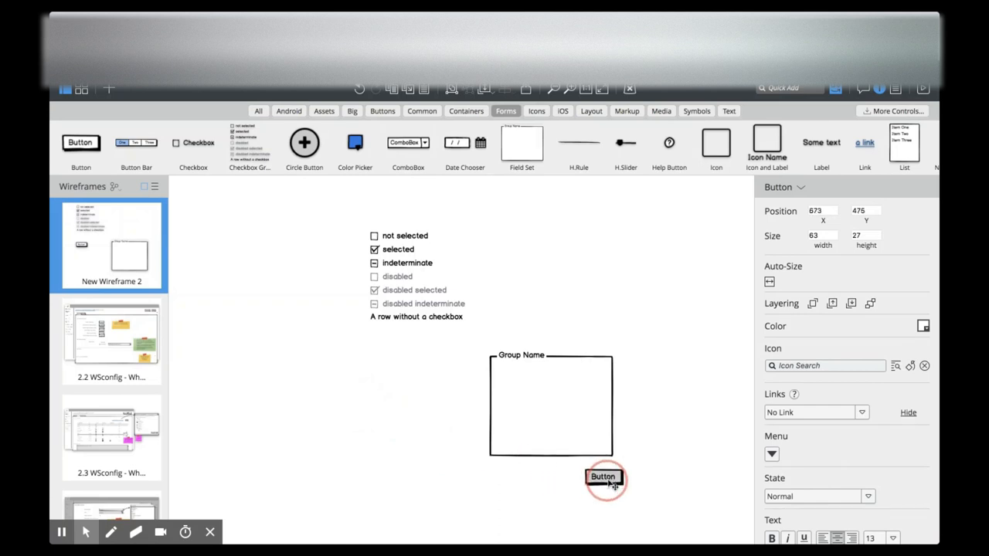
{"action": "left_click_drag", "start_coordinate": [602, 477], "coordinate": [677, 506]}
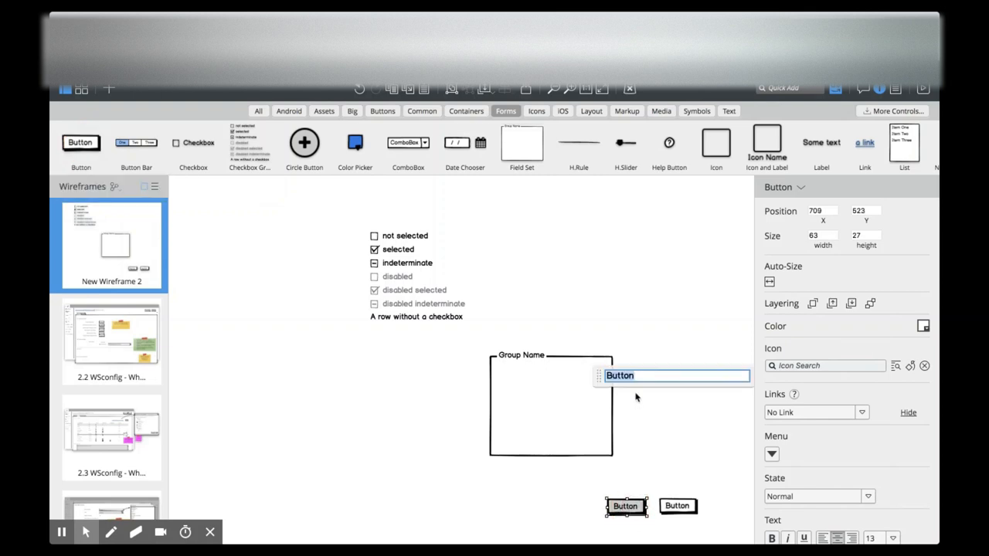
{"action": "type", "text": "OK"}
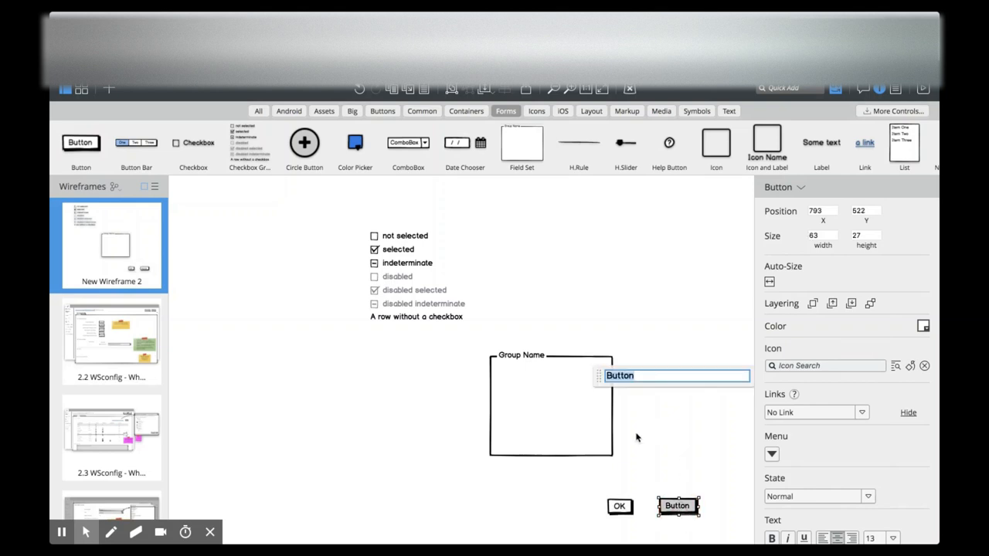
{"action": "type", "text": "Cancel"}
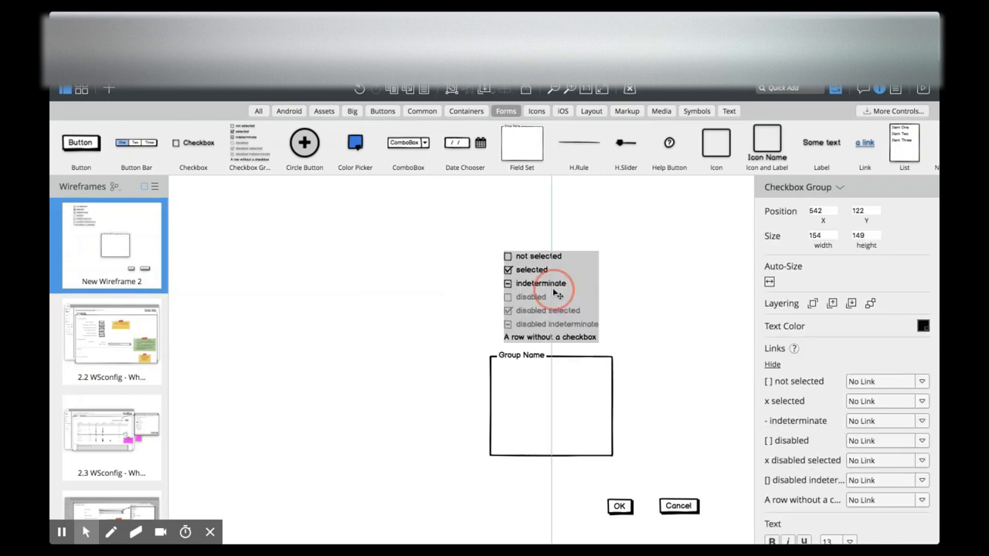
{"action": "left_click_drag", "start_coordinate": [550, 296], "coordinate": [537, 287]}
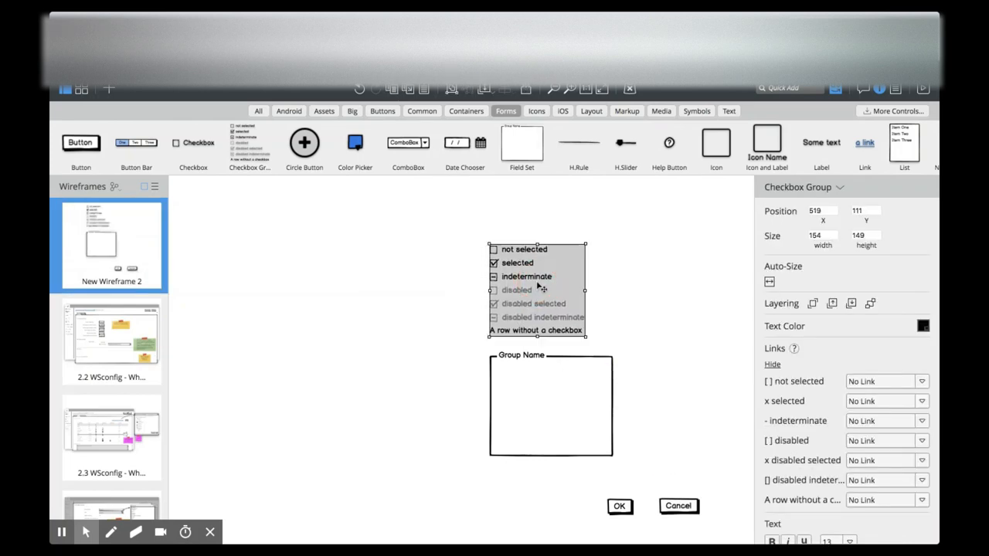
{"action": "mouse_move", "coordinate": [801, 137]}
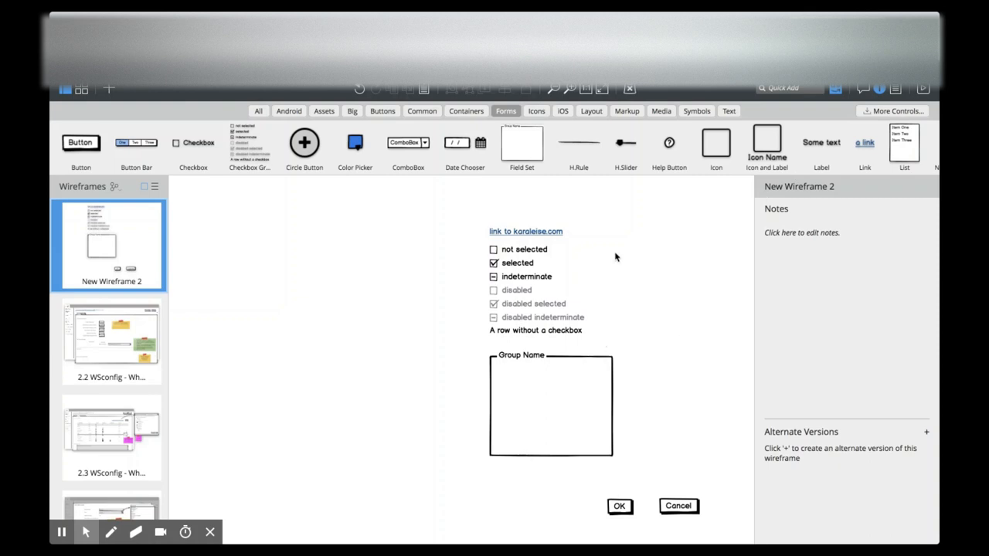
{"action": "mouse_move", "coordinate": [605, 191]}
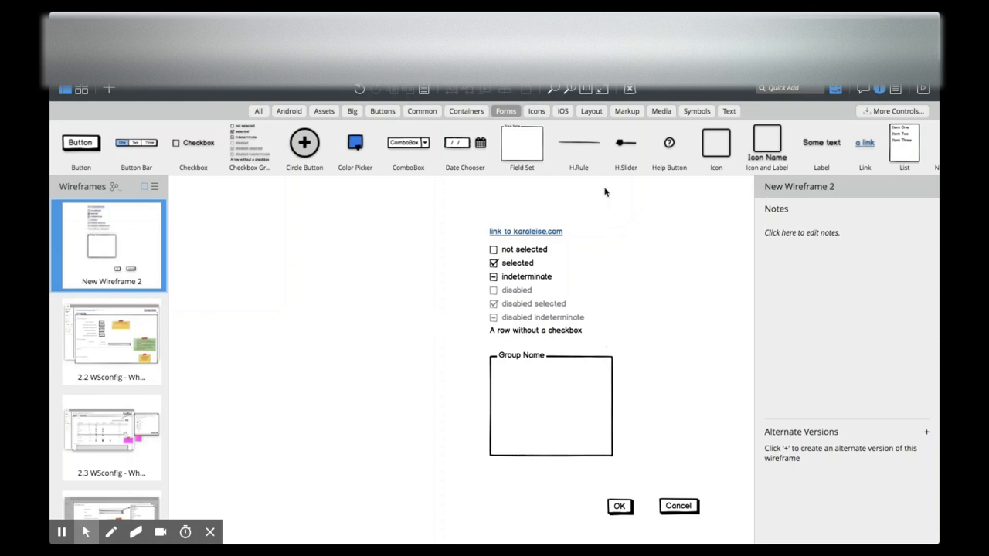
Browse the Icons, iOS, Markup and Media libraries for the Add User icon and ON/OFF switch.
{"action": "left_click", "coordinate": [535, 110]}
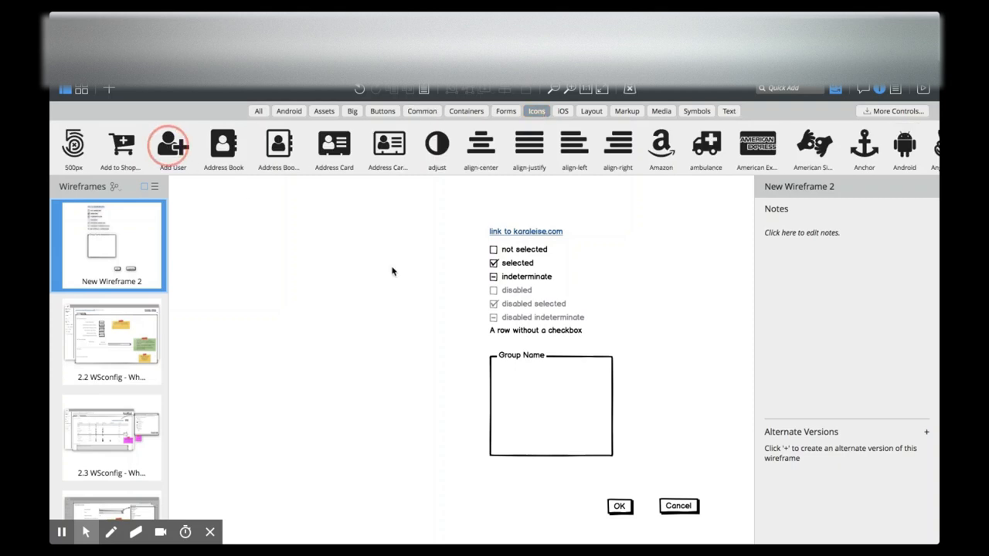
{"action": "mouse_move", "coordinate": [172, 147]}
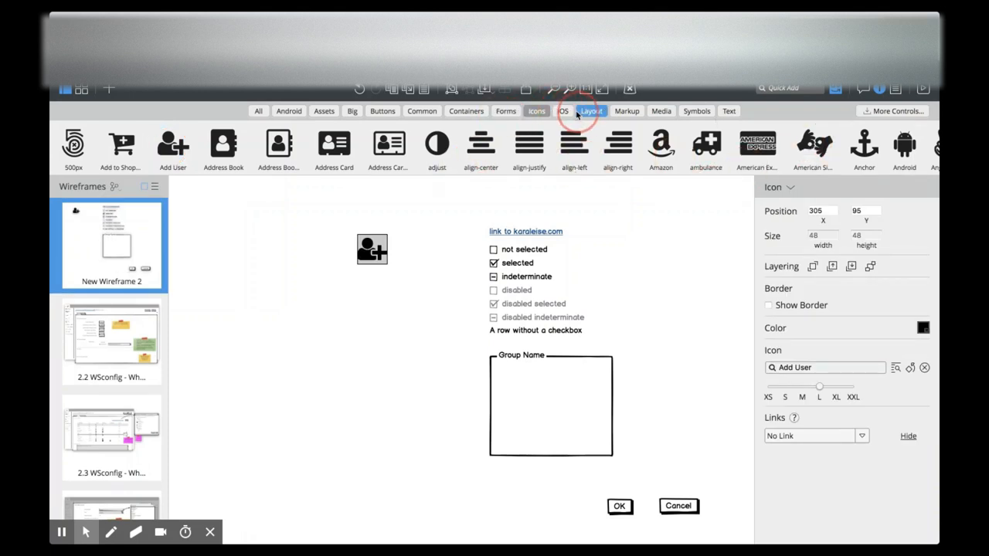
{"action": "left_click", "coordinate": [563, 111]}
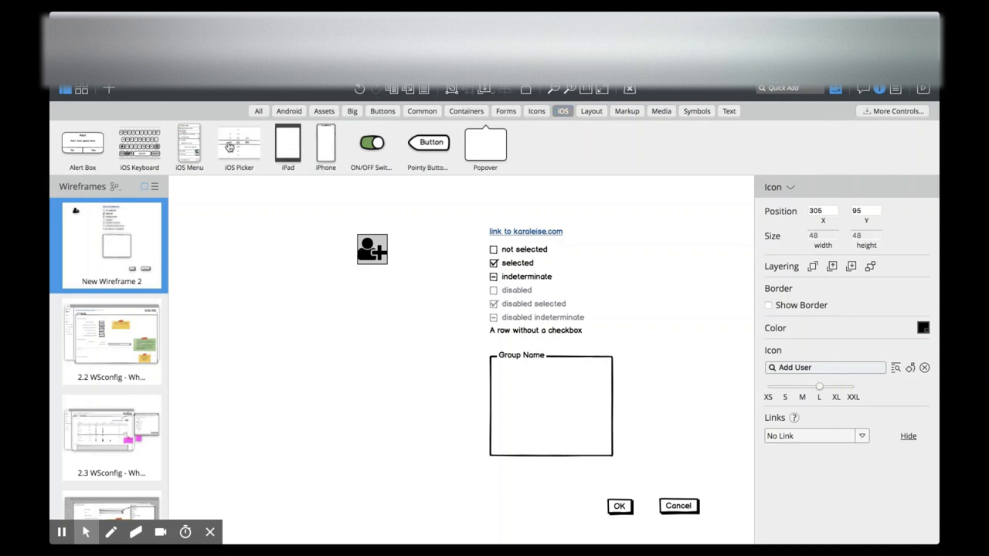
{"action": "mouse_move", "coordinate": [287, 146]}
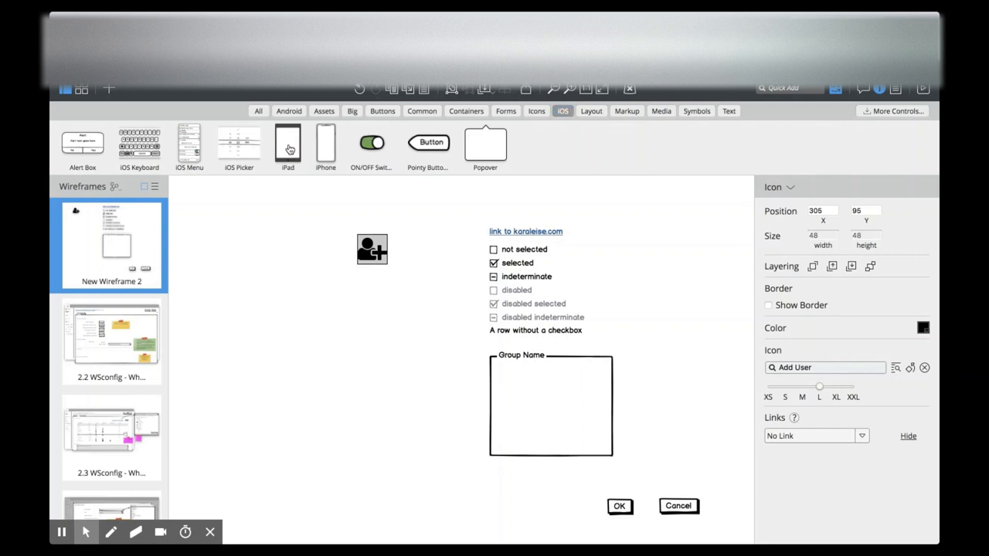
{"action": "mouse_move", "coordinate": [288, 143]}
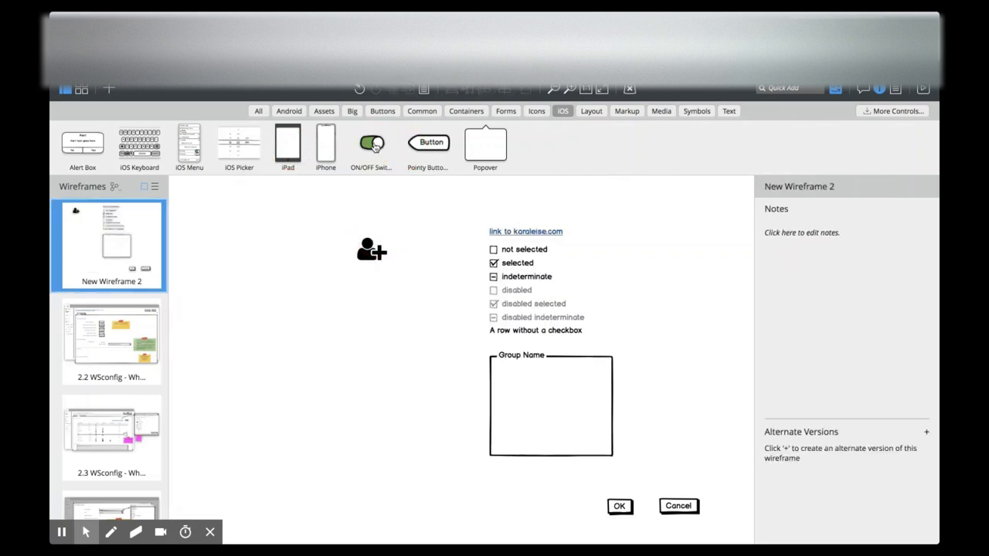
{"action": "mouse_move", "coordinate": [371, 143]}
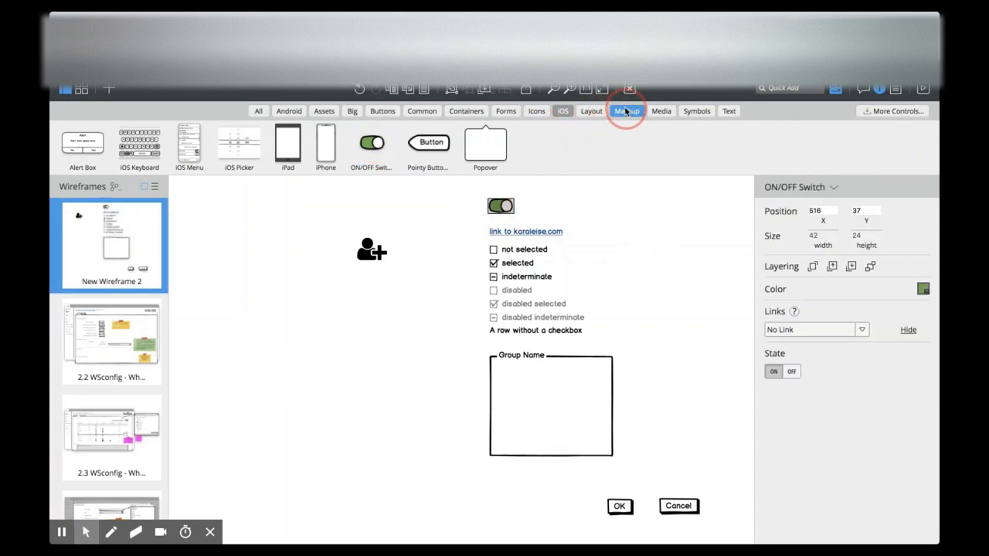
{"action": "left_click", "coordinate": [626, 111]}
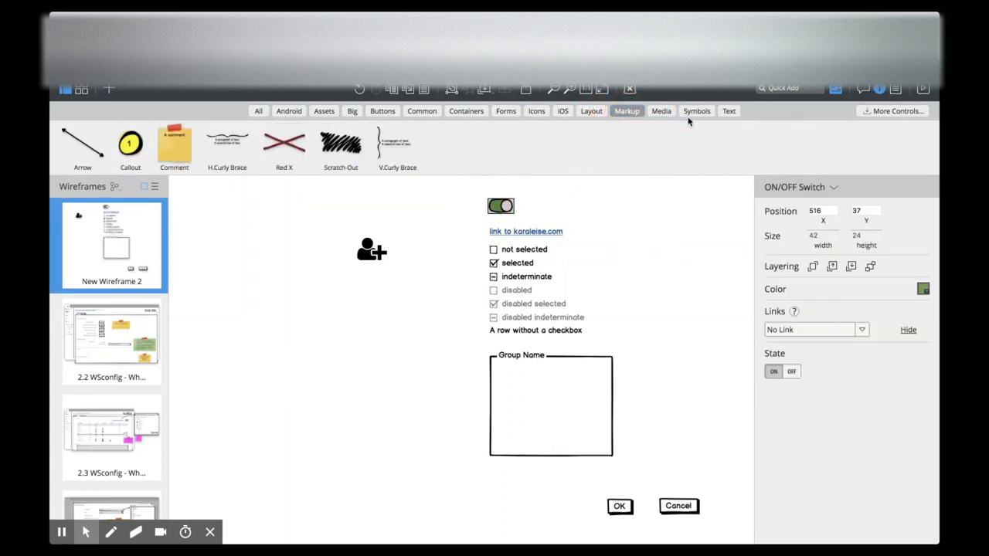
{"action": "left_click", "coordinate": [661, 110]}
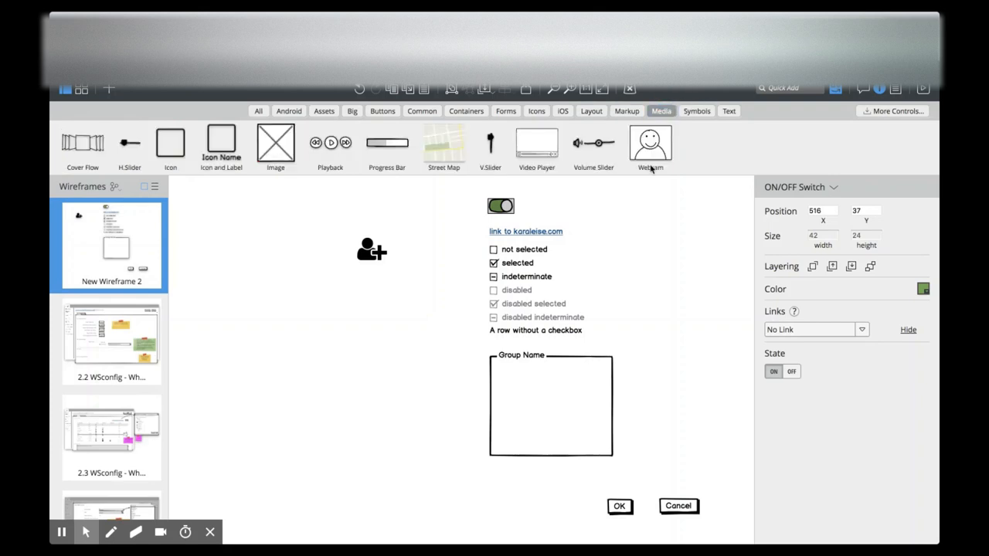
{"action": "mouse_move", "coordinate": [301, 308]}
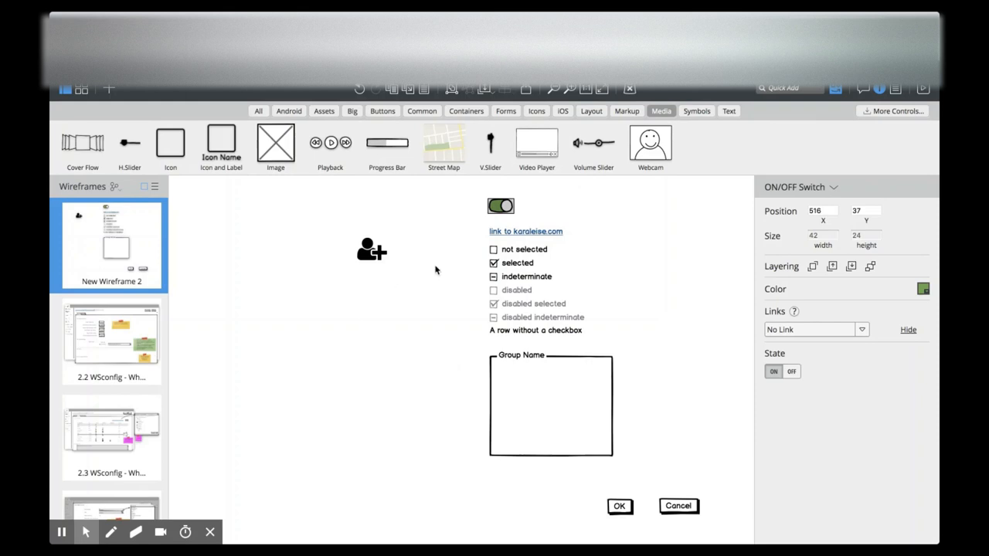
{"action": "mouse_move", "coordinate": [456, 217]}
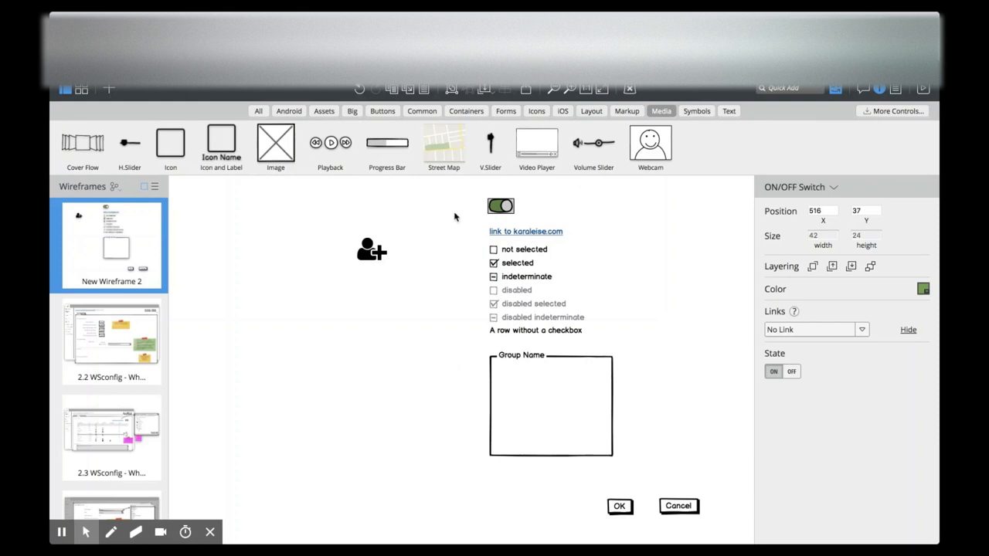
{"action": "mouse_move", "coordinate": [504, 233]}
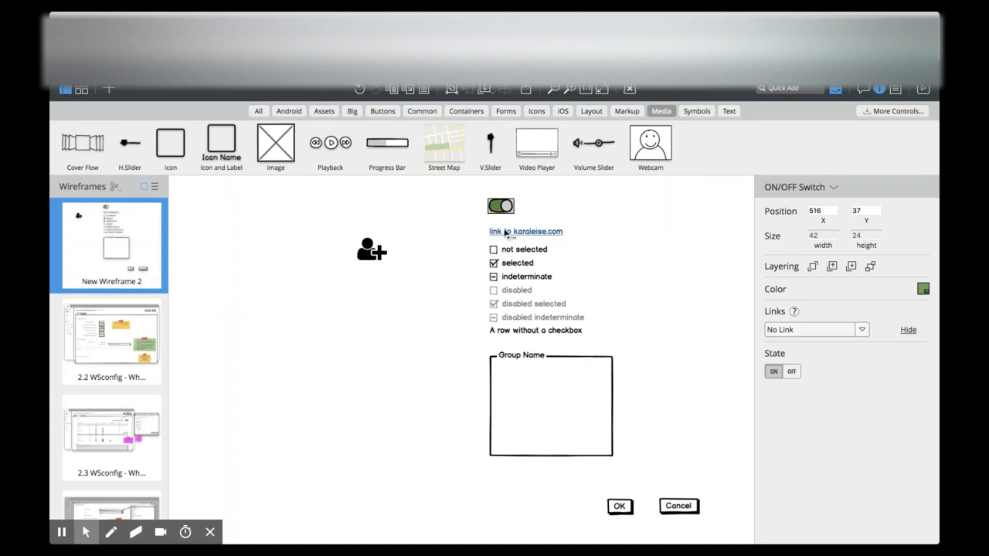
{"action": "mouse_move", "coordinate": [633, 278]}
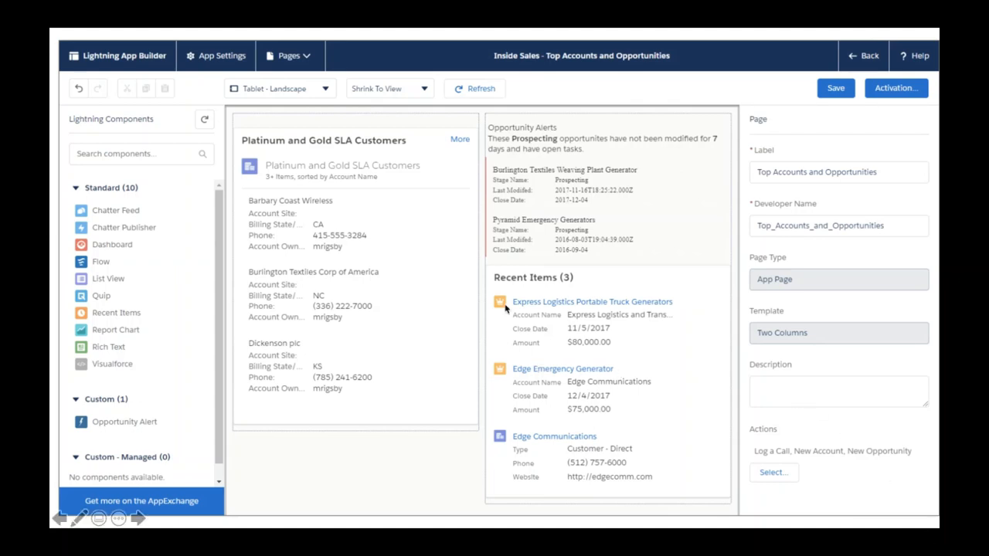
{"action": "mouse_move", "coordinate": [194, 184]}
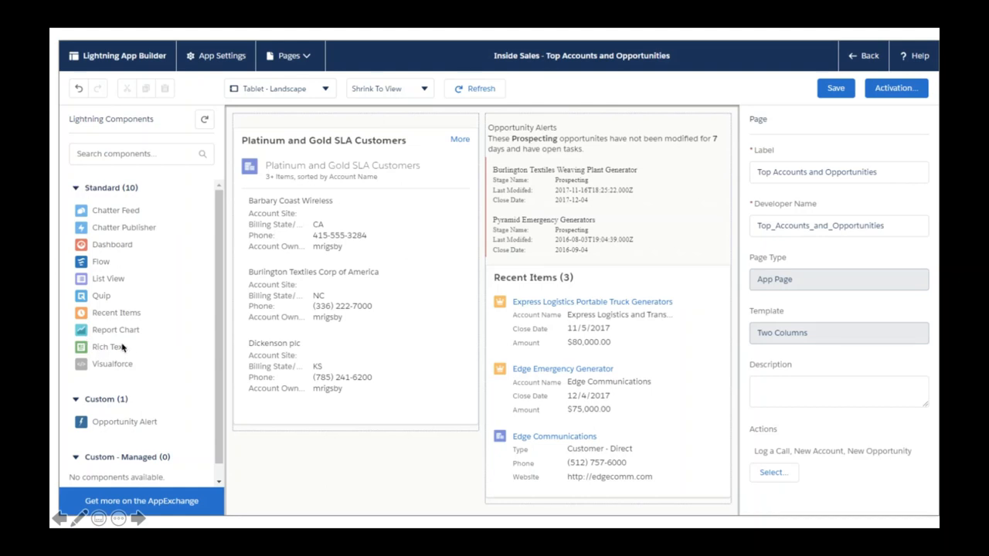
{"action": "mouse_move", "coordinate": [149, 296]}
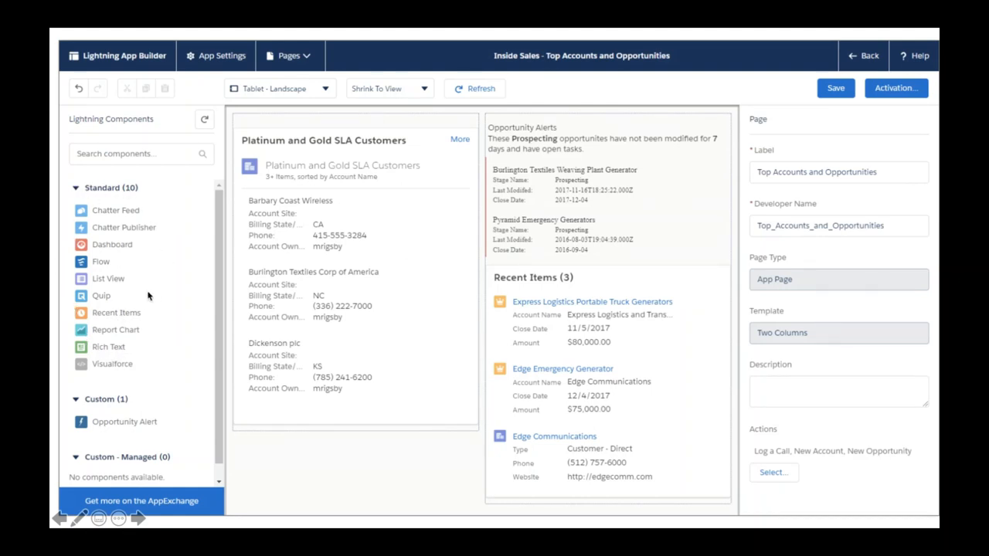
{"action": "mouse_move", "coordinate": [108, 227]}
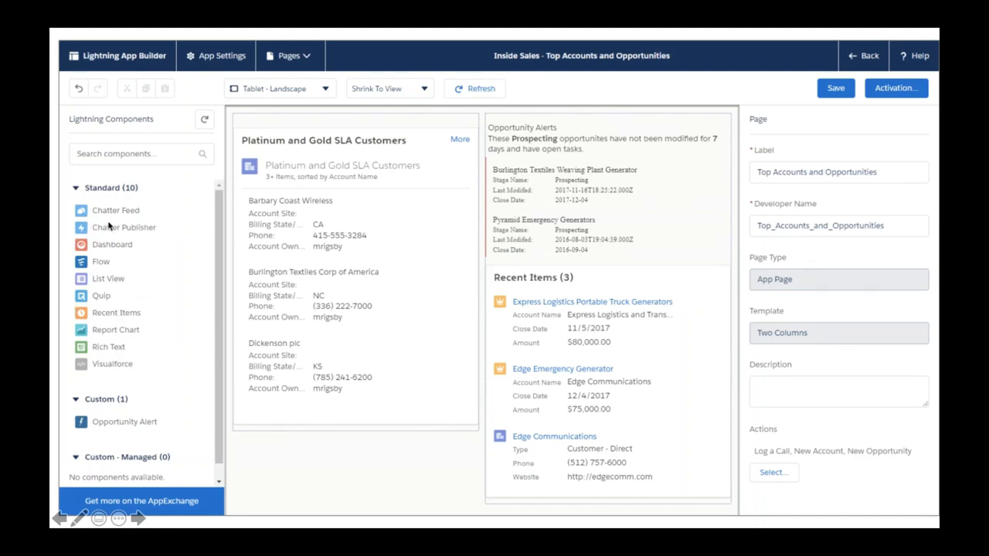
{"action": "mouse_move", "coordinate": [168, 348]}
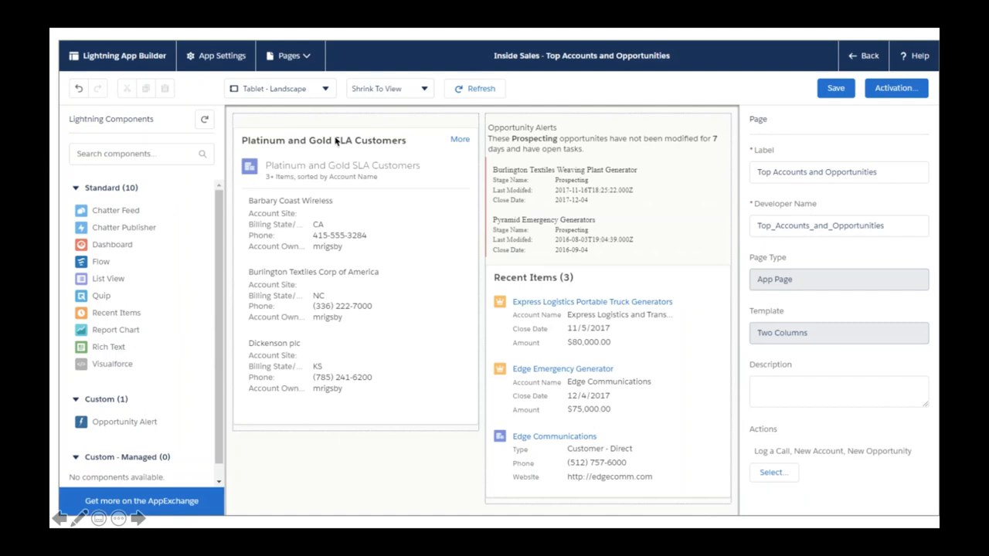
{"action": "mouse_move", "coordinate": [546, 296]}
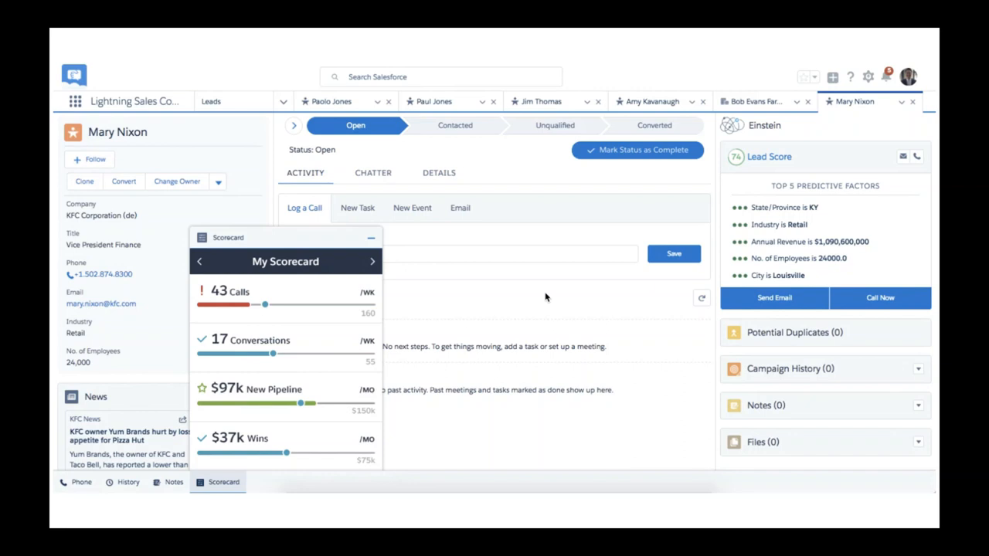
{"action": "mouse_move", "coordinate": [577, 187]}
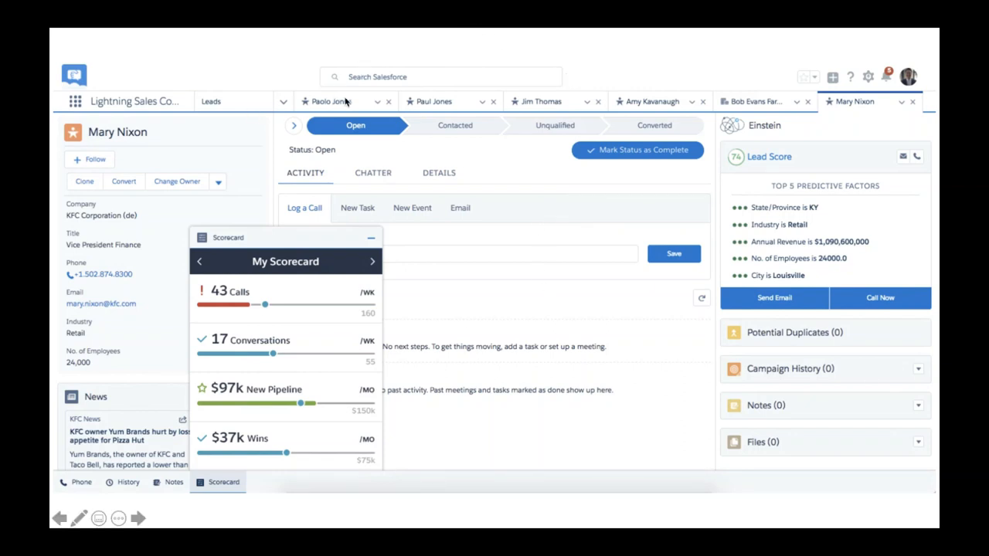
{"action": "mouse_move", "coordinate": [539, 111]}
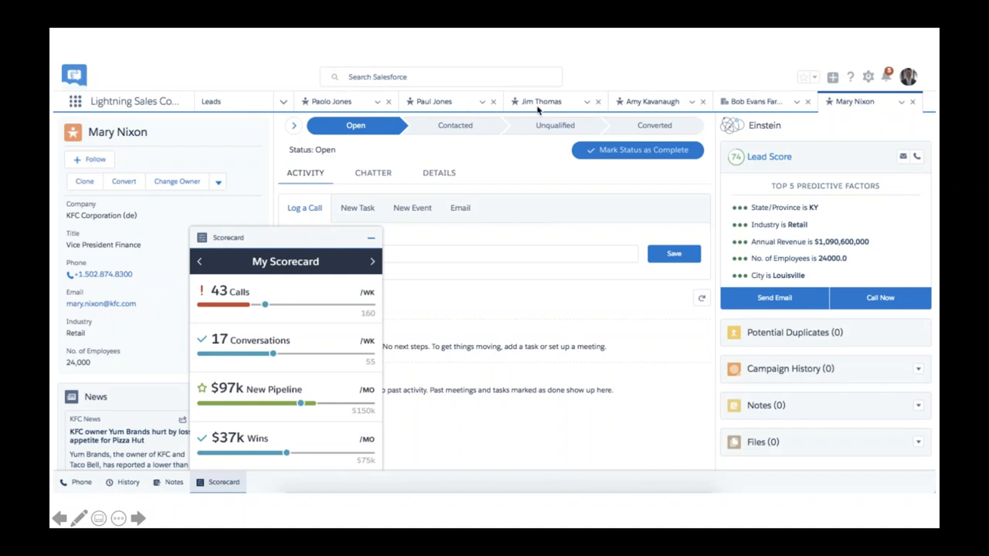
{"action": "mouse_move", "coordinate": [341, 108]}
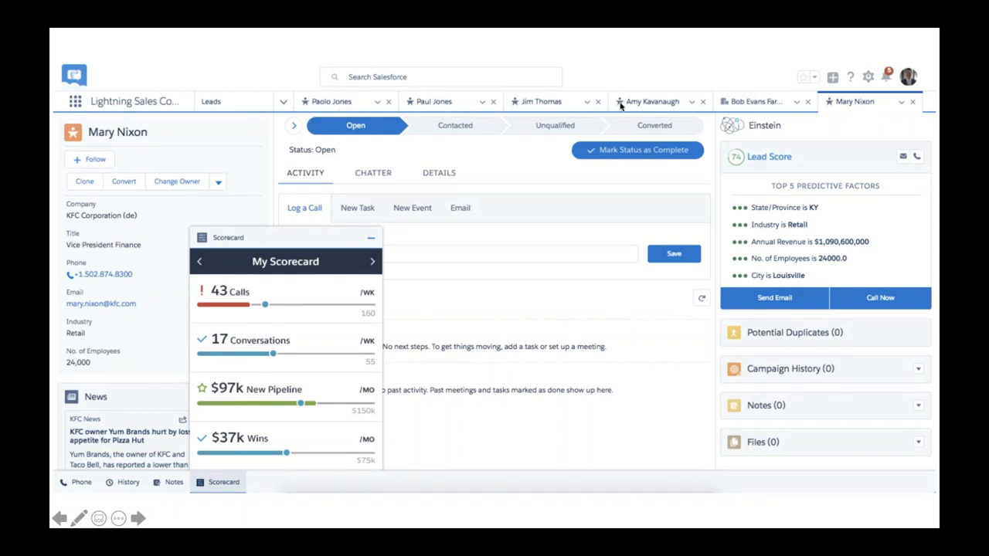
{"action": "mouse_move", "coordinate": [190, 191]}
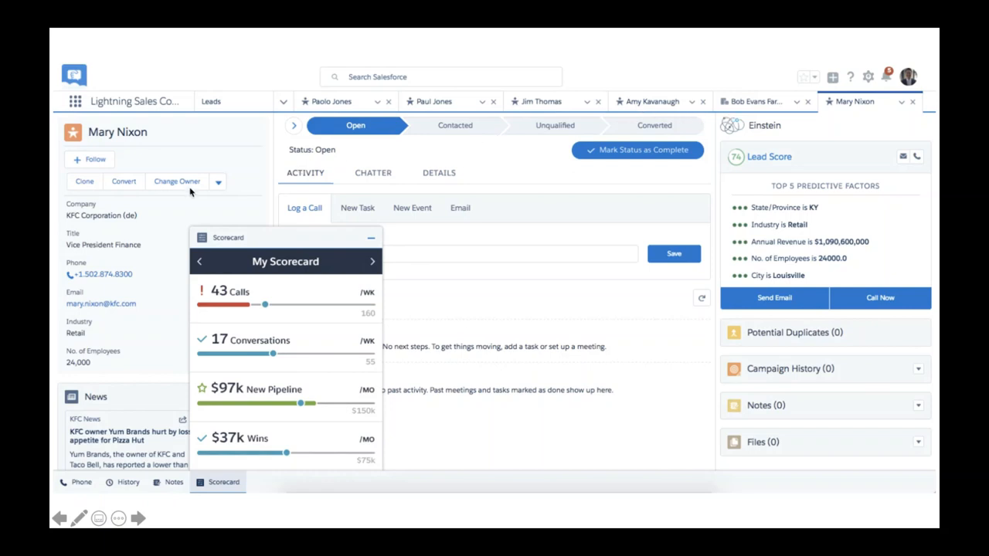
{"action": "mouse_move", "coordinate": [626, 284]}
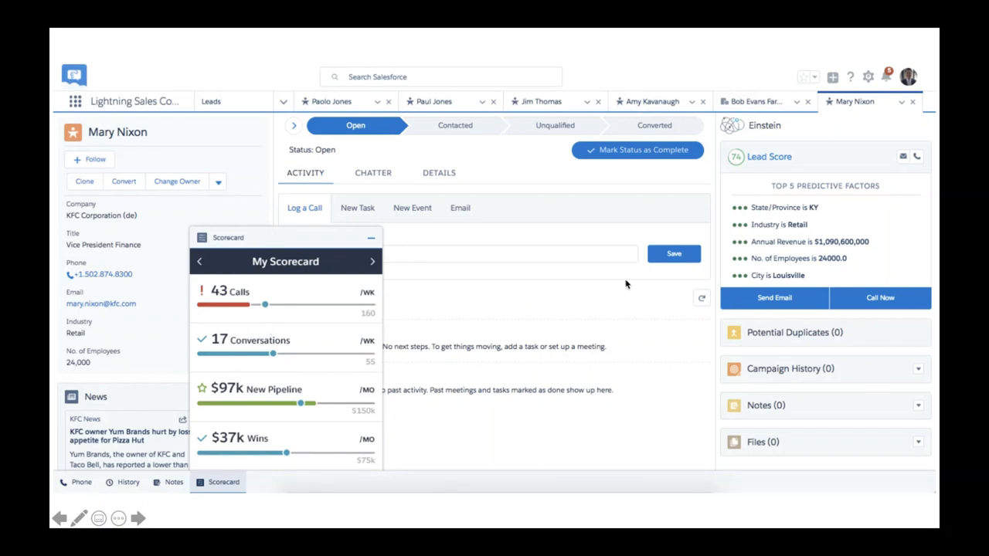
{"action": "mouse_move", "coordinate": [140, 412]}
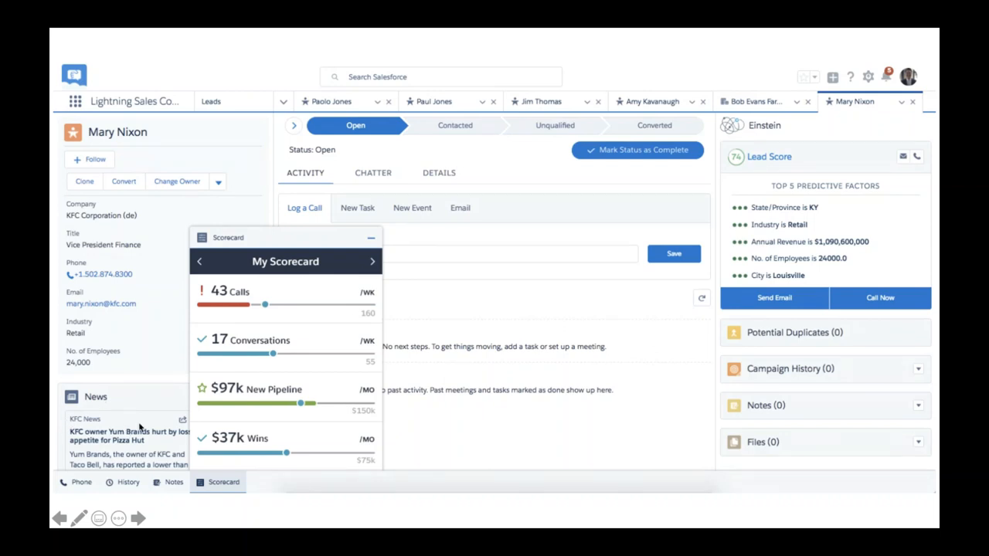
{"action": "mouse_move", "coordinate": [793, 383]}
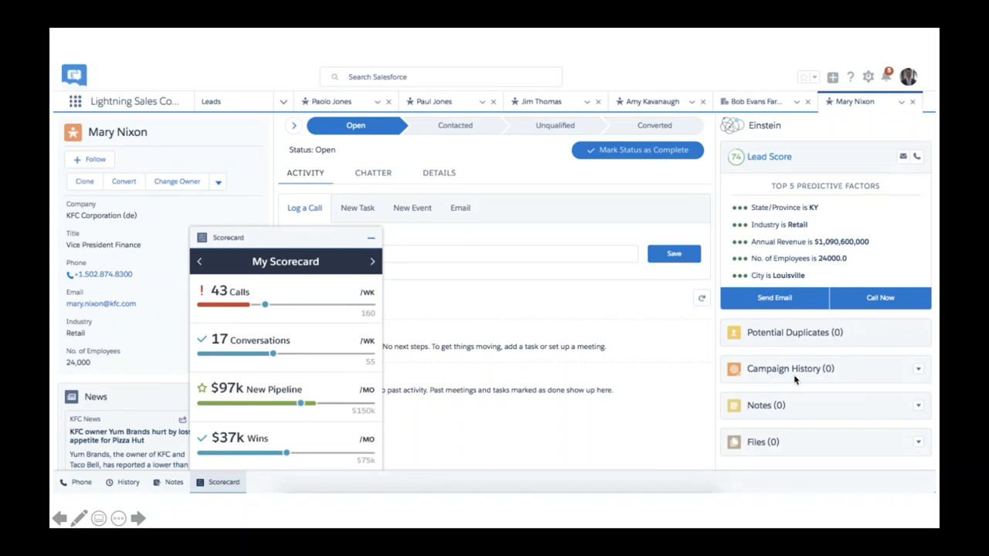
{"action": "mouse_move", "coordinate": [827, 298]}
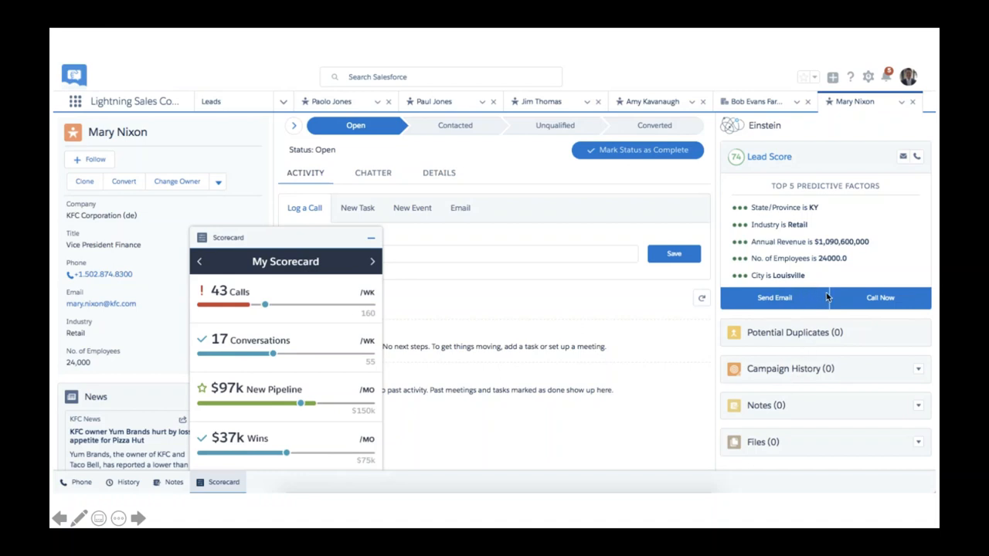
{"action": "mouse_move", "coordinate": [721, 328]}
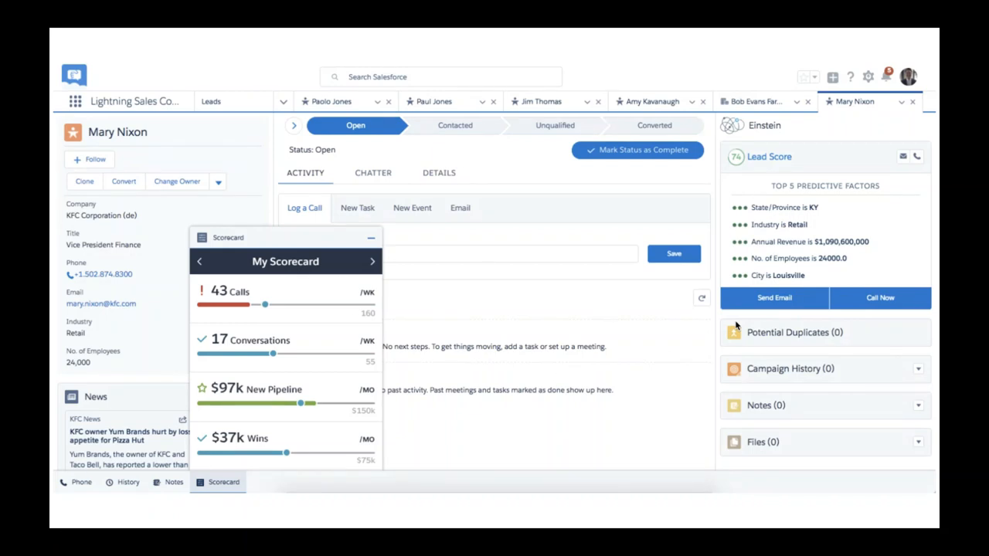
{"action": "mouse_move", "coordinate": [636, 267]}
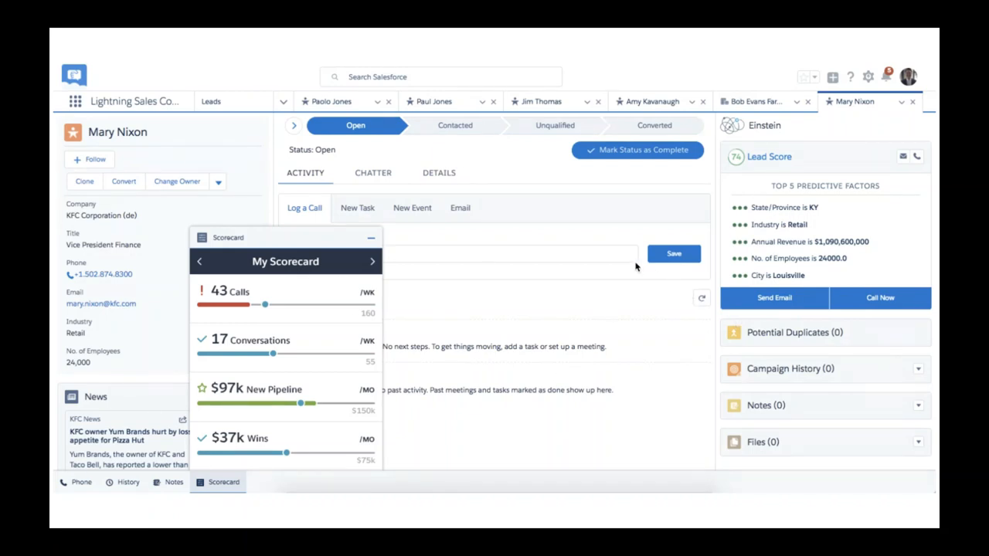
{"action": "mouse_move", "coordinate": [531, 218]}
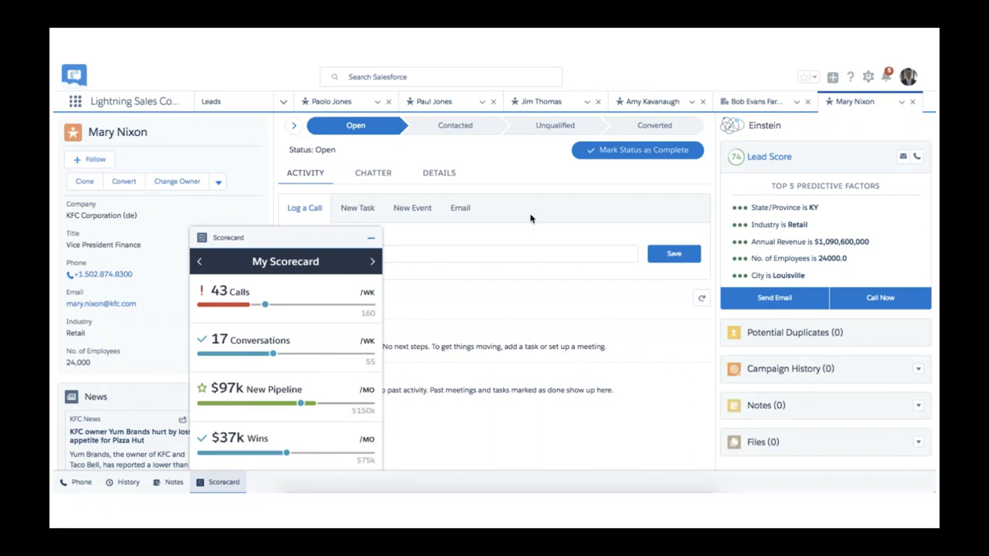
{"action": "mouse_move", "coordinate": [529, 215]}
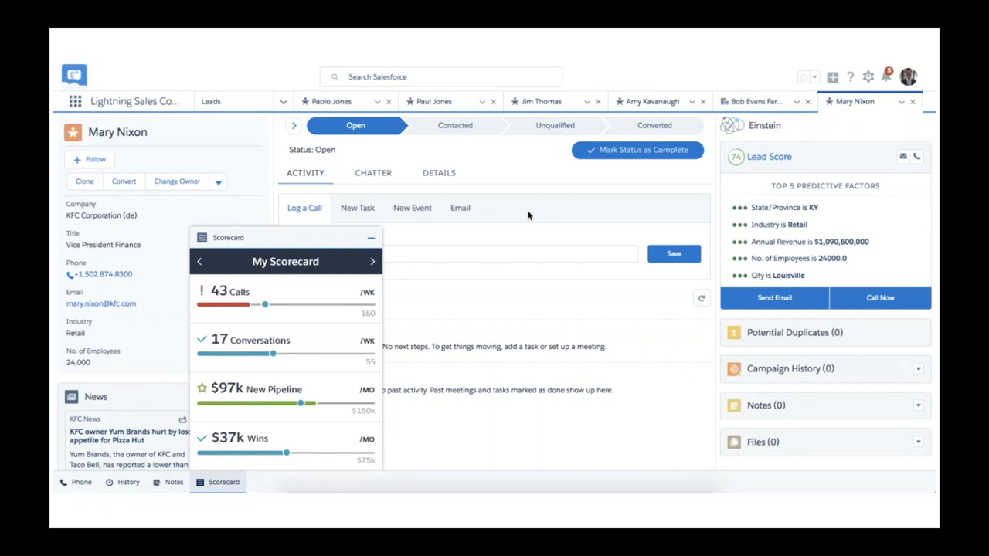
{"action": "mouse_move", "coordinate": [526, 213]}
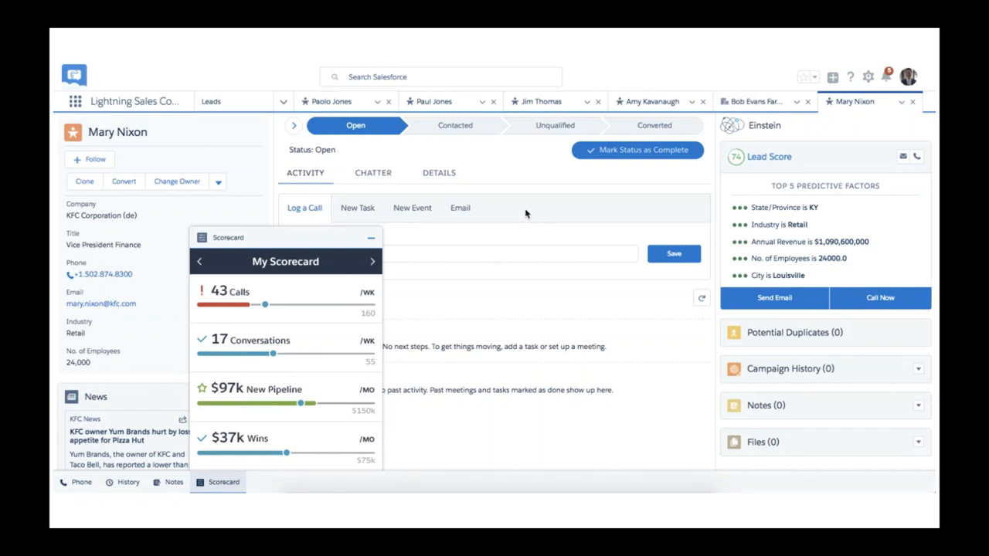